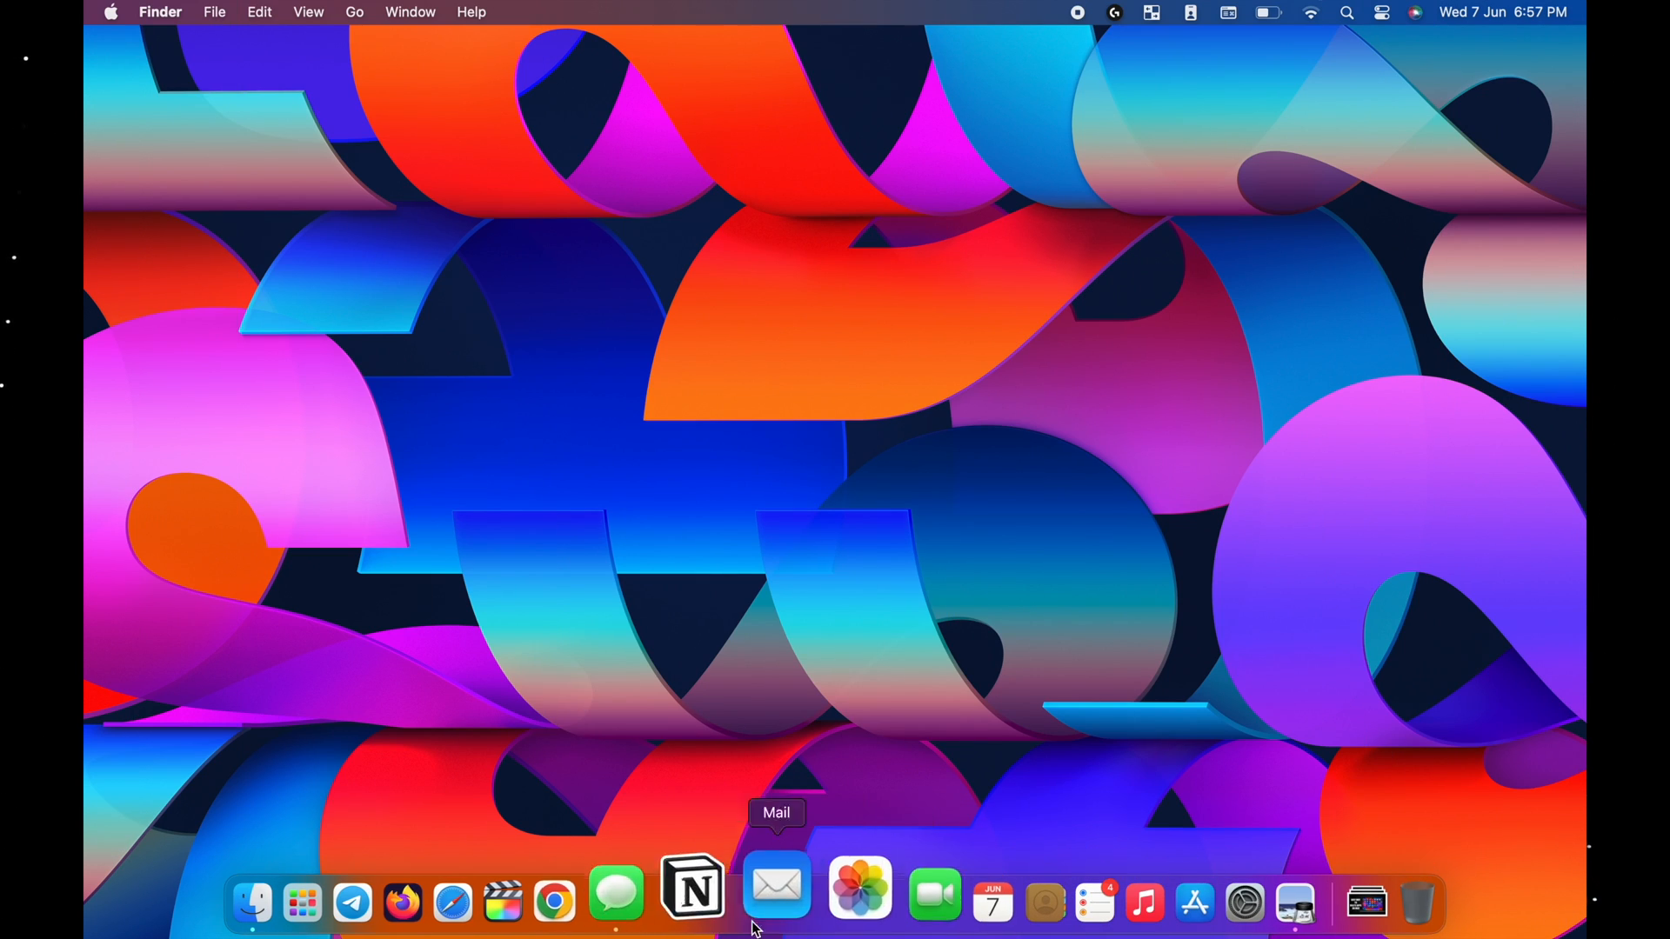
# Put Launchpad's app icons into removal mode so delete badges appear.
pyautogui.click(306, 911)
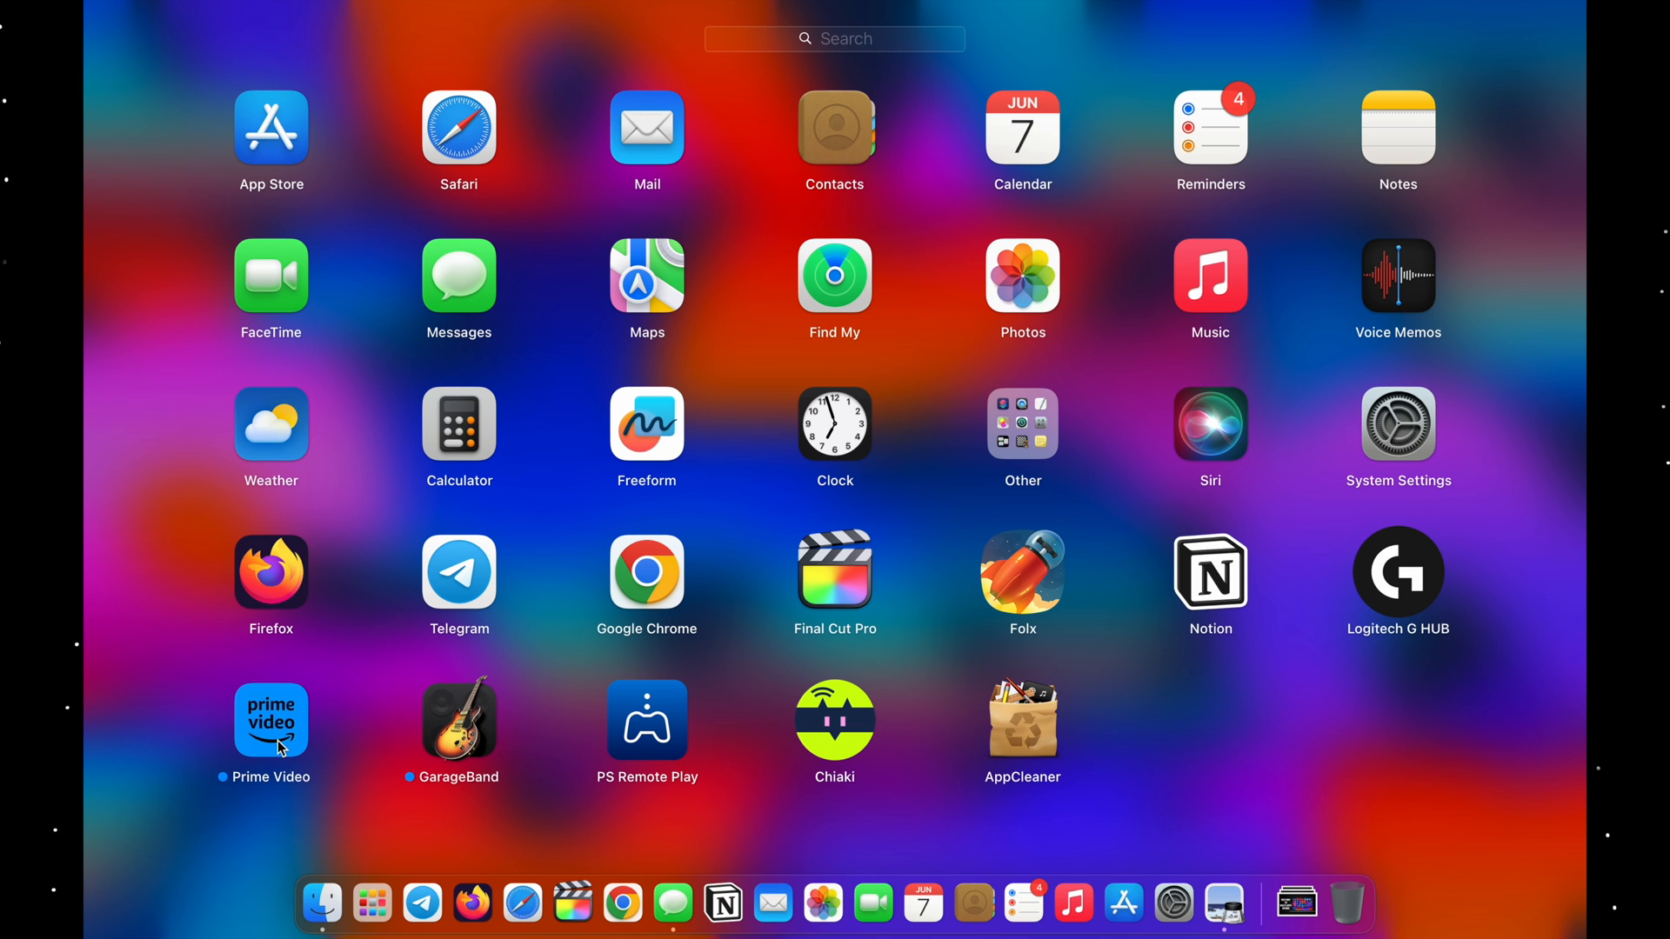
pyautogui.click(278, 745)
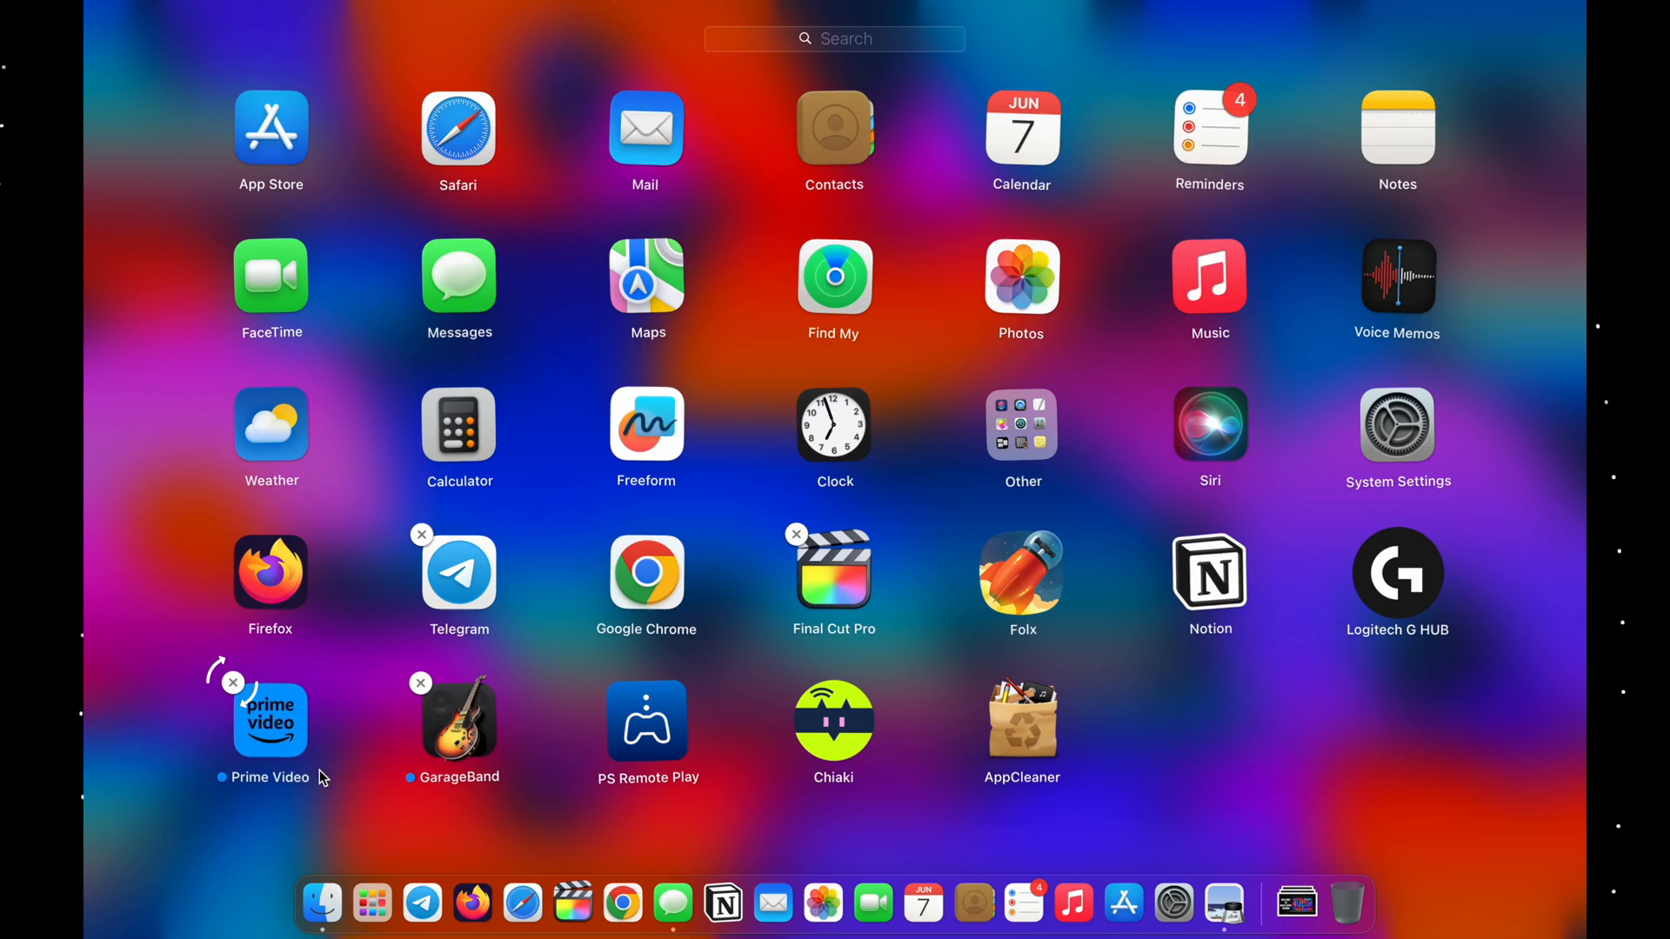
pyautogui.click(231, 681)
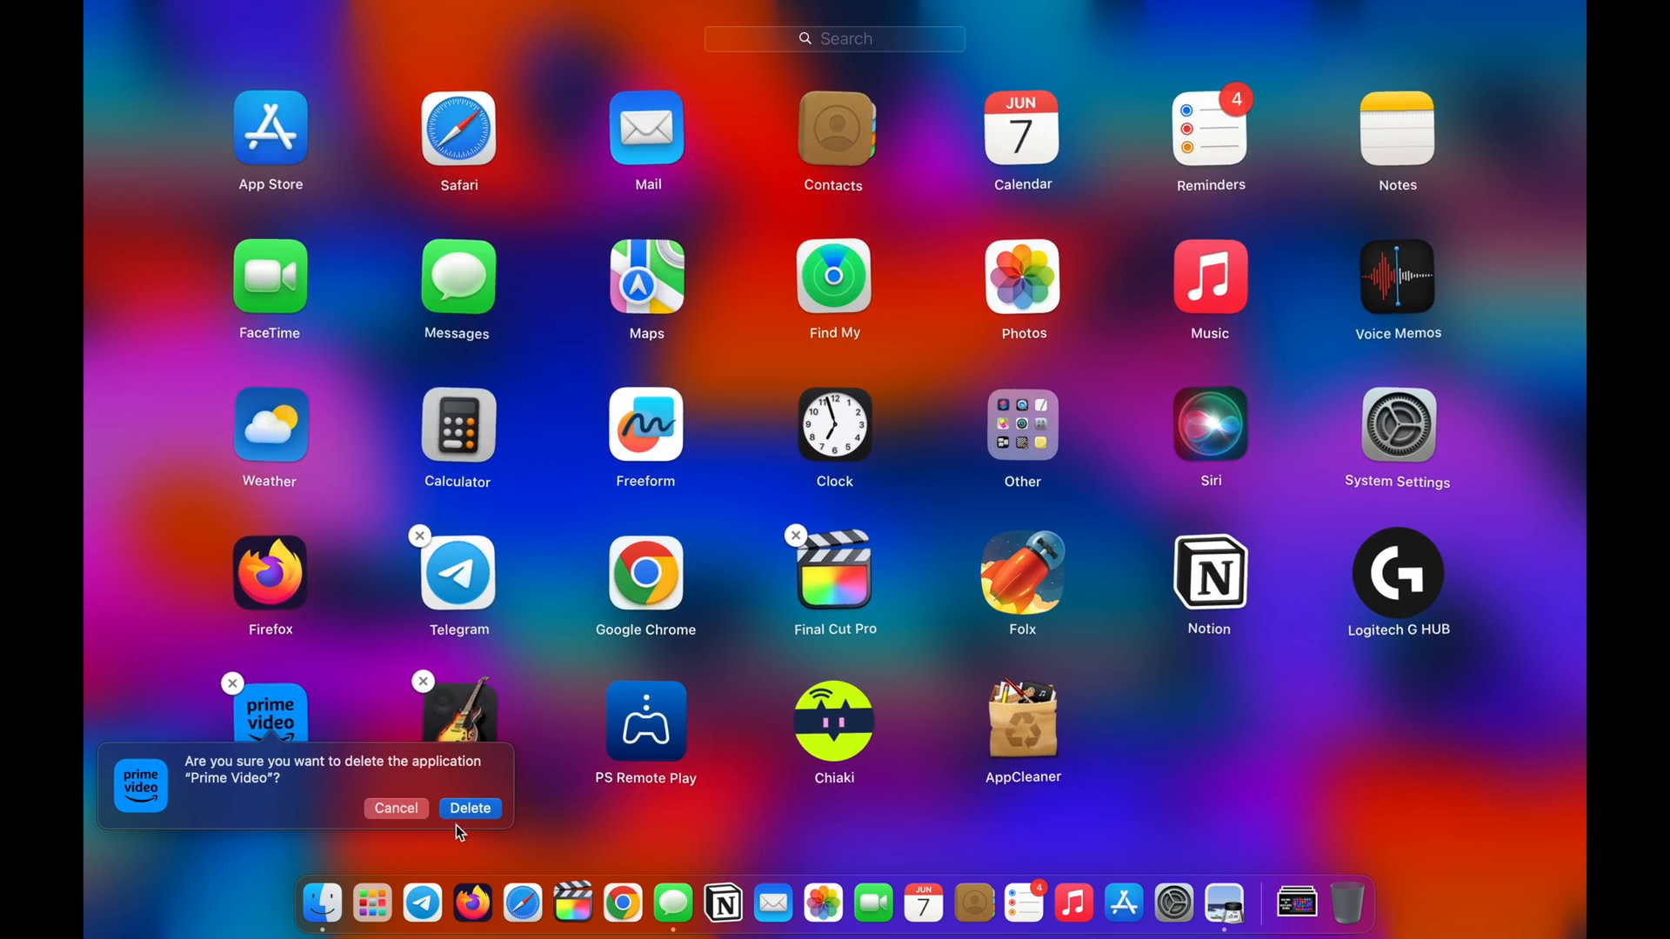
pyautogui.moveTo(405, 814)
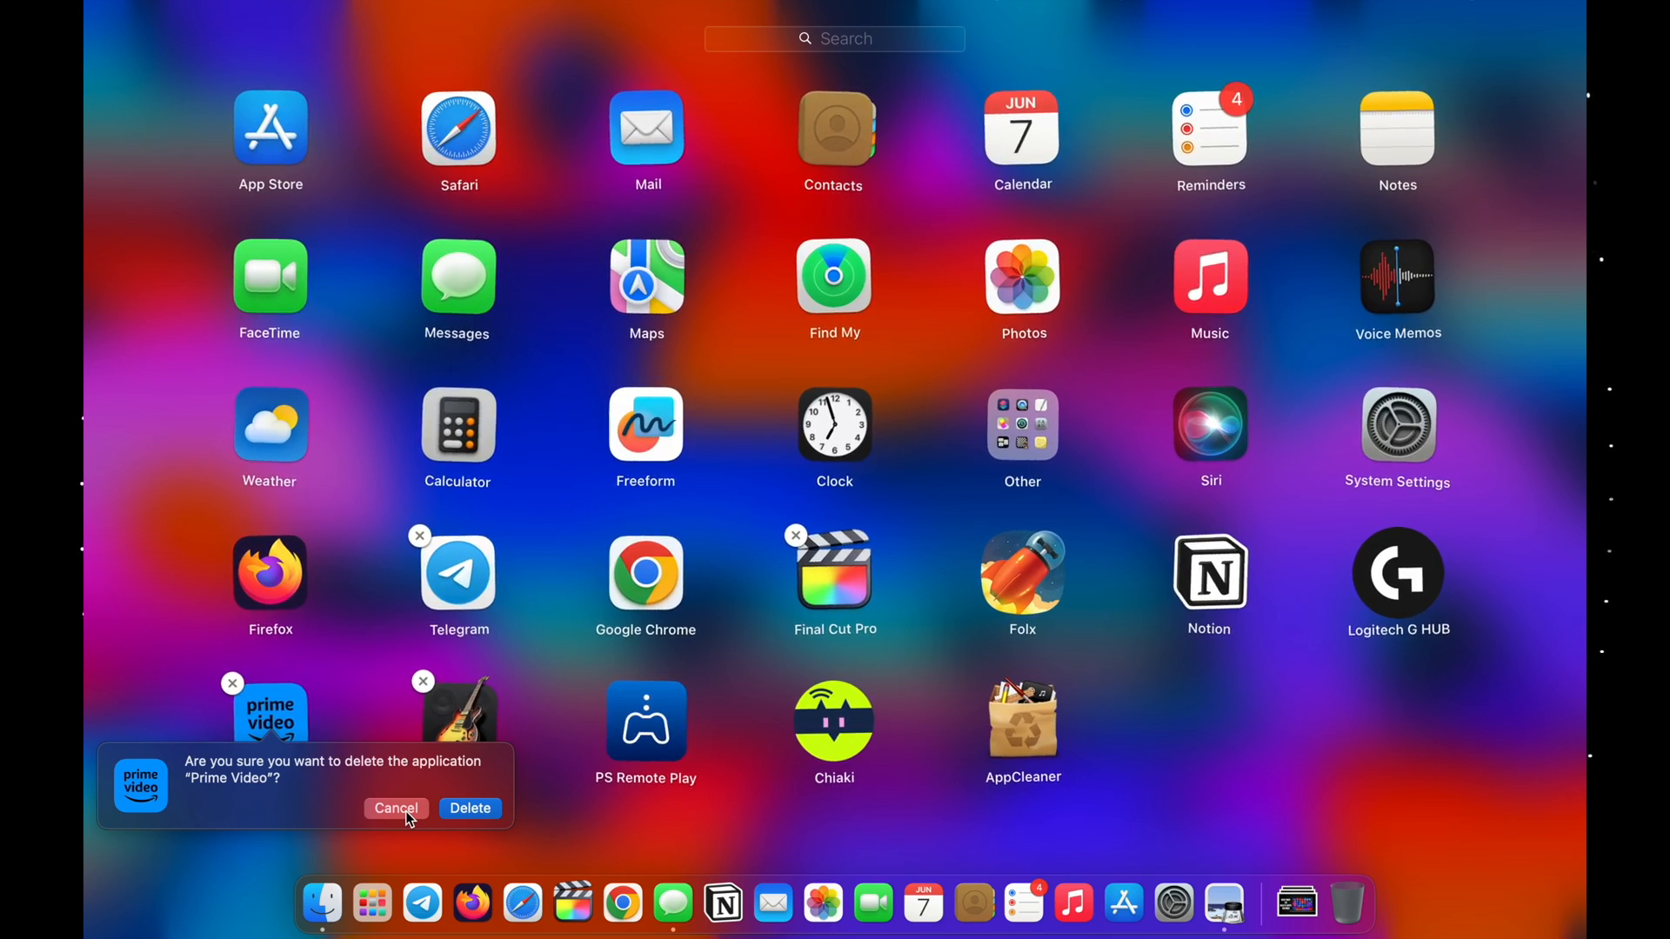
pyautogui.click(397, 807)
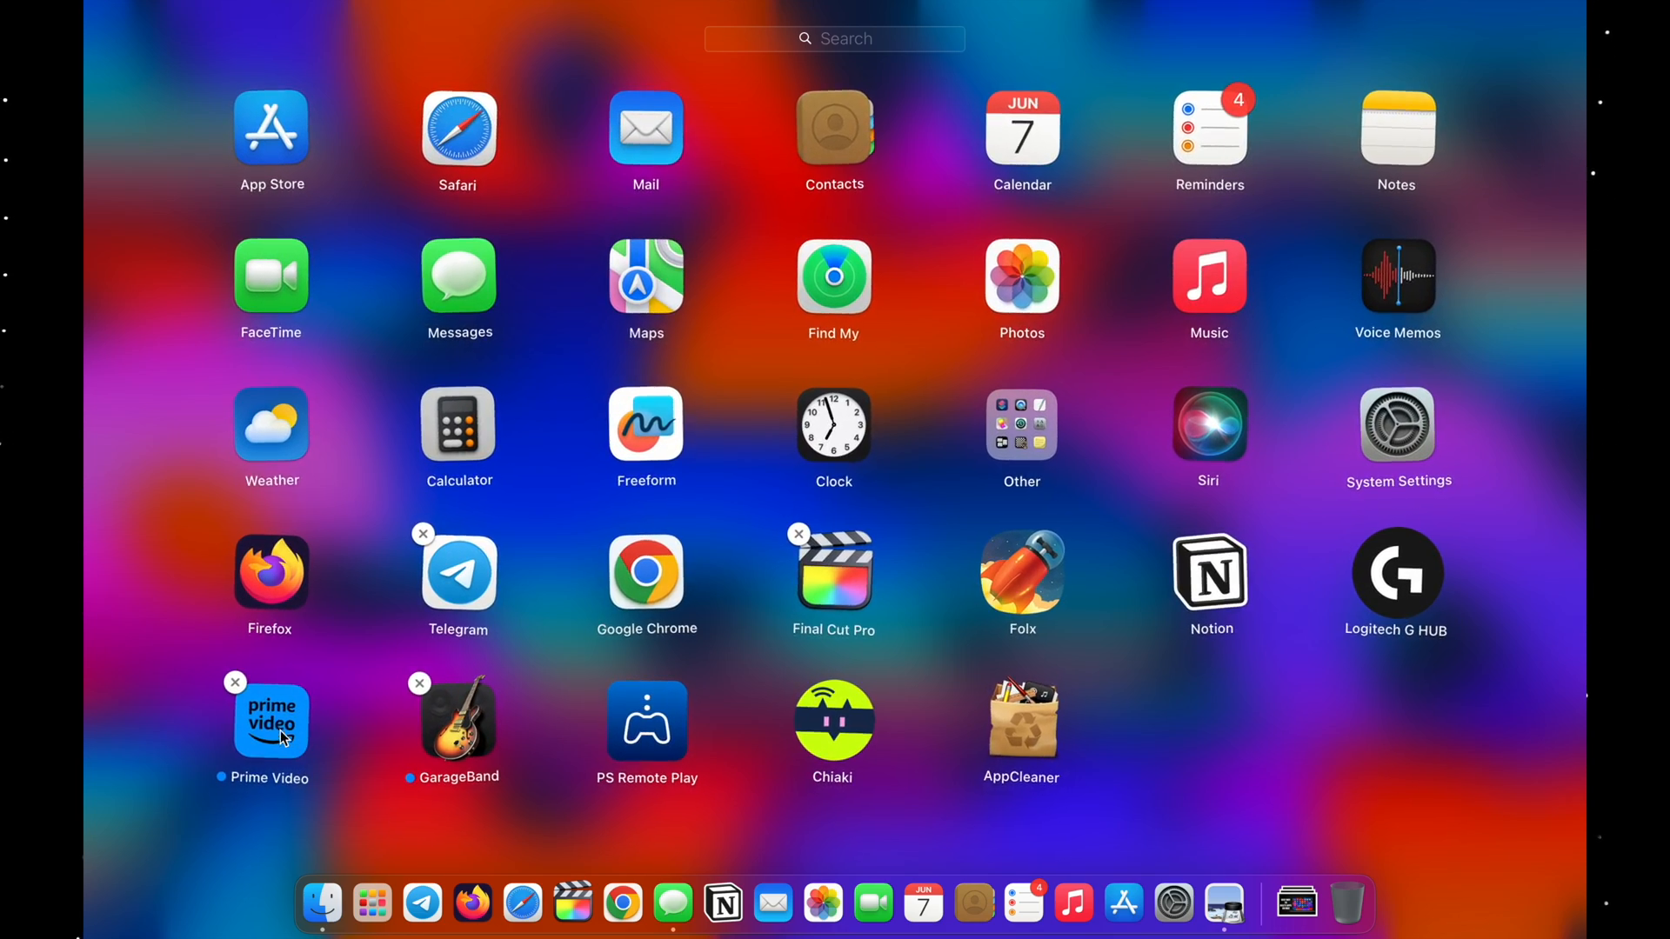
pyautogui.moveTo(271, 724); pyautogui.dragTo(1312, 762)
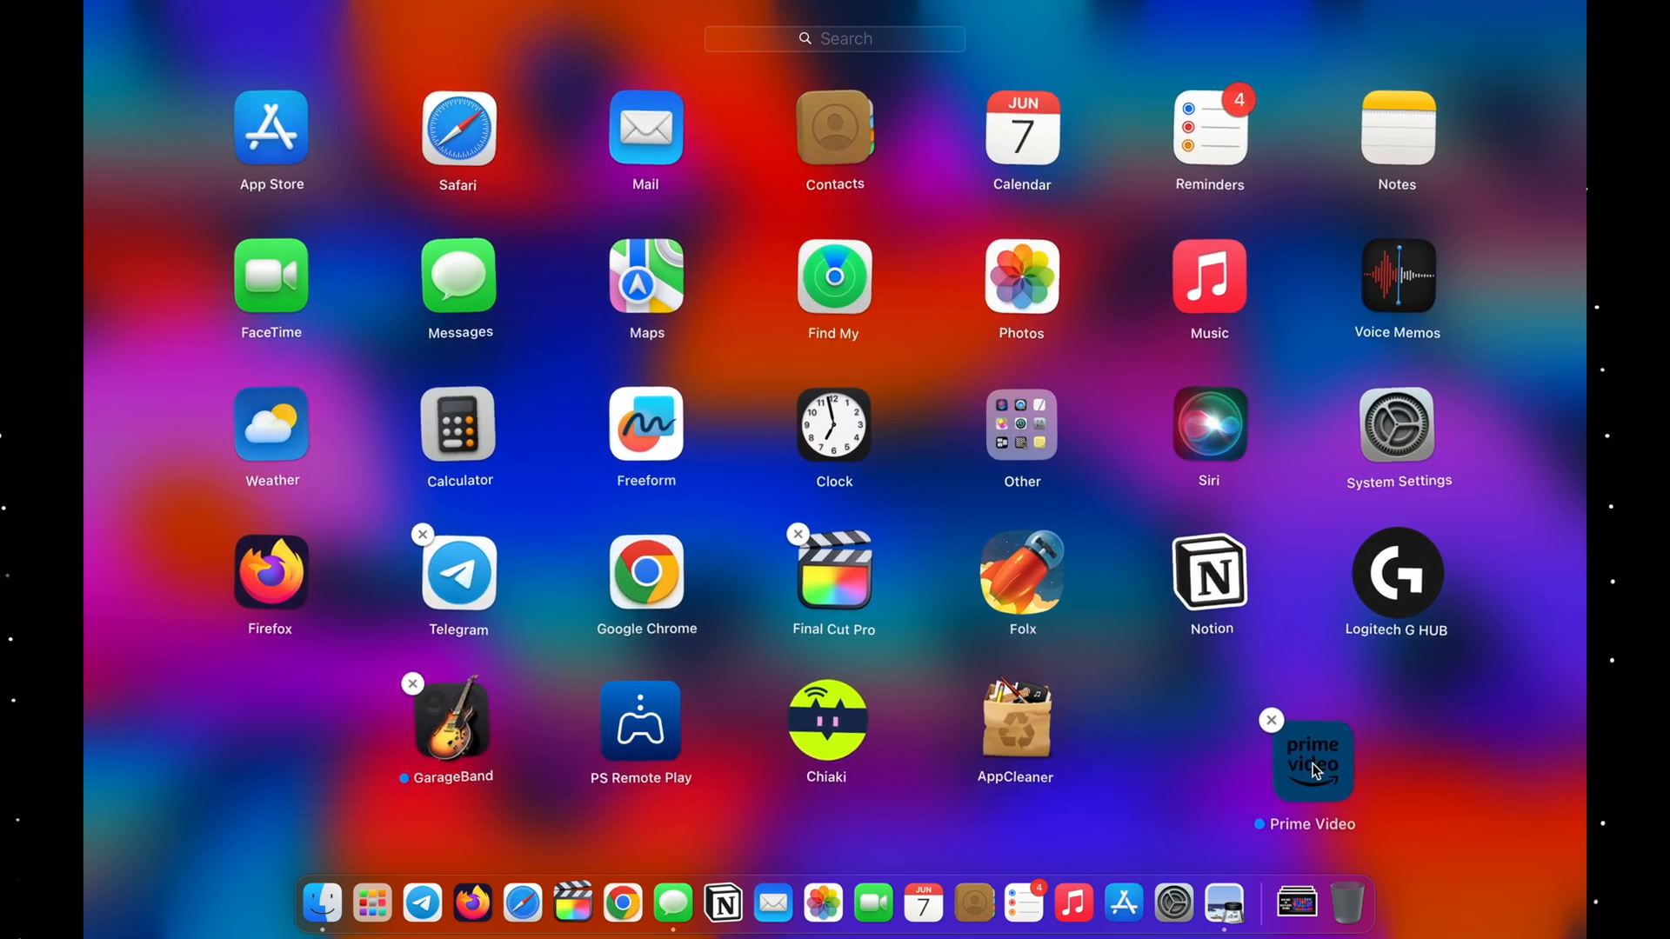
pyautogui.moveTo(1311, 762); pyautogui.dragTo(283, 716)
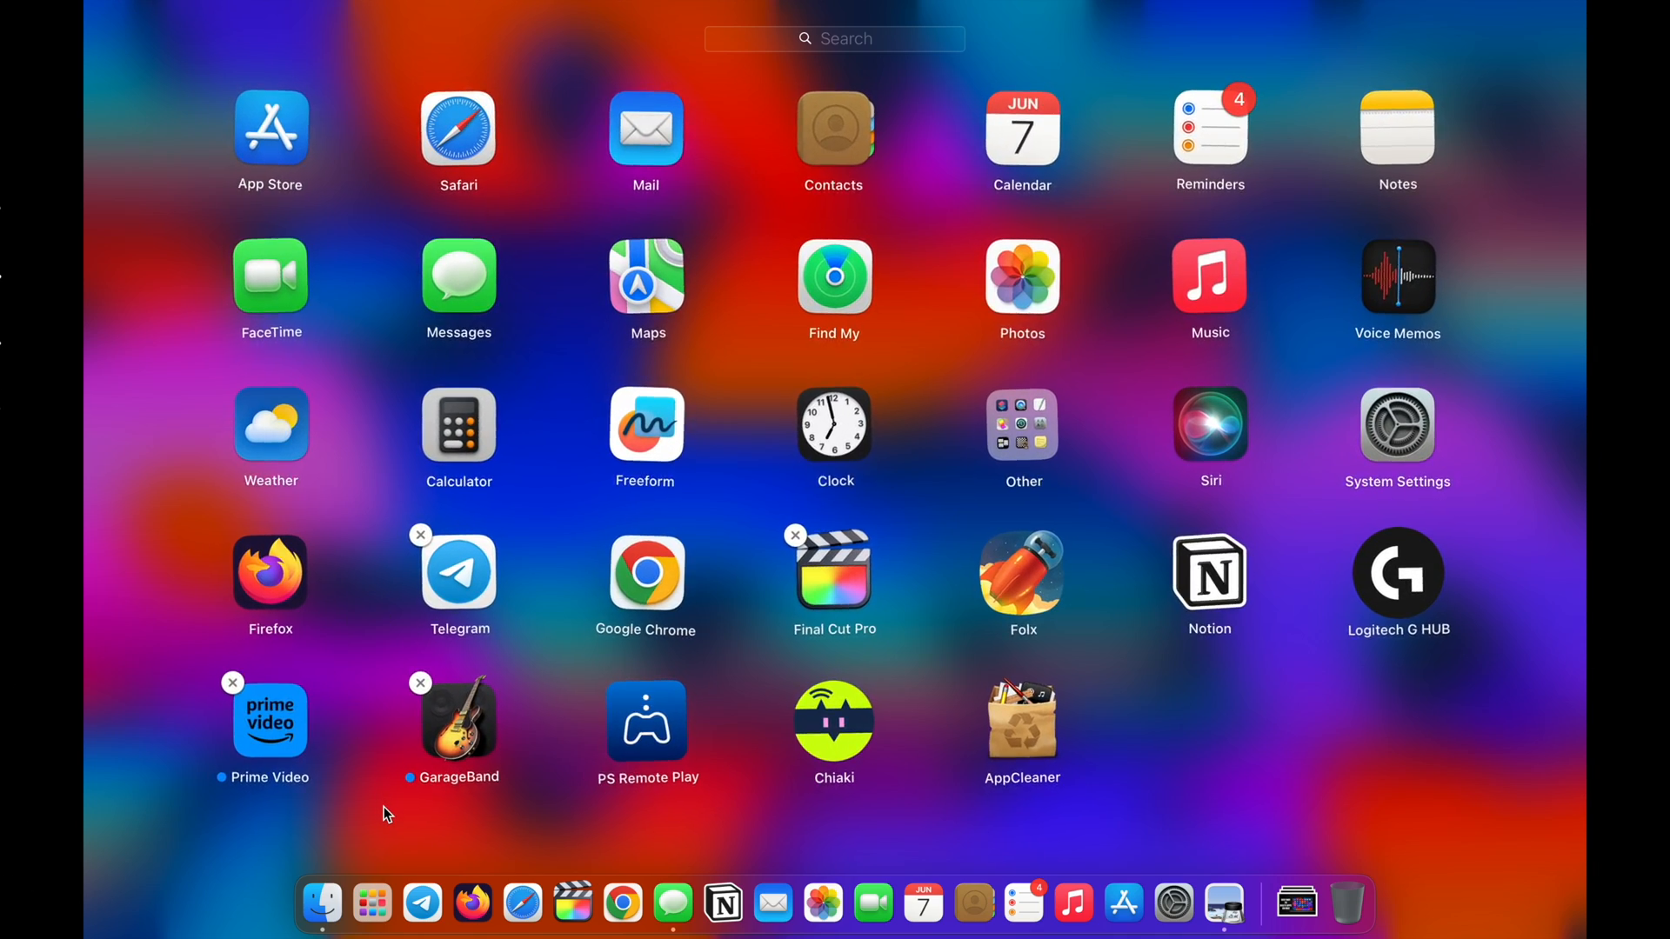
pyautogui.moveTo(386, 883)
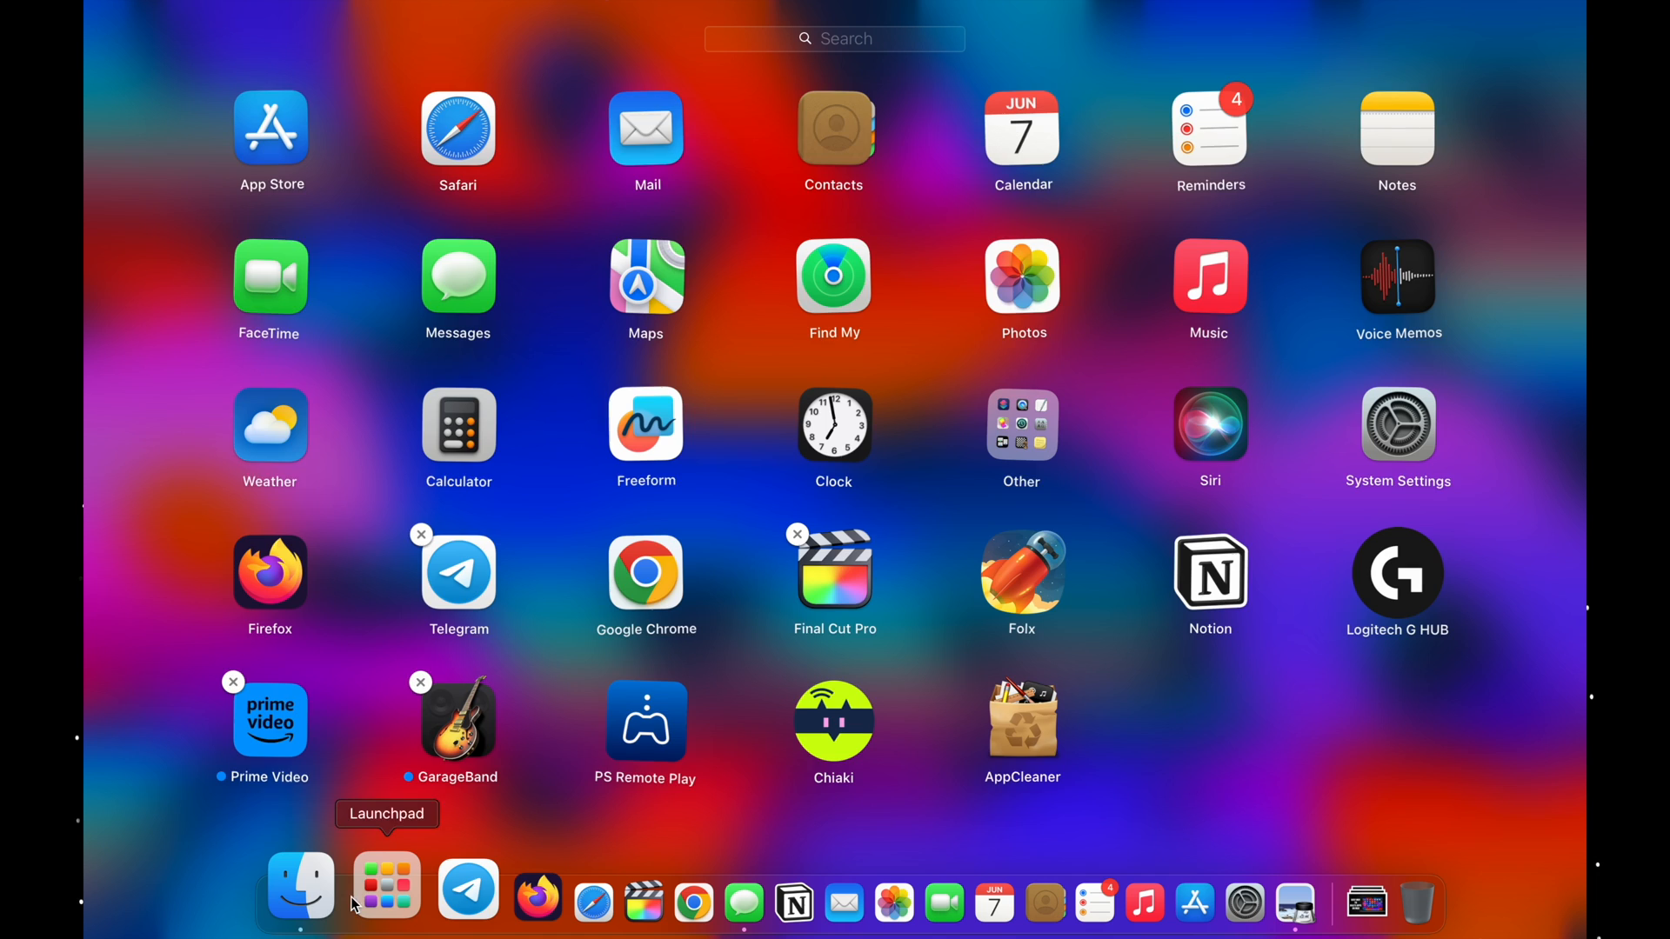
# Show the Applications folder in a Finder window and select Google Chrome in the list.
pyautogui.click(298, 884)
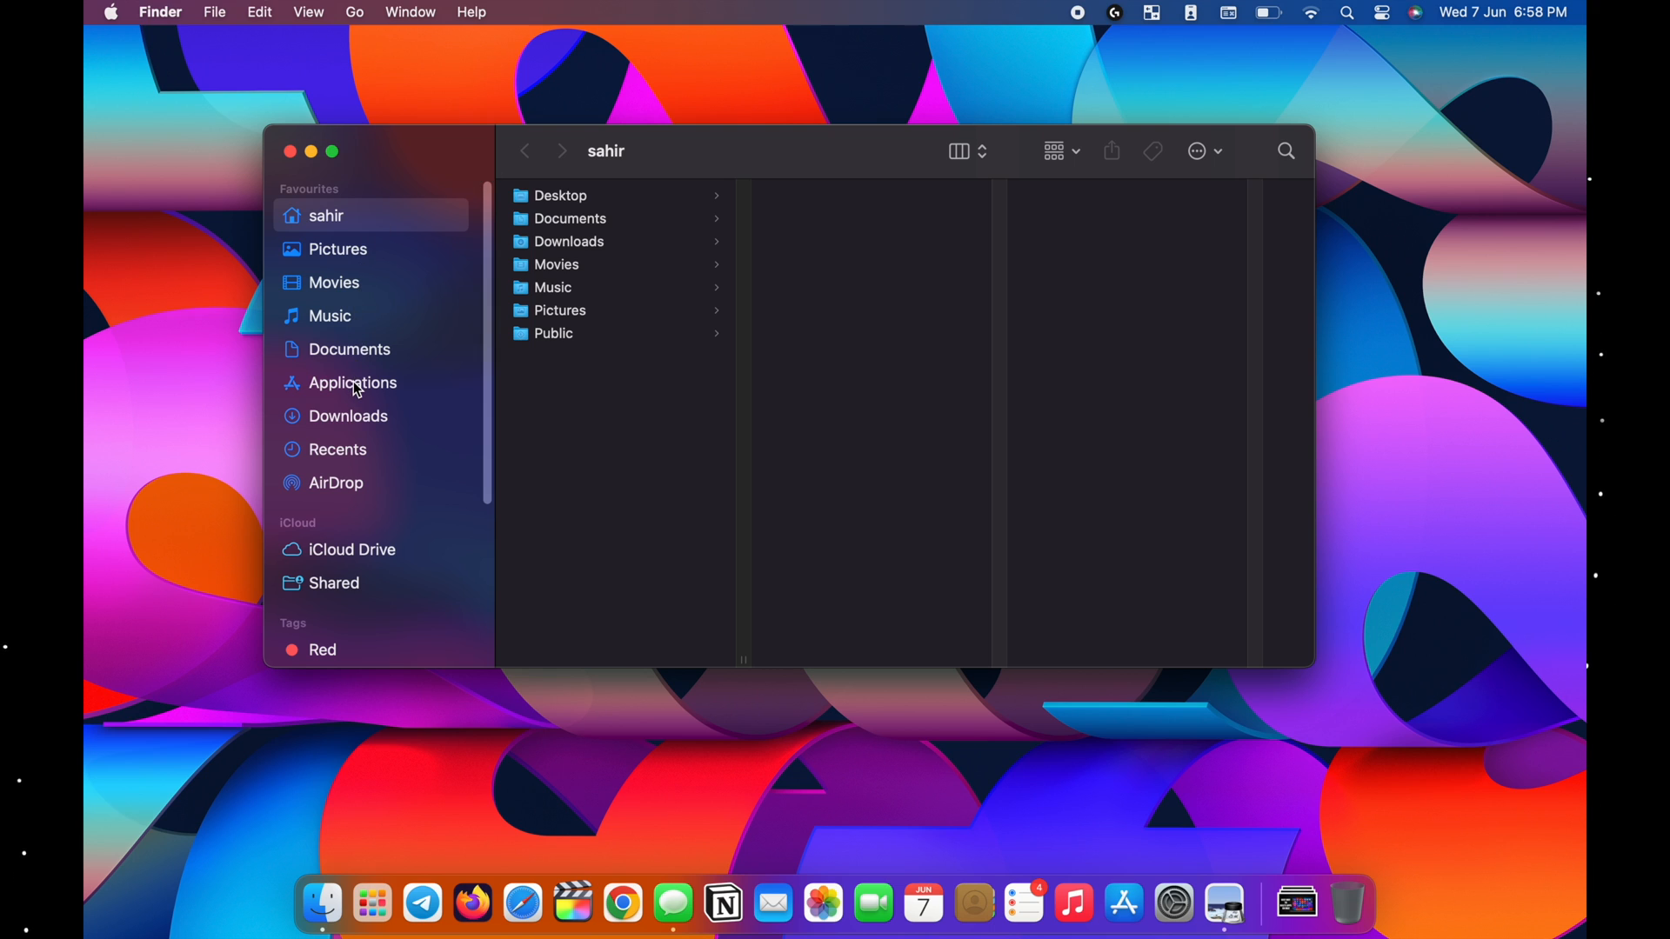
pyautogui.click(352, 383)
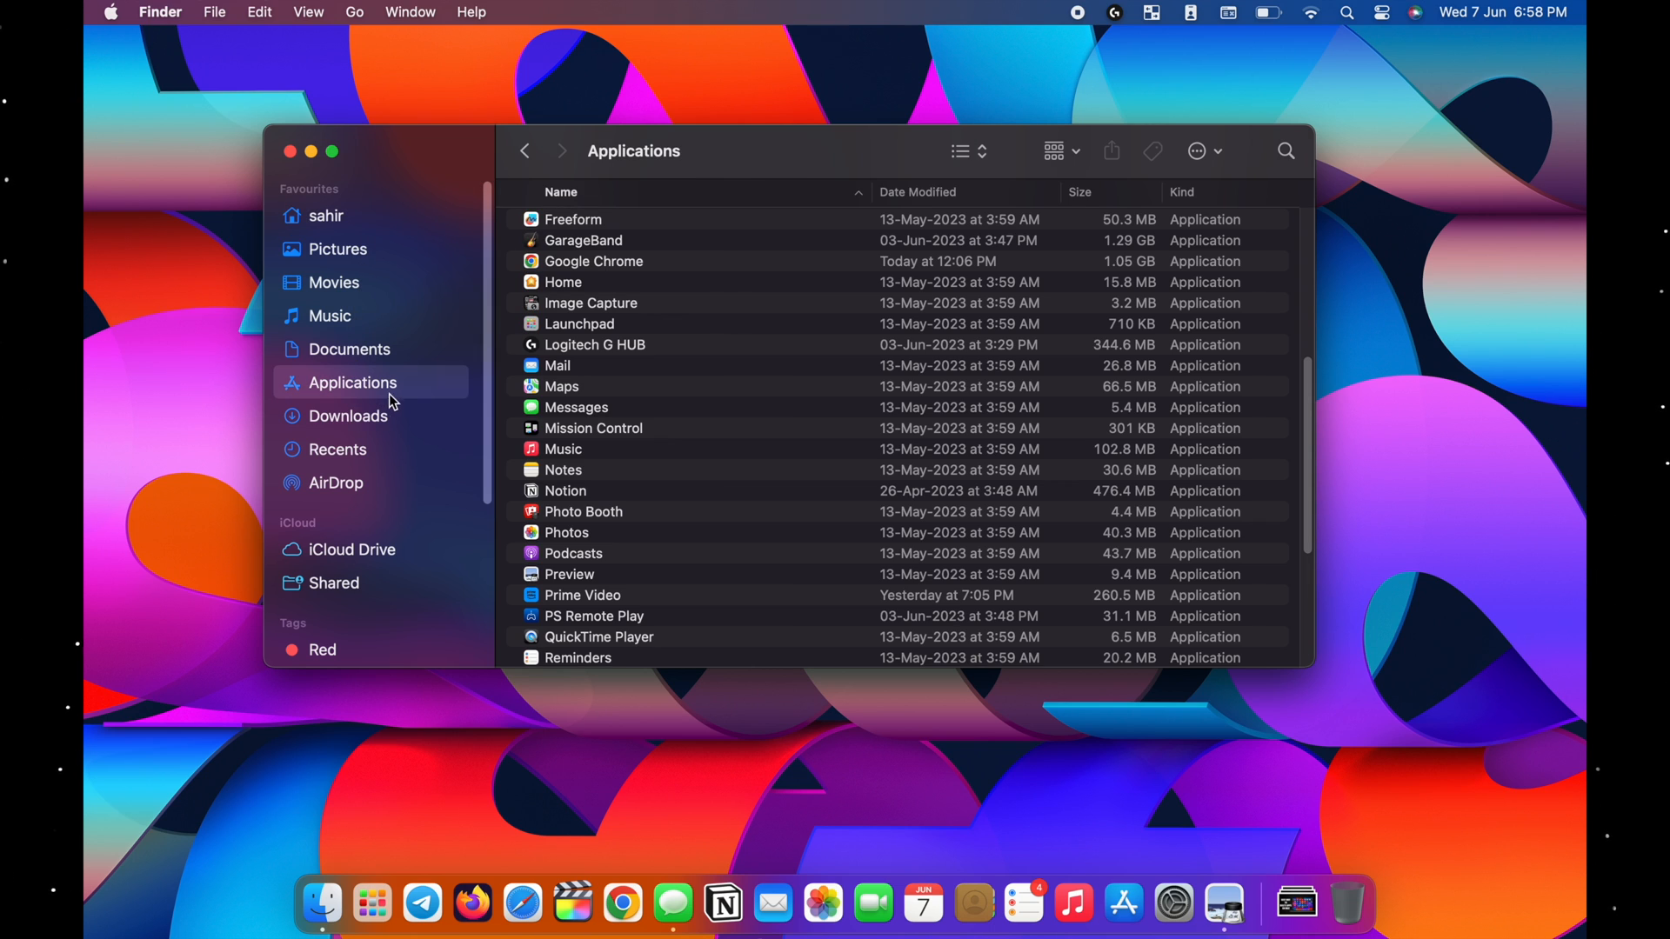
pyautogui.moveTo(440, 419)
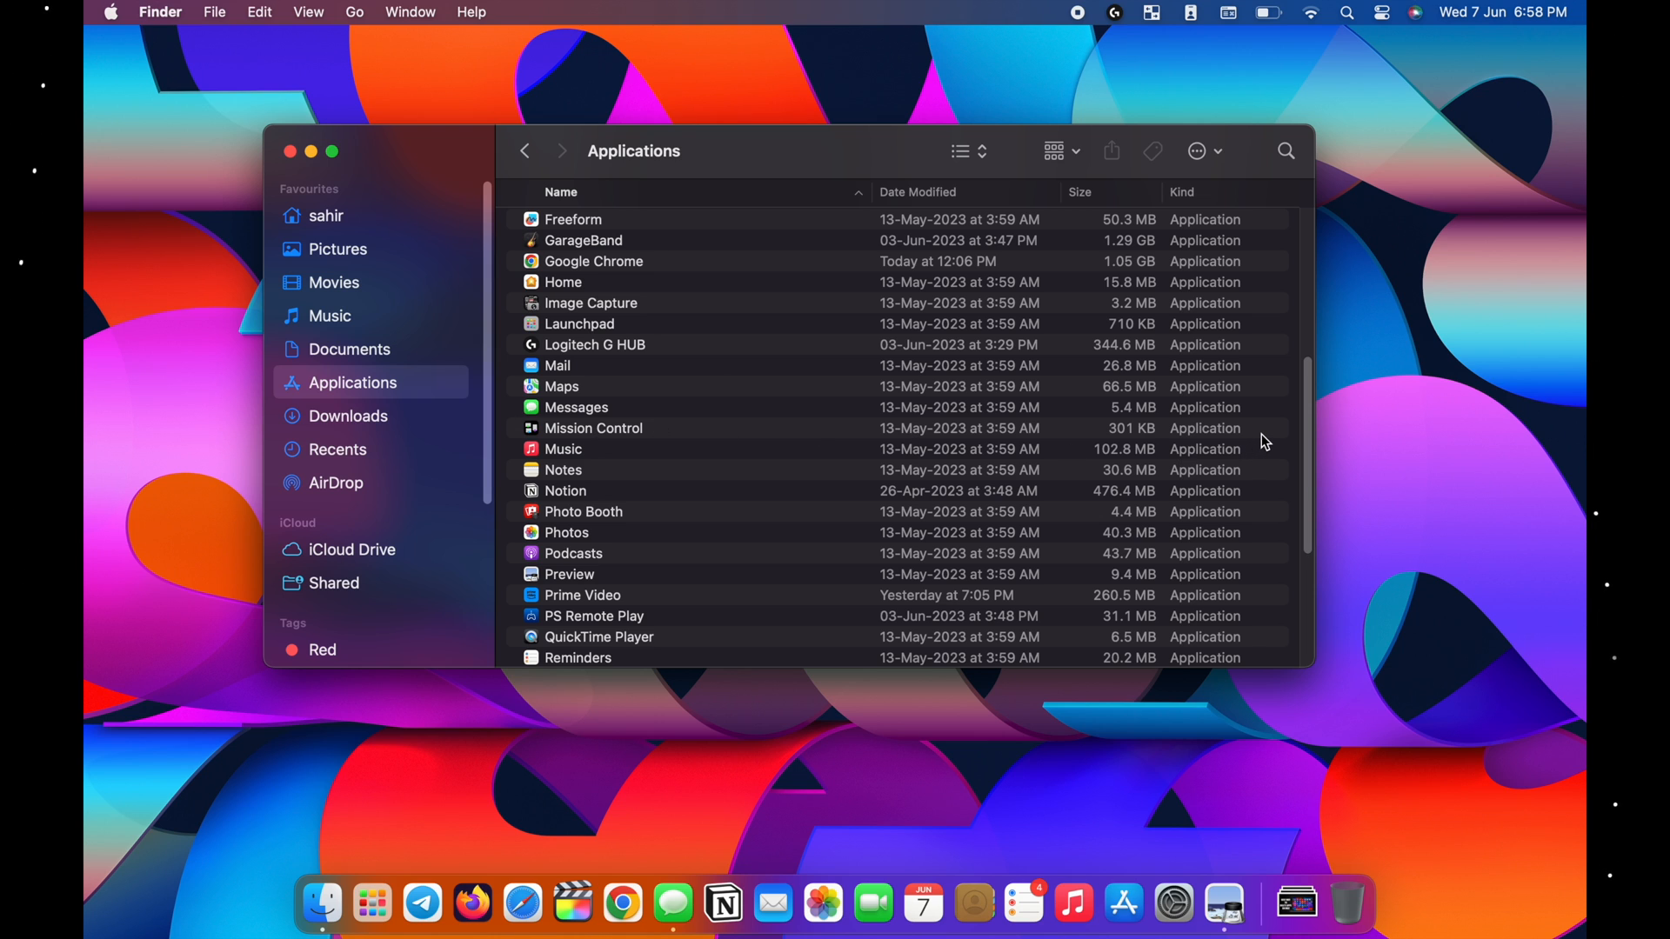
pyautogui.scroll(-3)
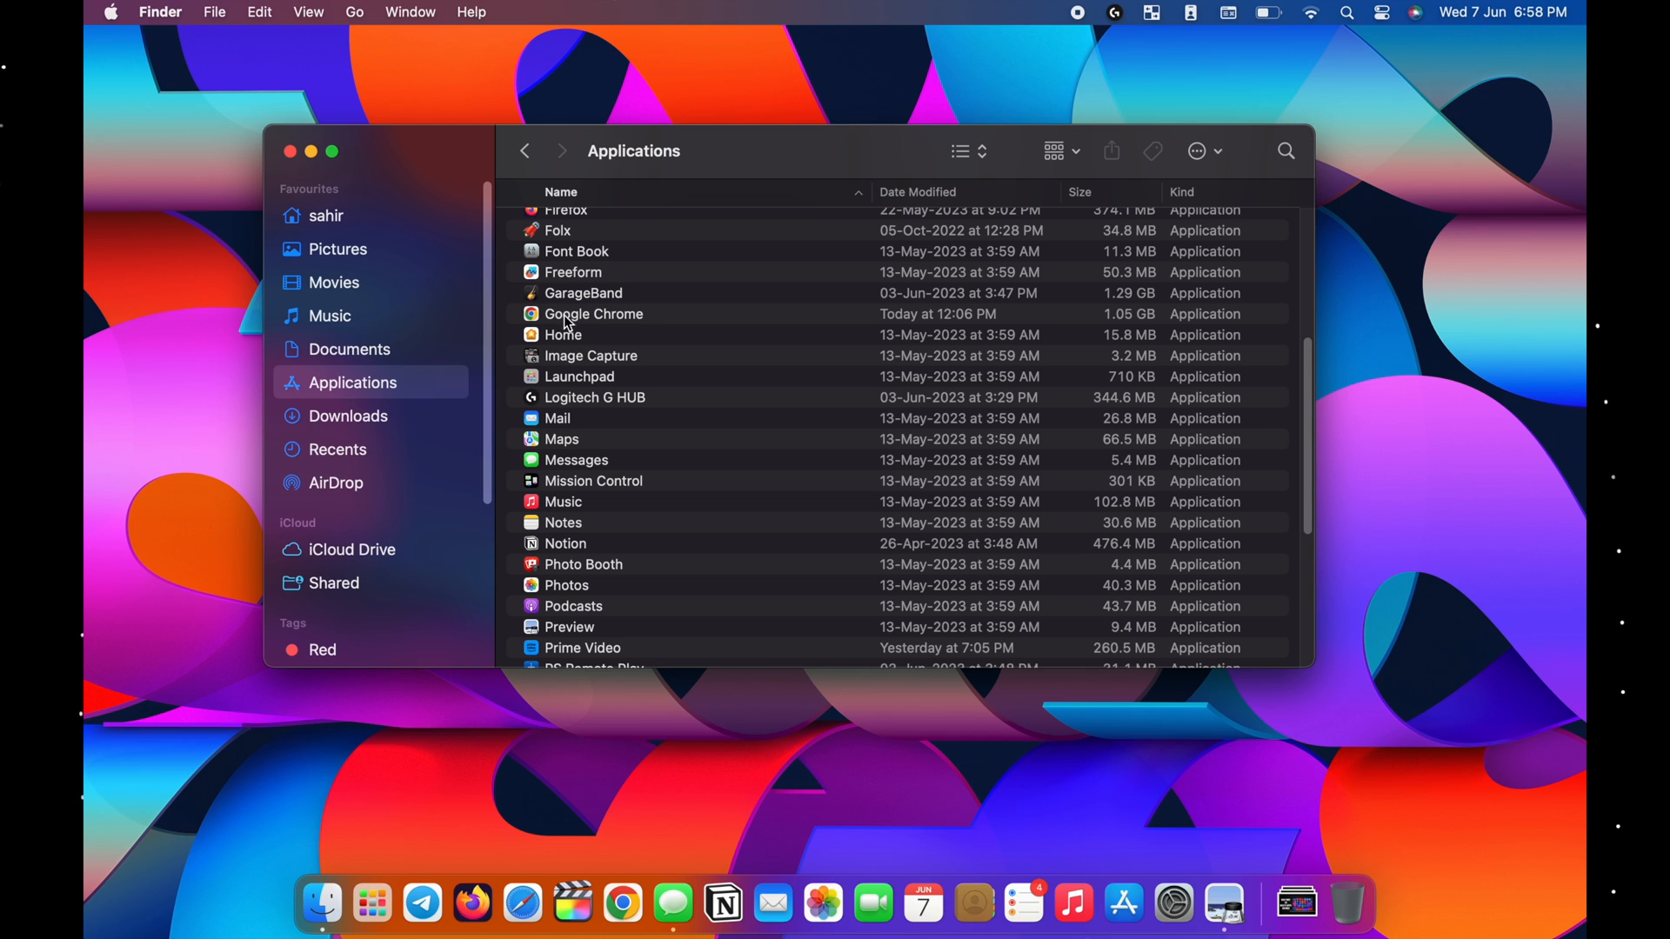
pyautogui.click(593, 313)
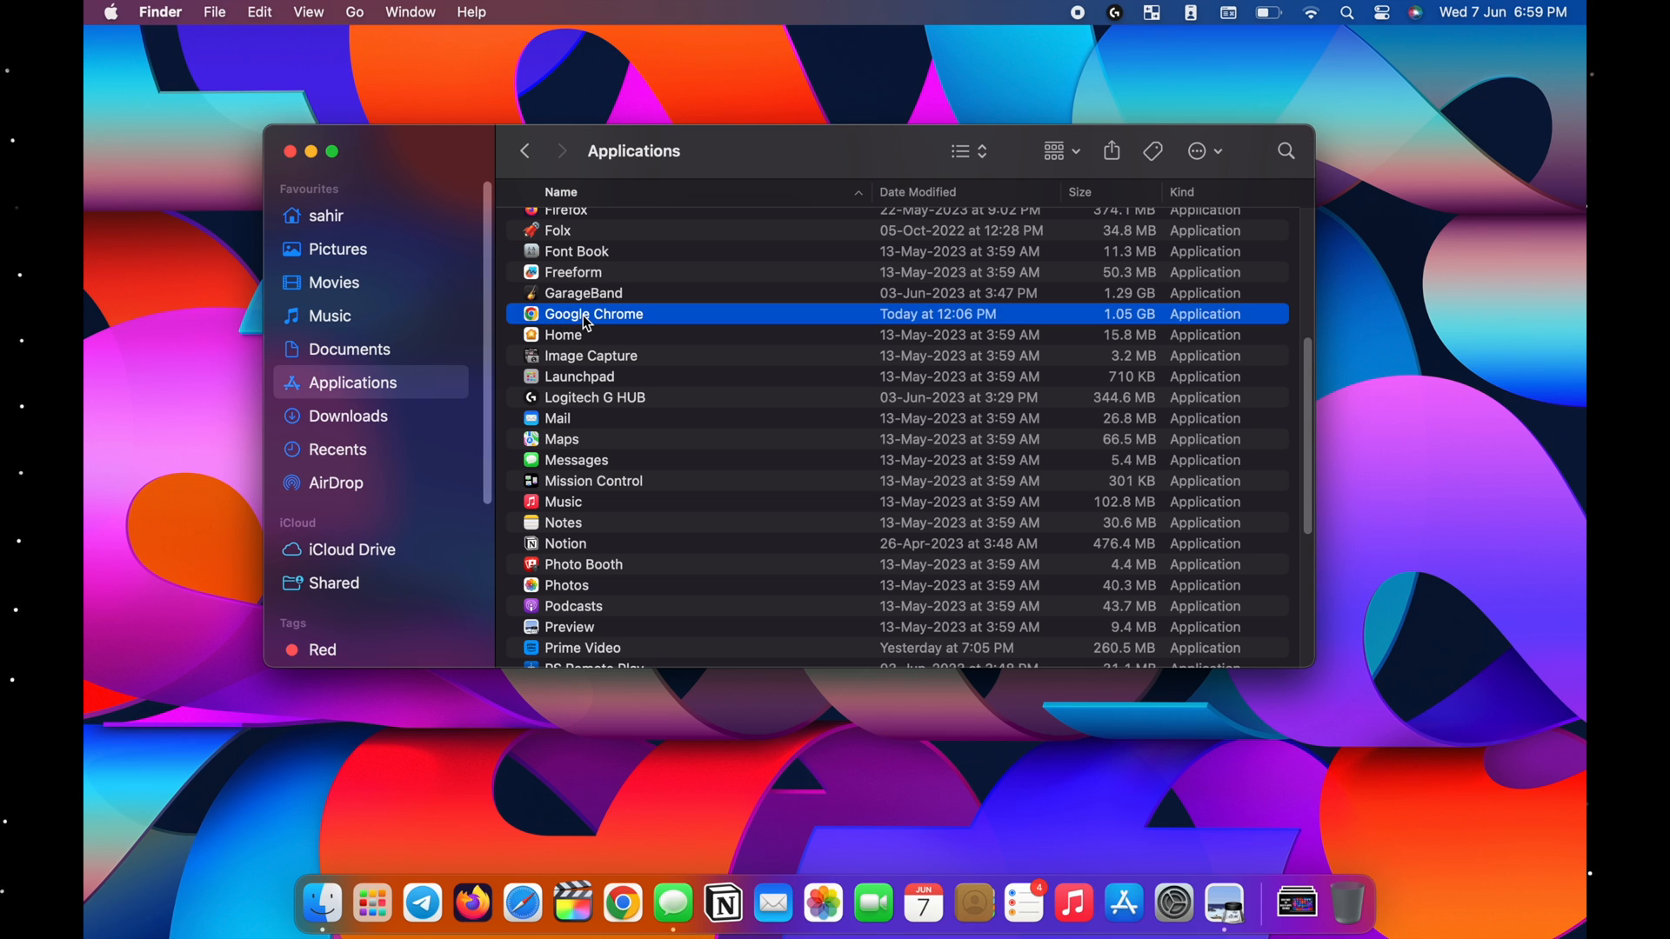
pyautogui.moveTo(599, 320)
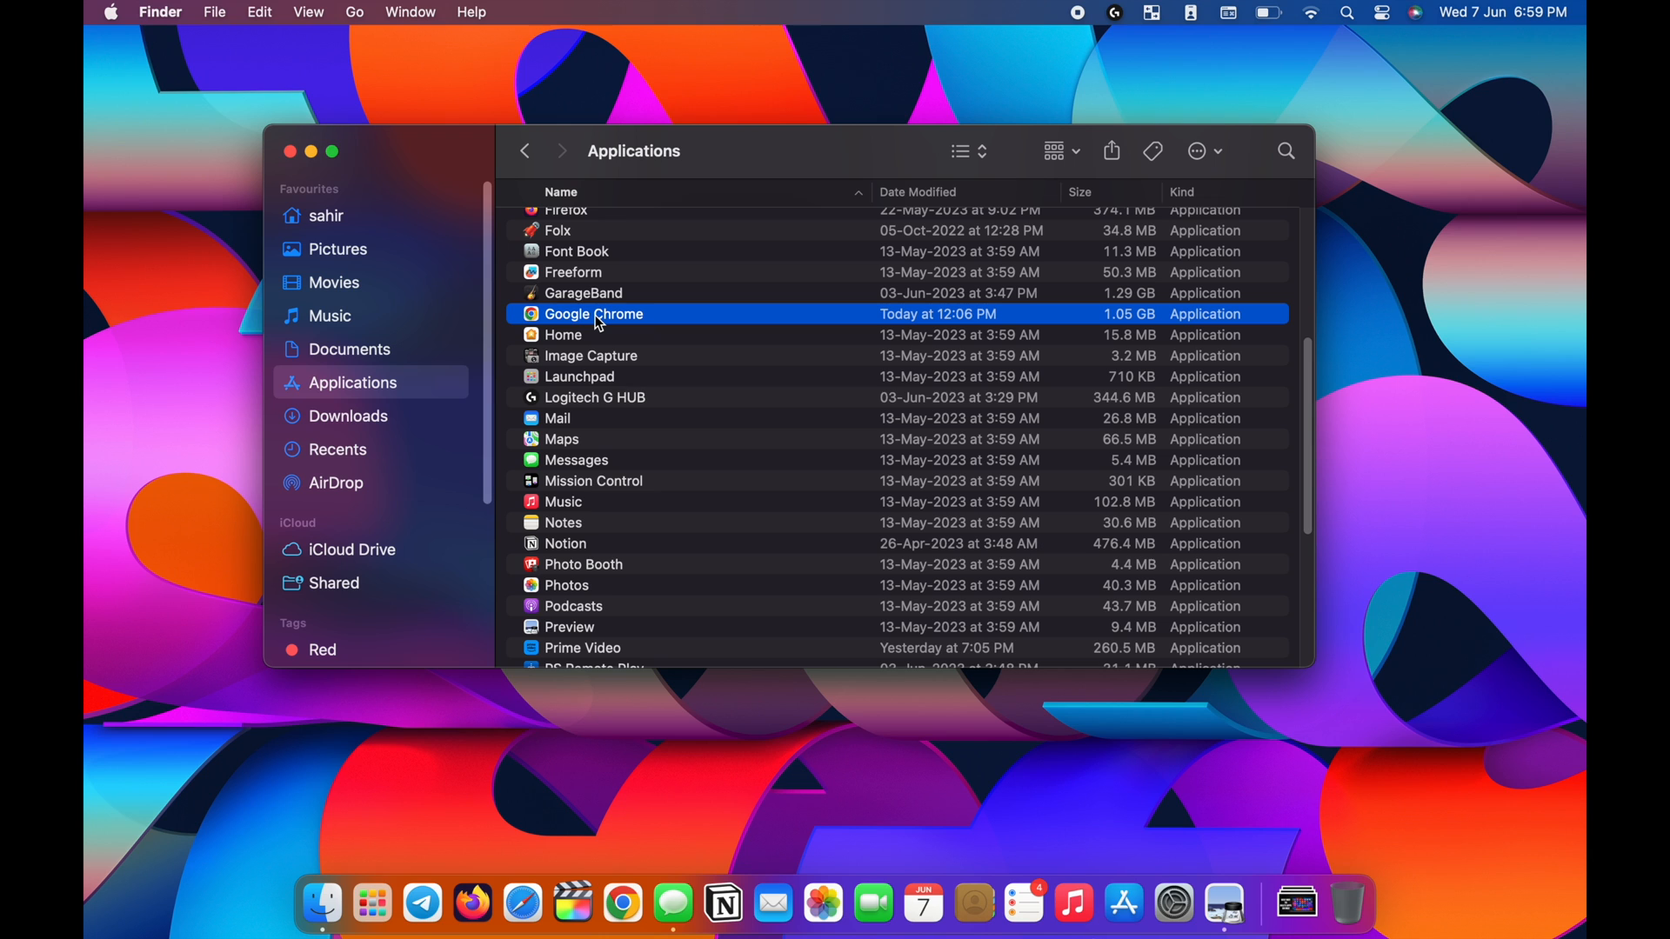
pyautogui.moveTo(593, 313); pyautogui.dragTo(751, 383)
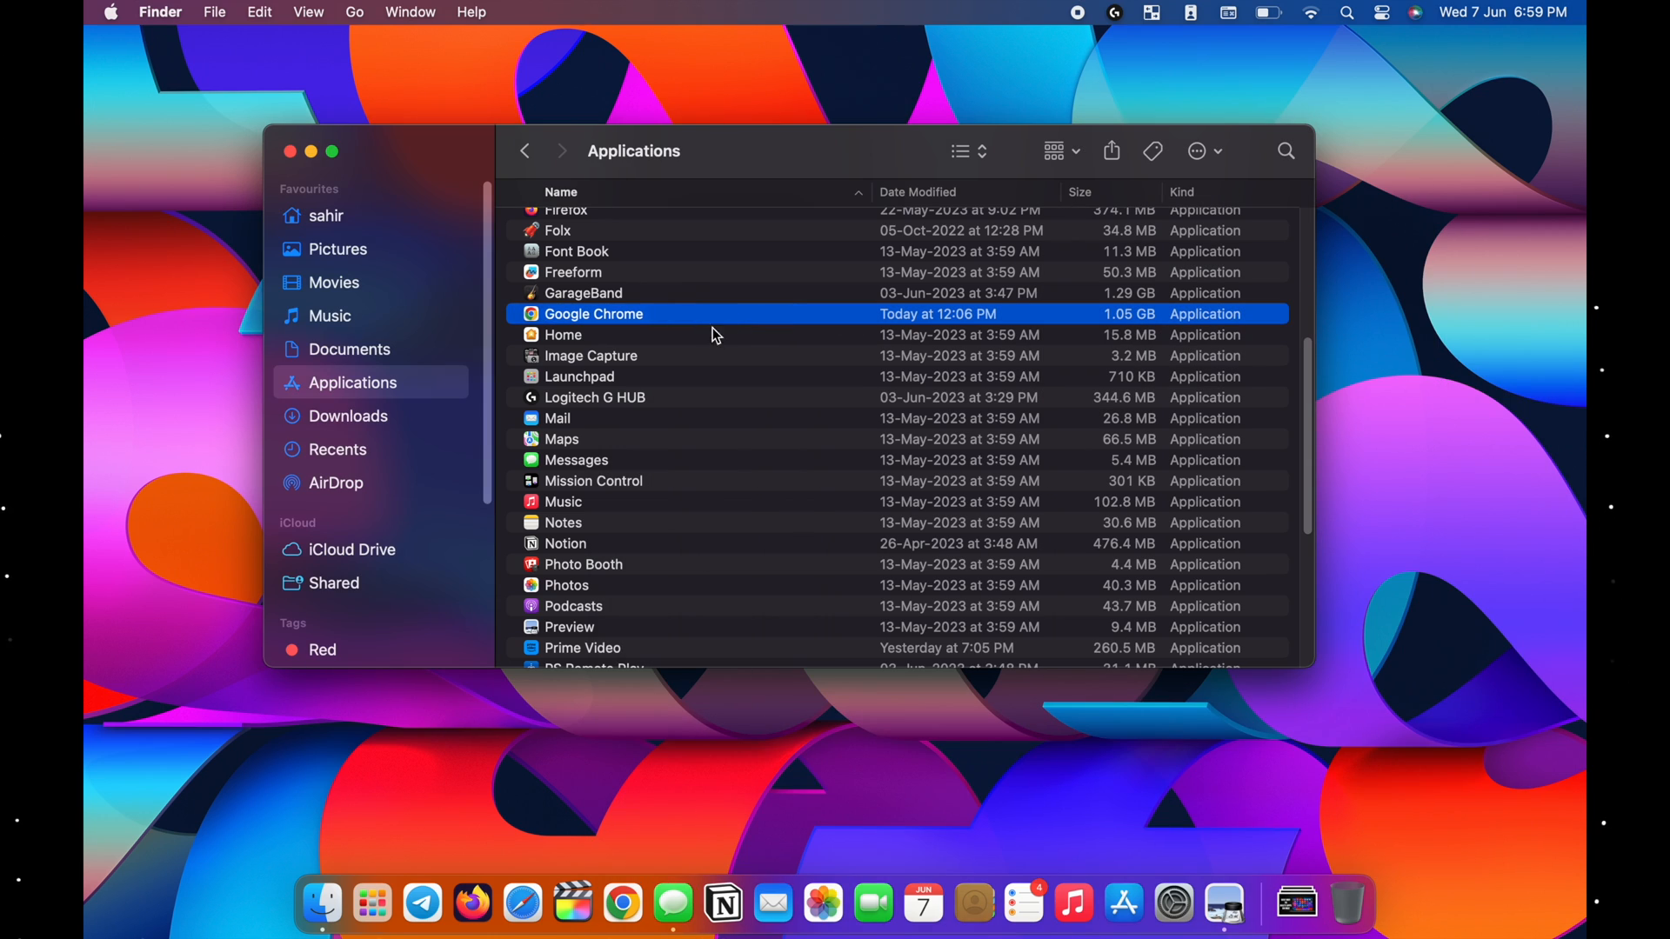
pyautogui.rightClick(593, 313)
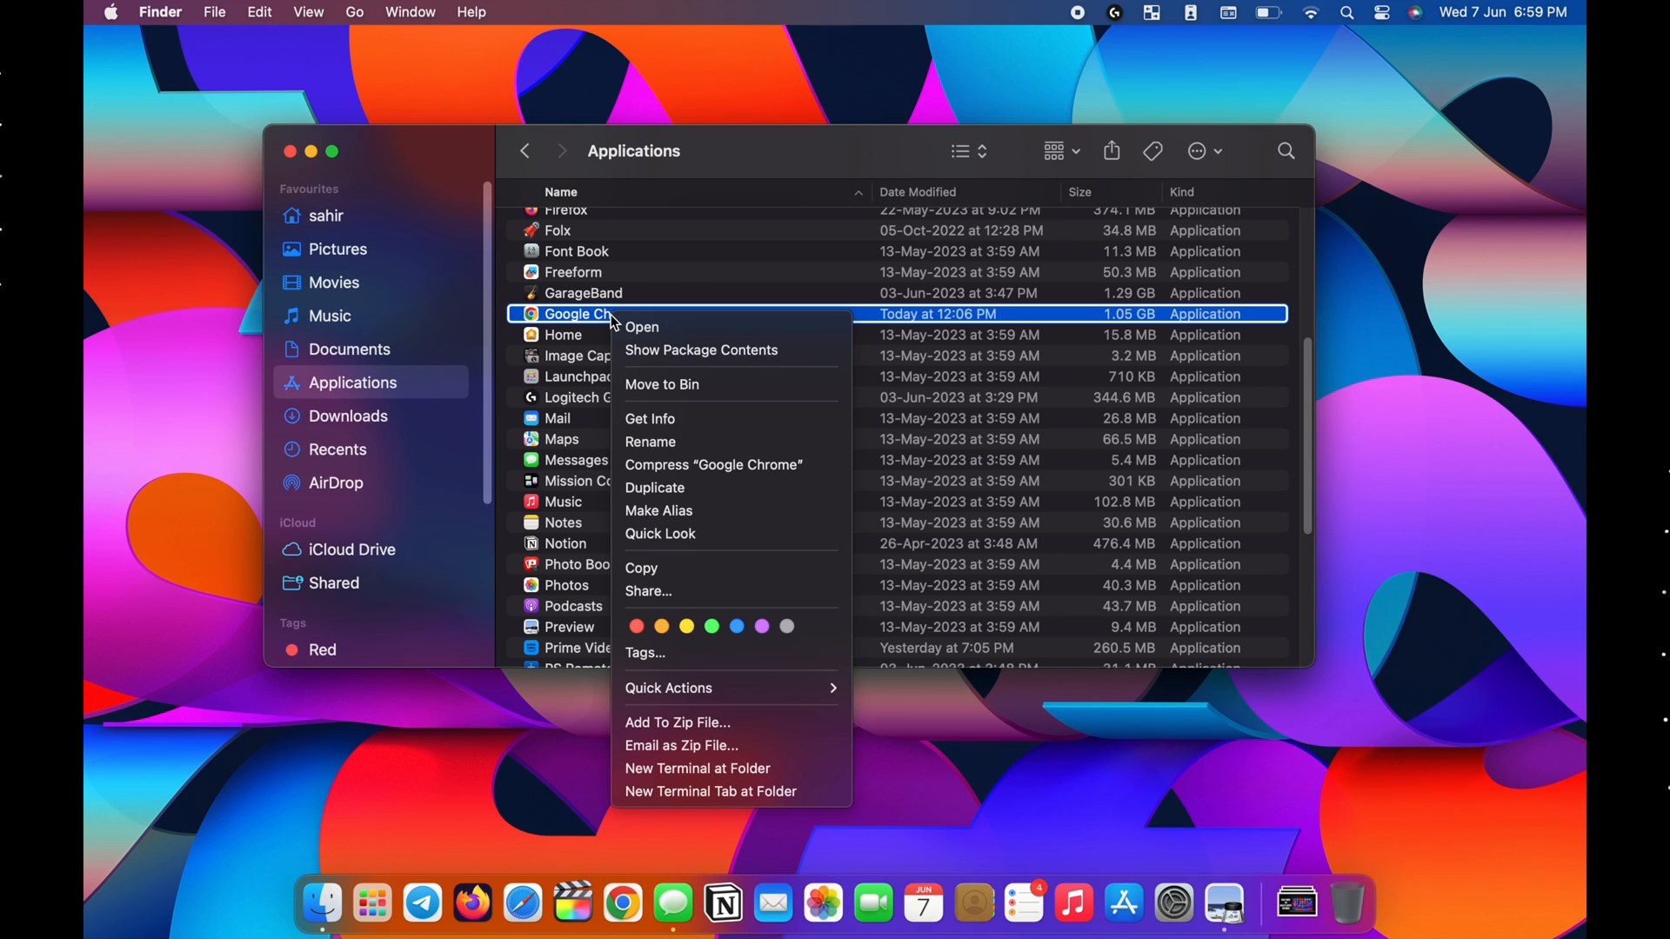
pyautogui.moveTo(671, 371)
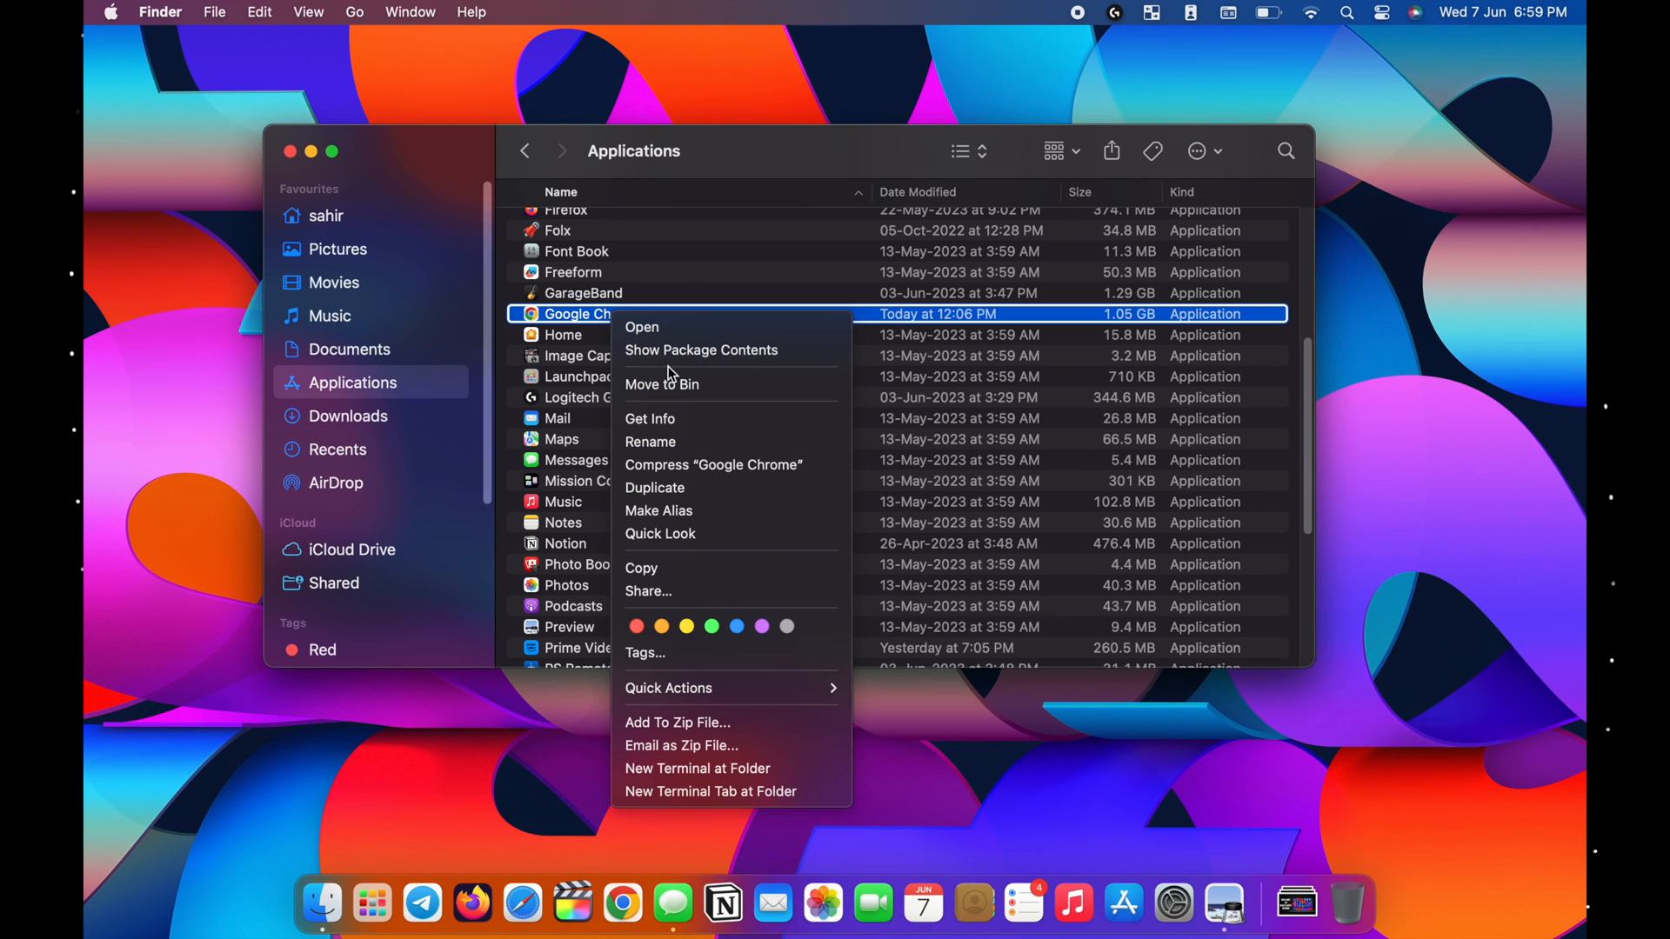
pyautogui.moveTo(675, 395)
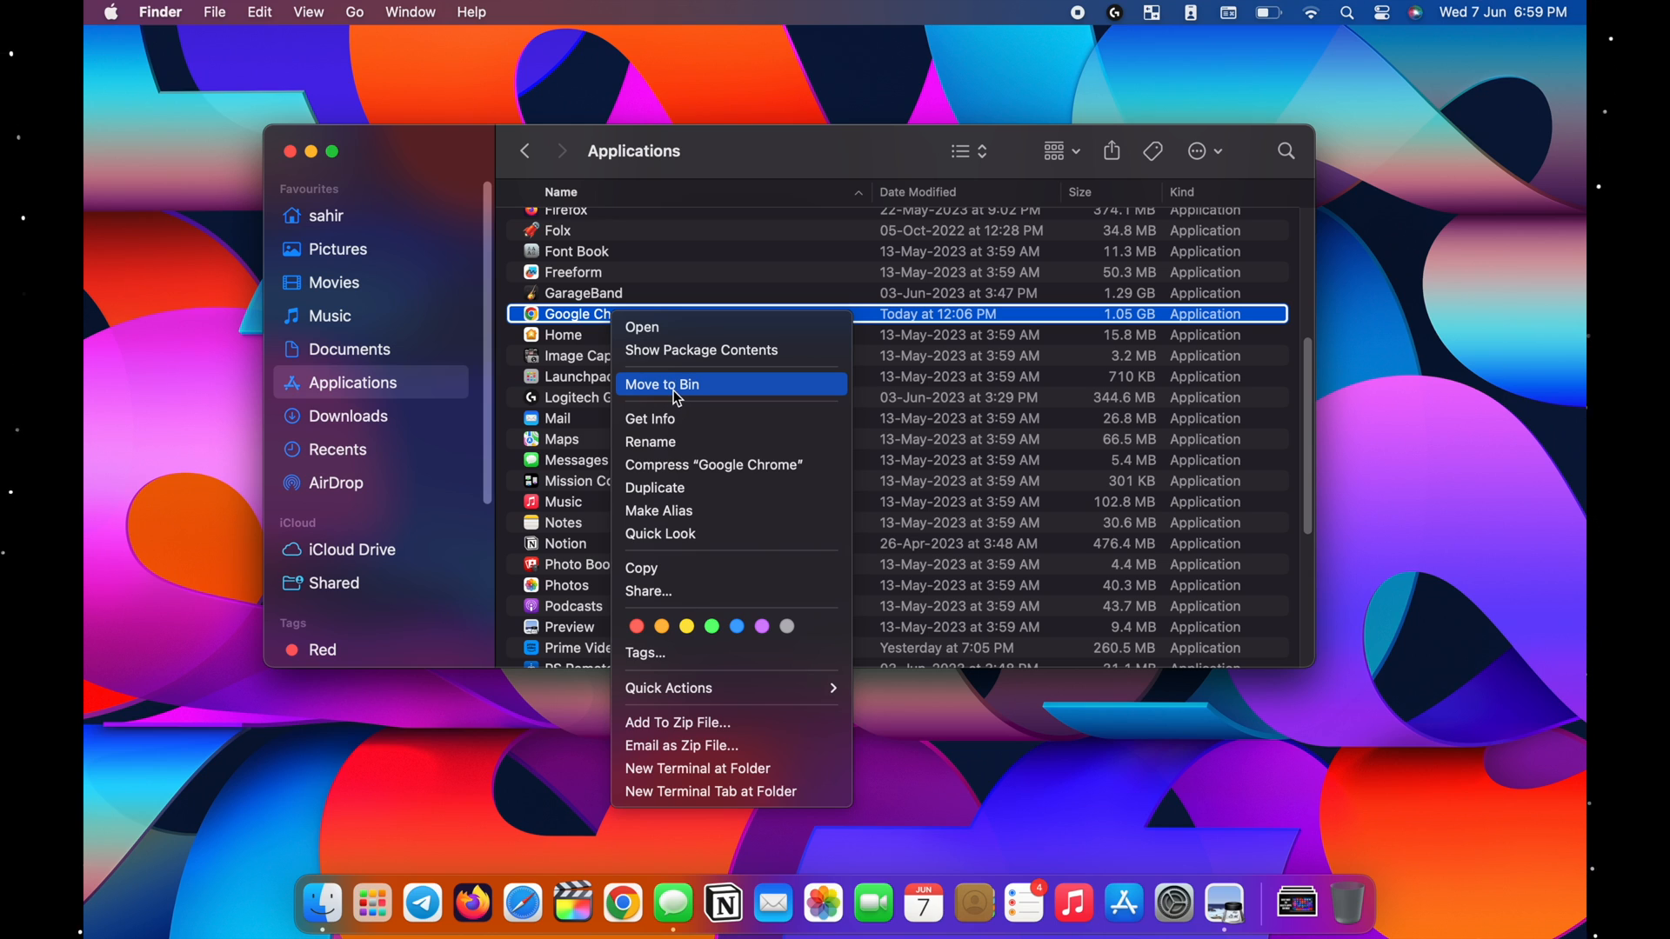
pyautogui.moveTo(748, 400)
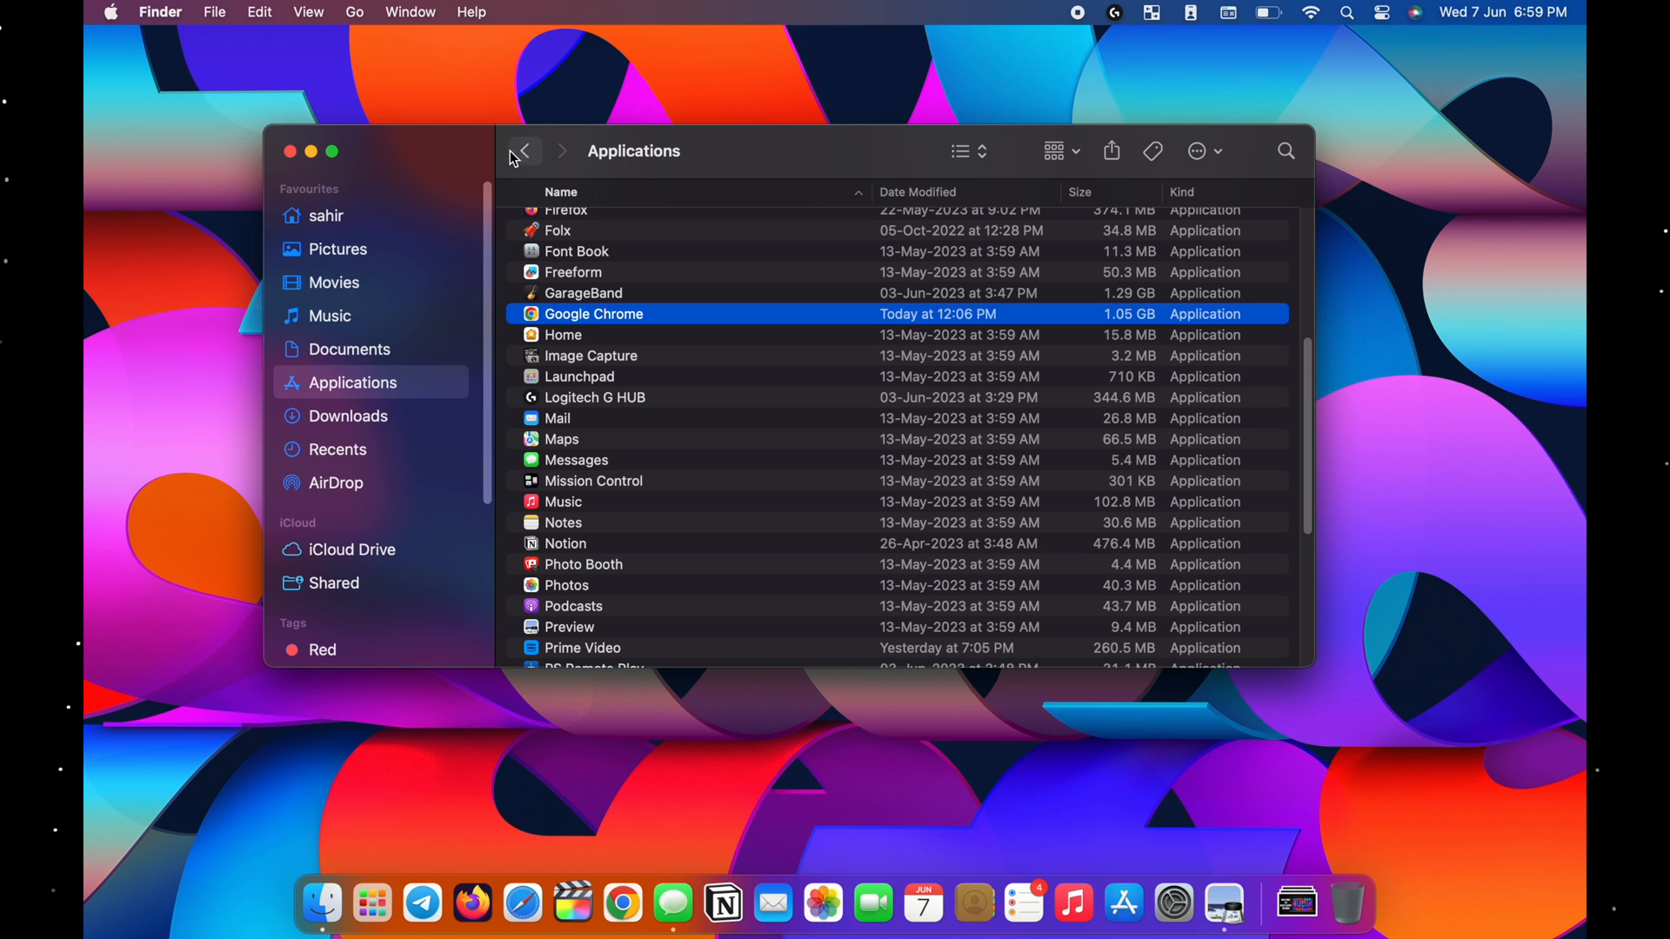
# Close the Applications Finder window, leaving only the desktop.
pyautogui.click(288, 151)
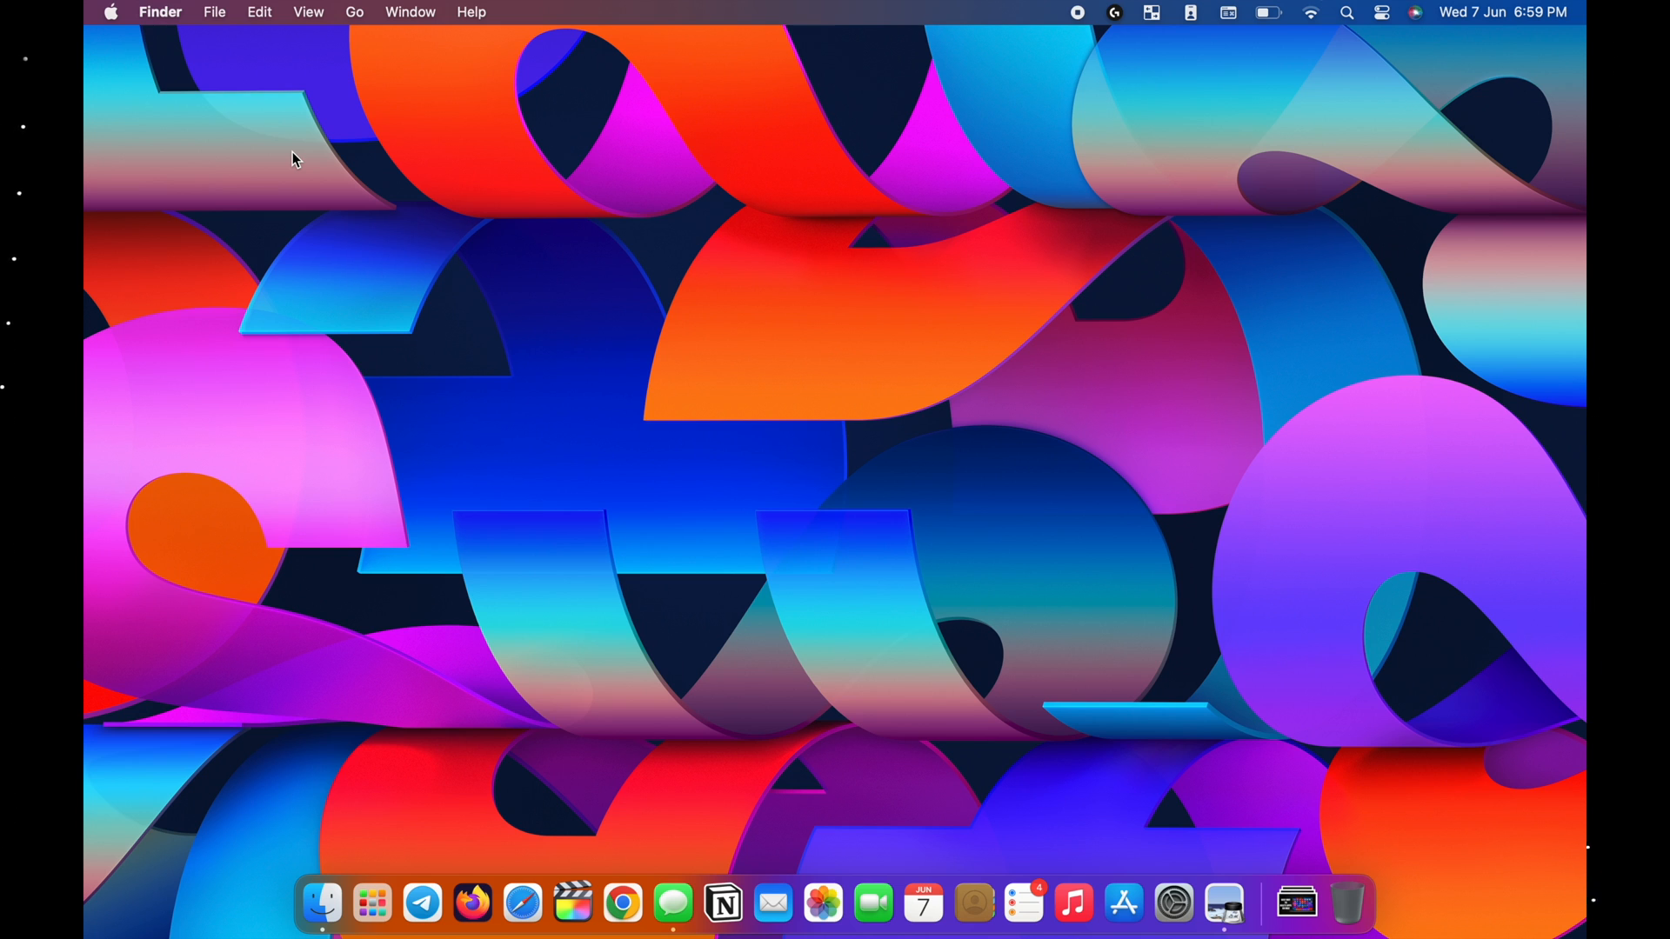
pyautogui.moveTo(313, 933)
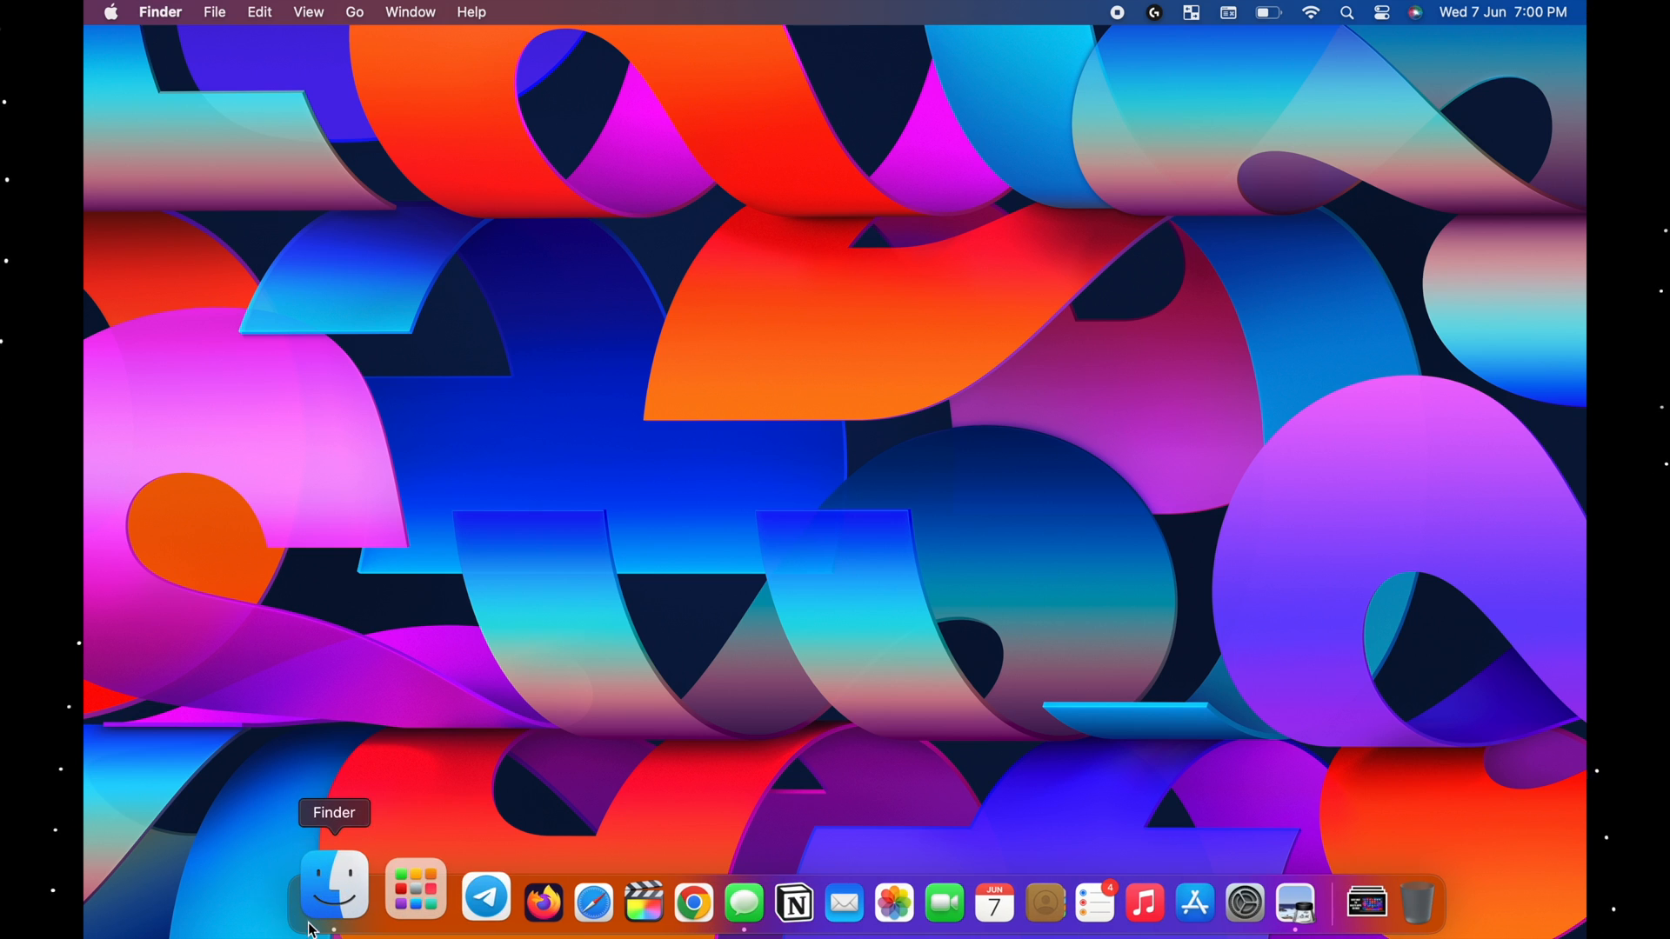
# Search This Mac in Finder for 'telegram', listing the app and telegram-cloud files.
pyautogui.click(334, 886)
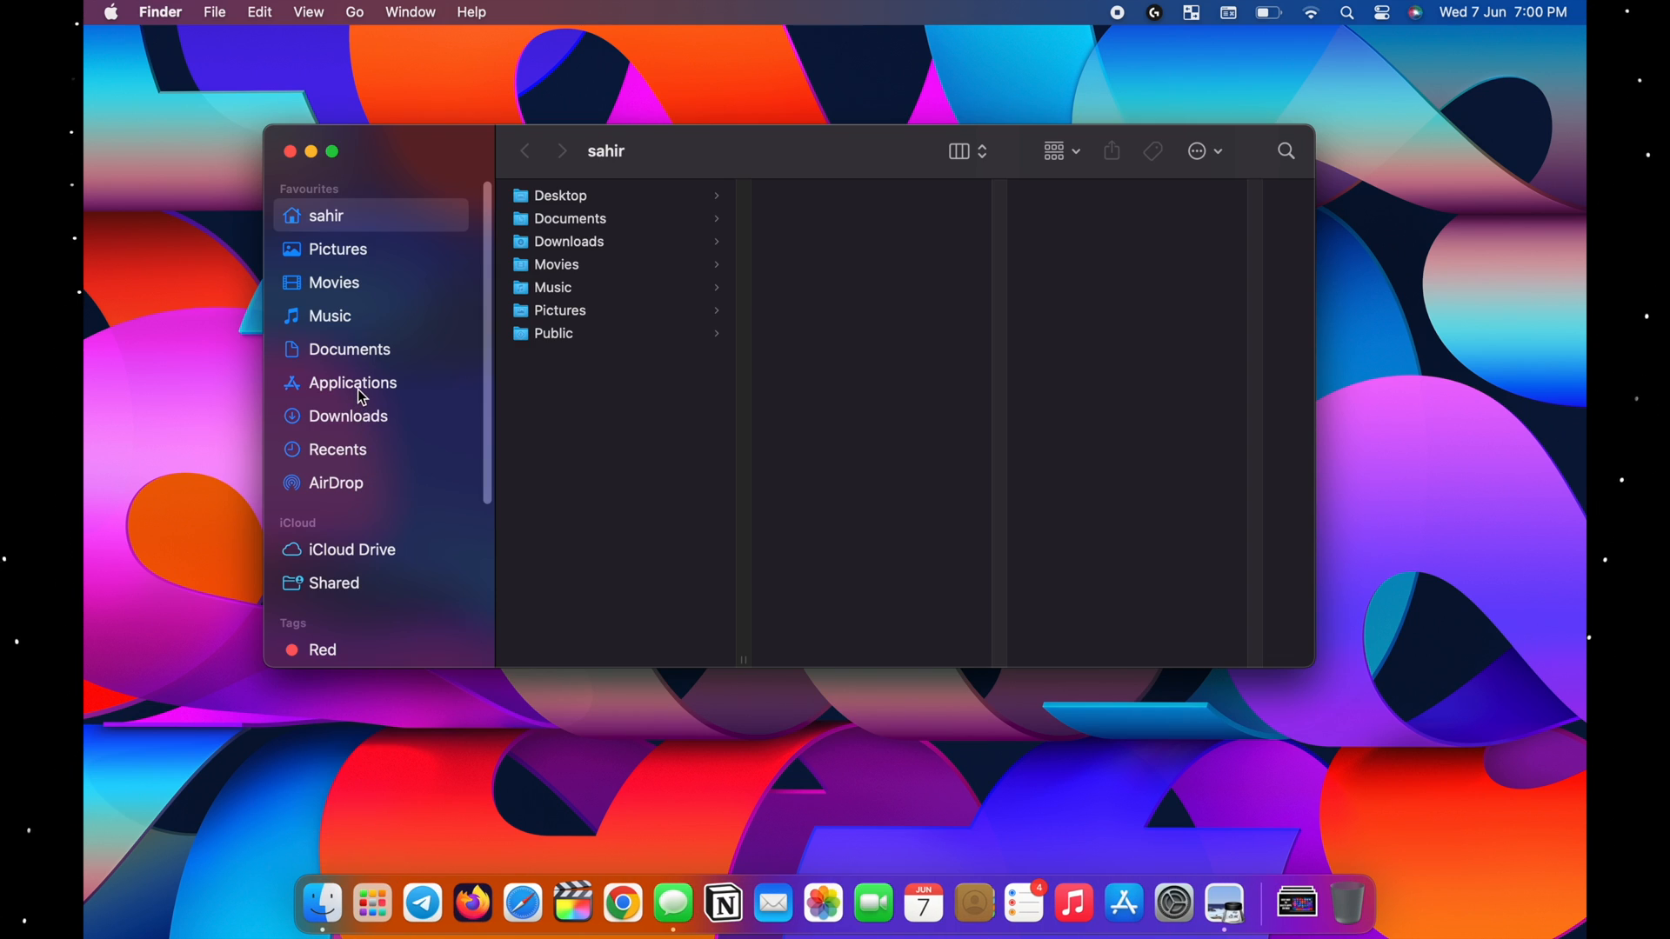
pyautogui.click(351, 383)
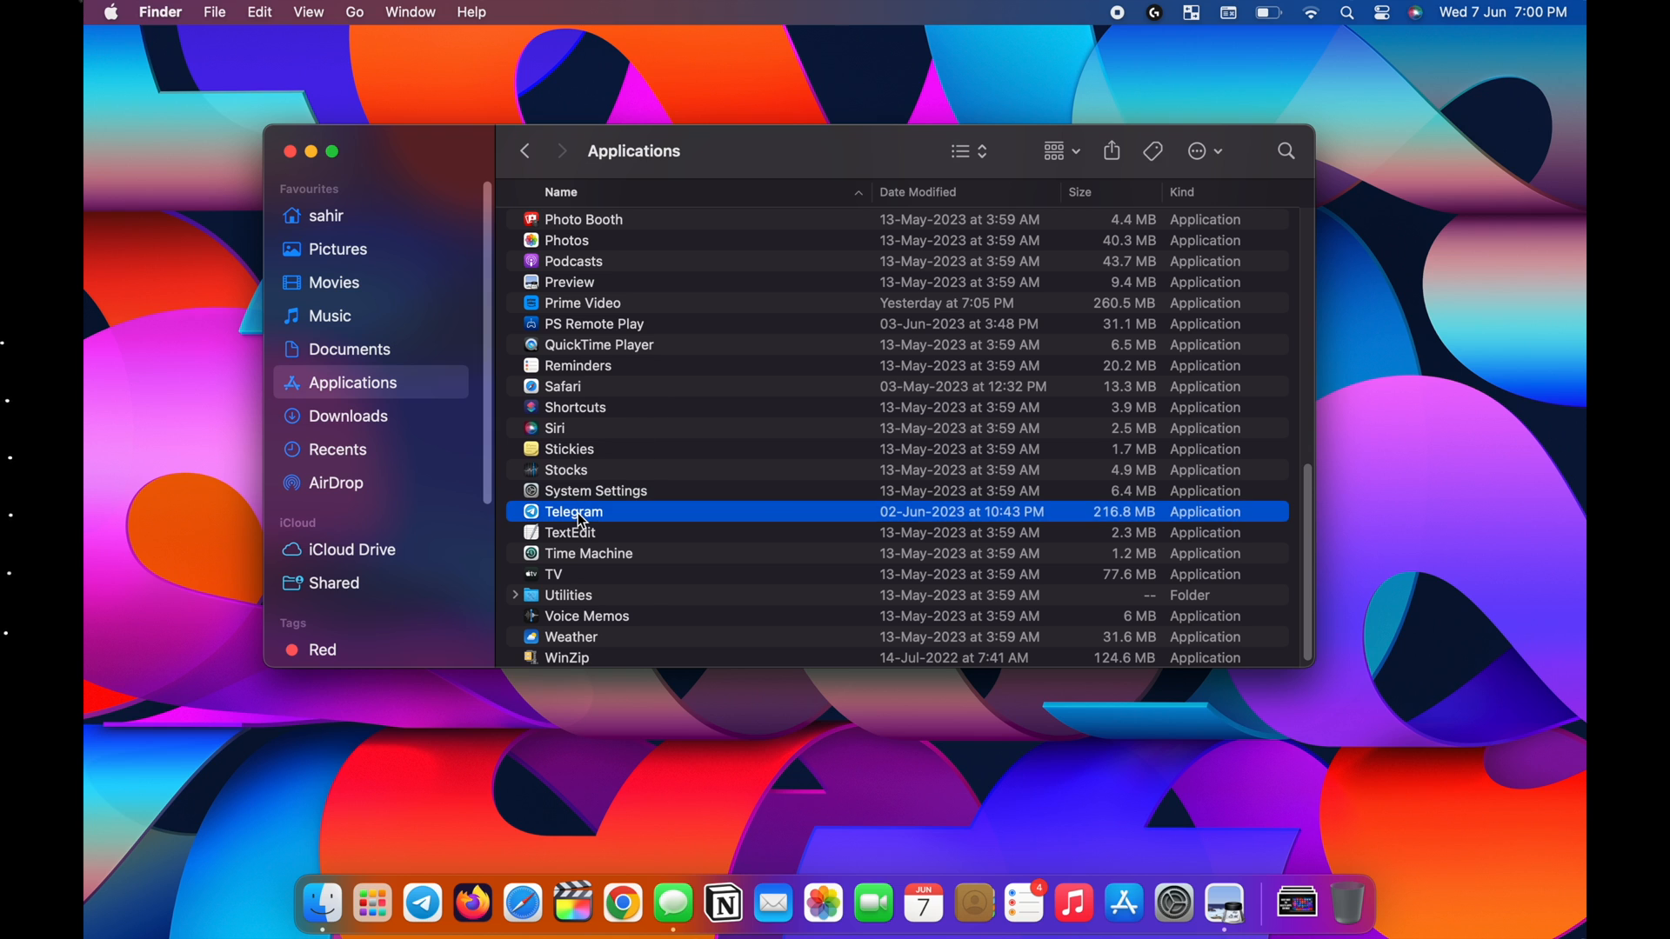
pyautogui.write('telegram')
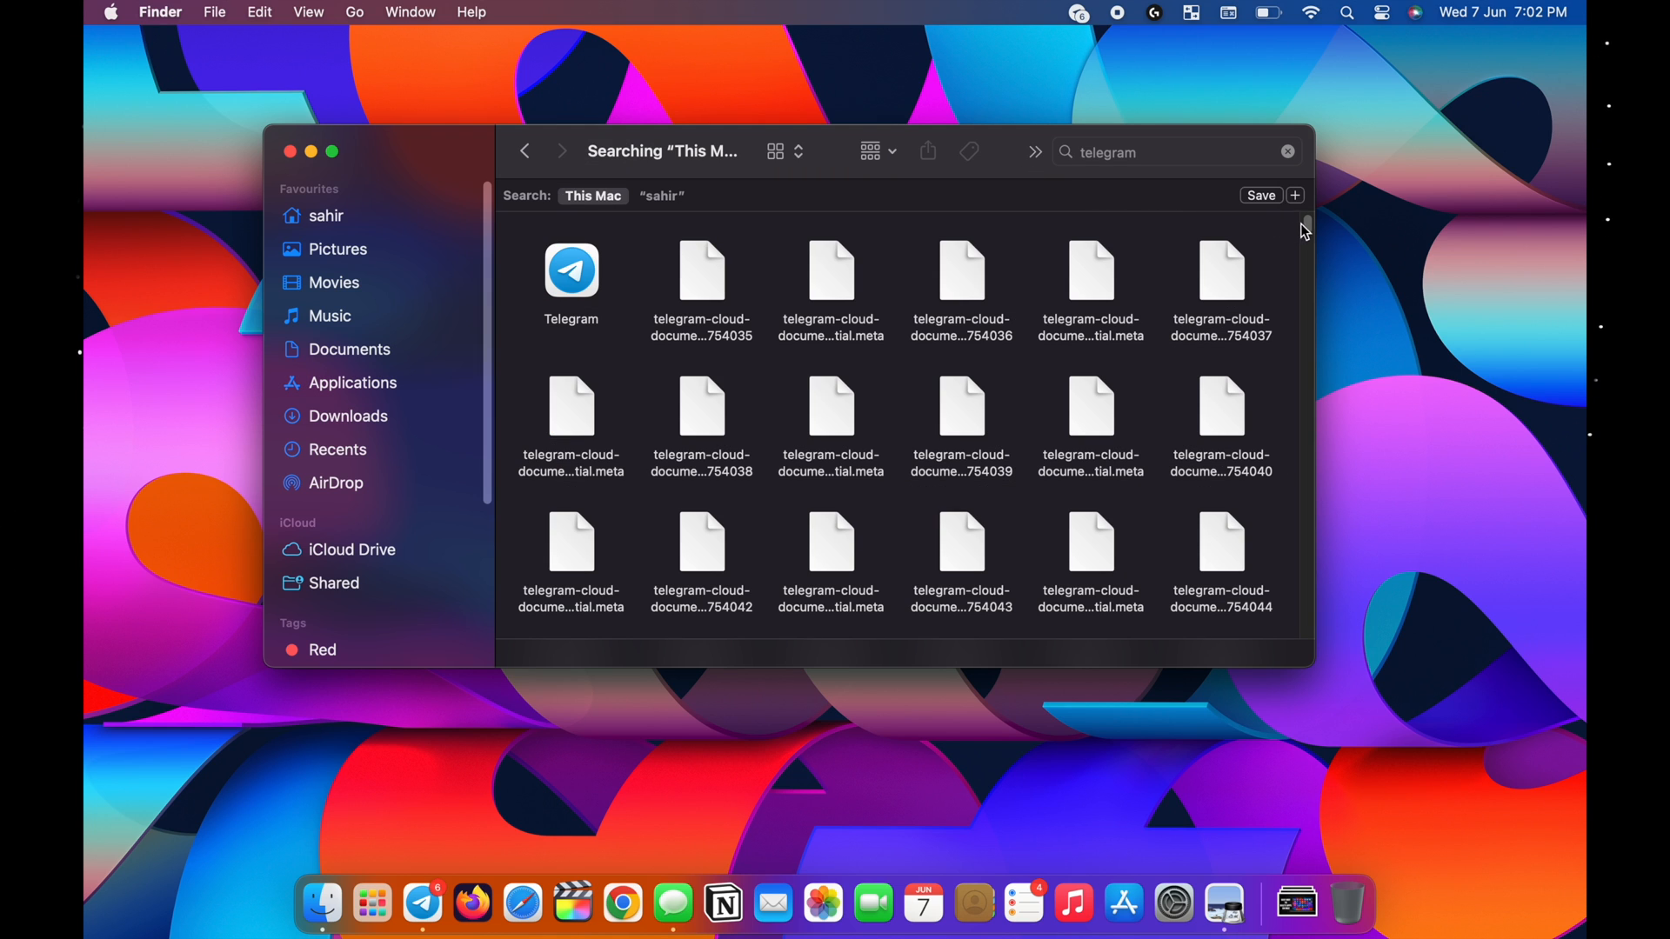
pyautogui.scroll(-3)
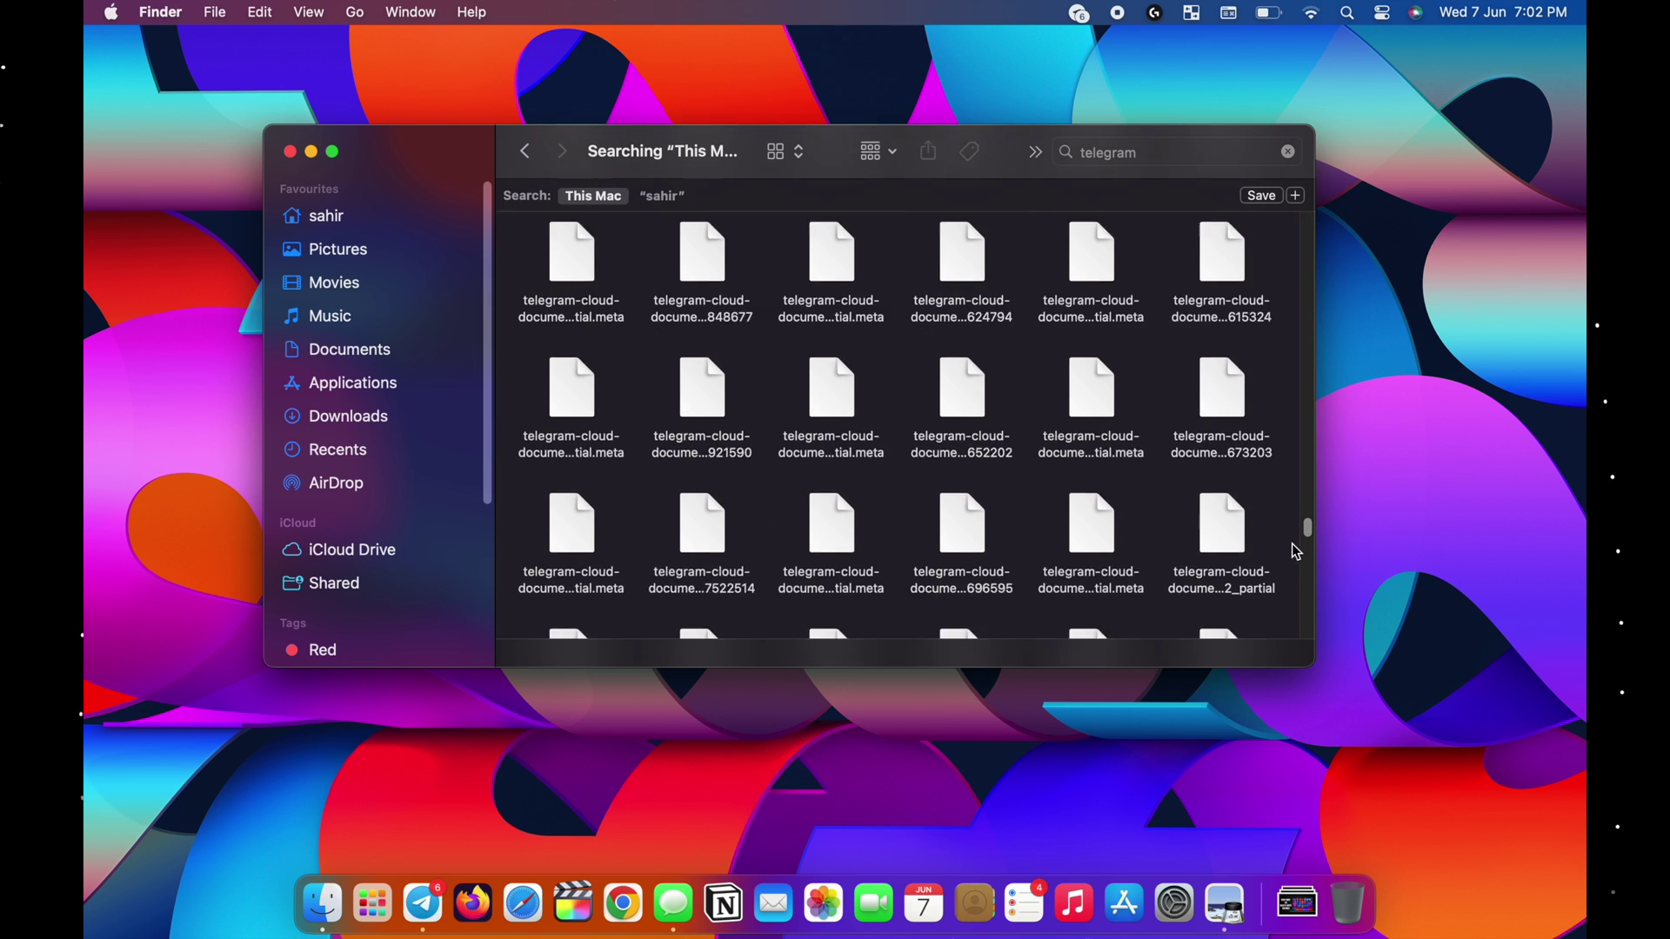
pyautogui.scroll(-3)
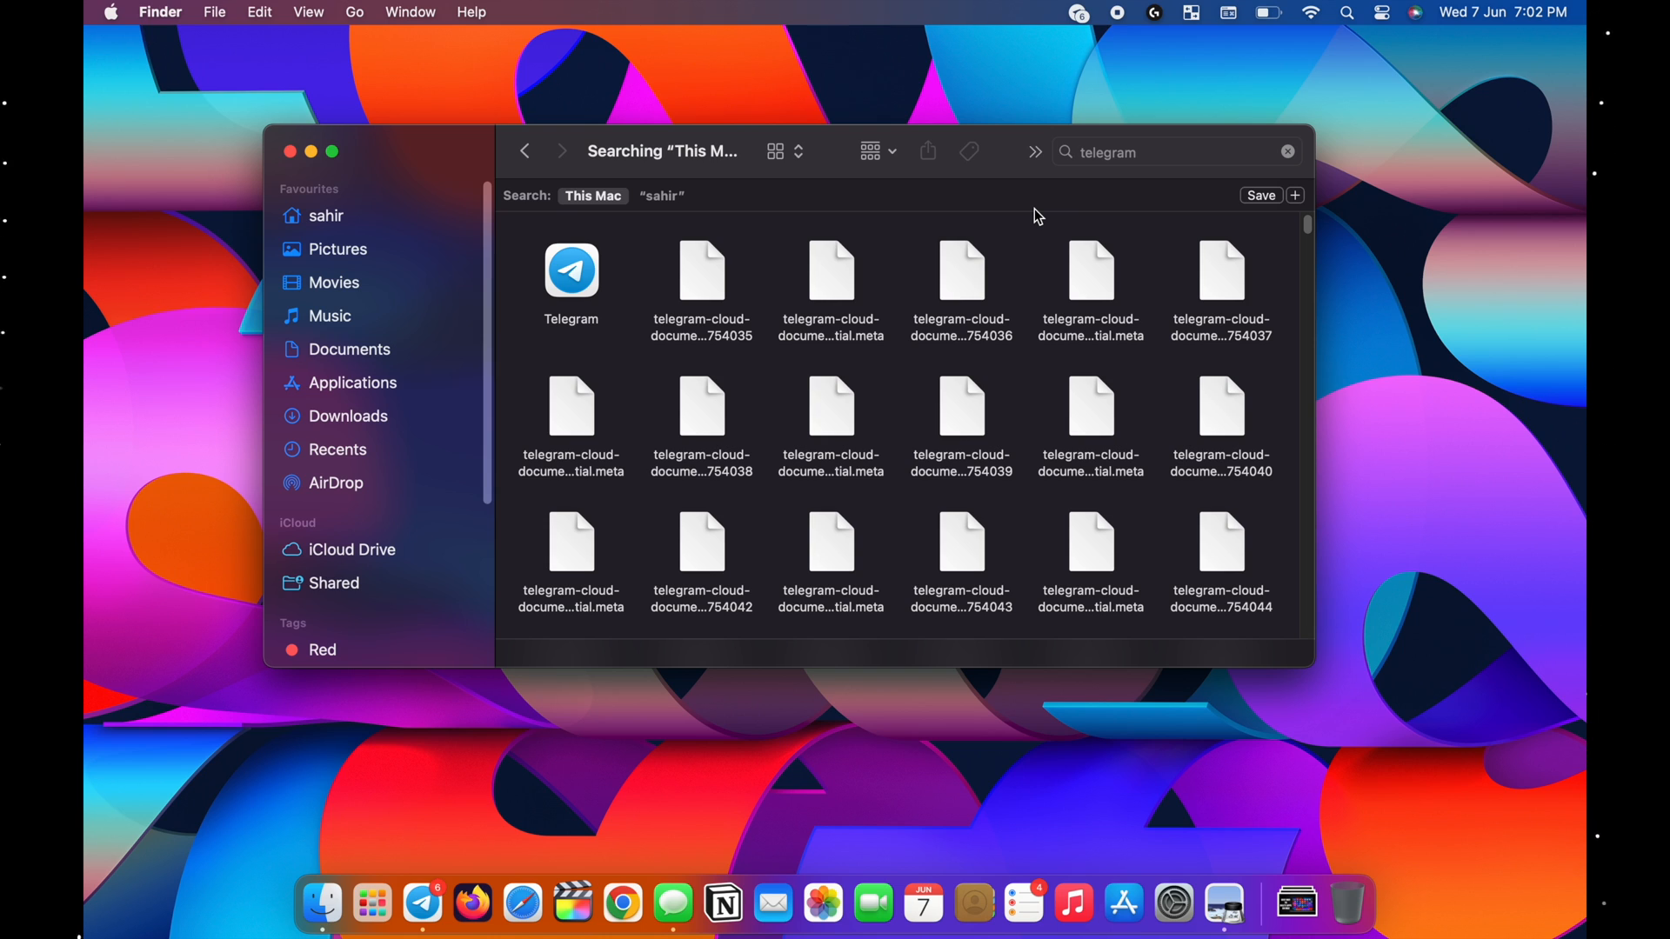
pyautogui.moveTo(1260, 209)
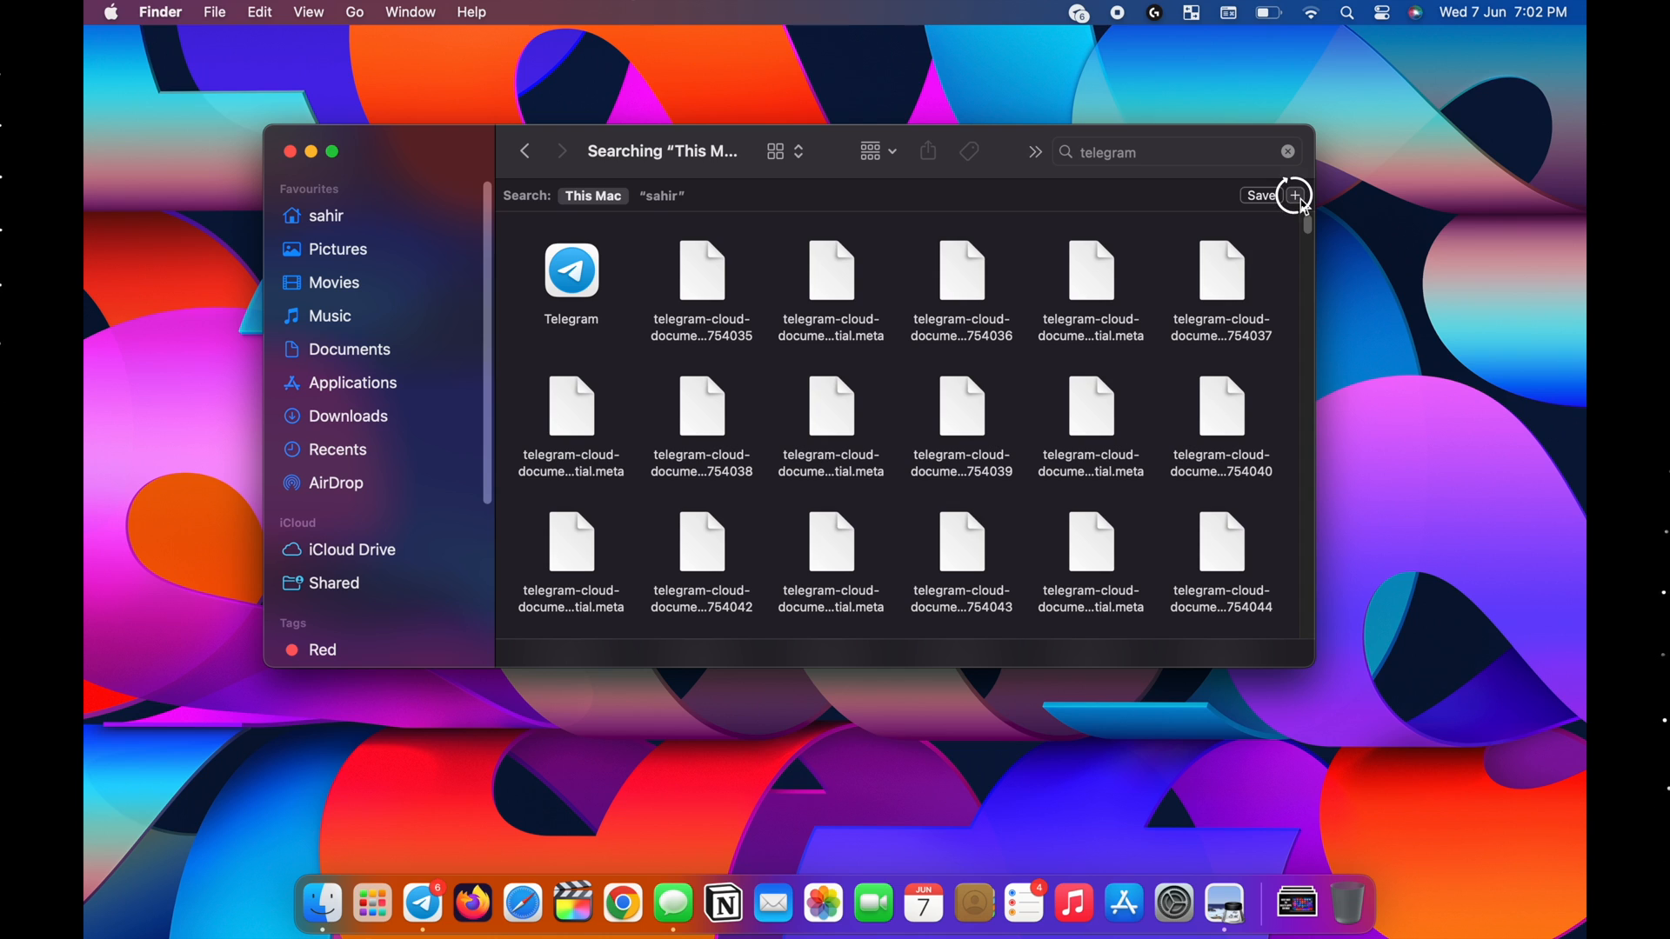
# Add a search criterion and enable System files as an attribute via the Other… chooser.
pyautogui.click(1296, 195)
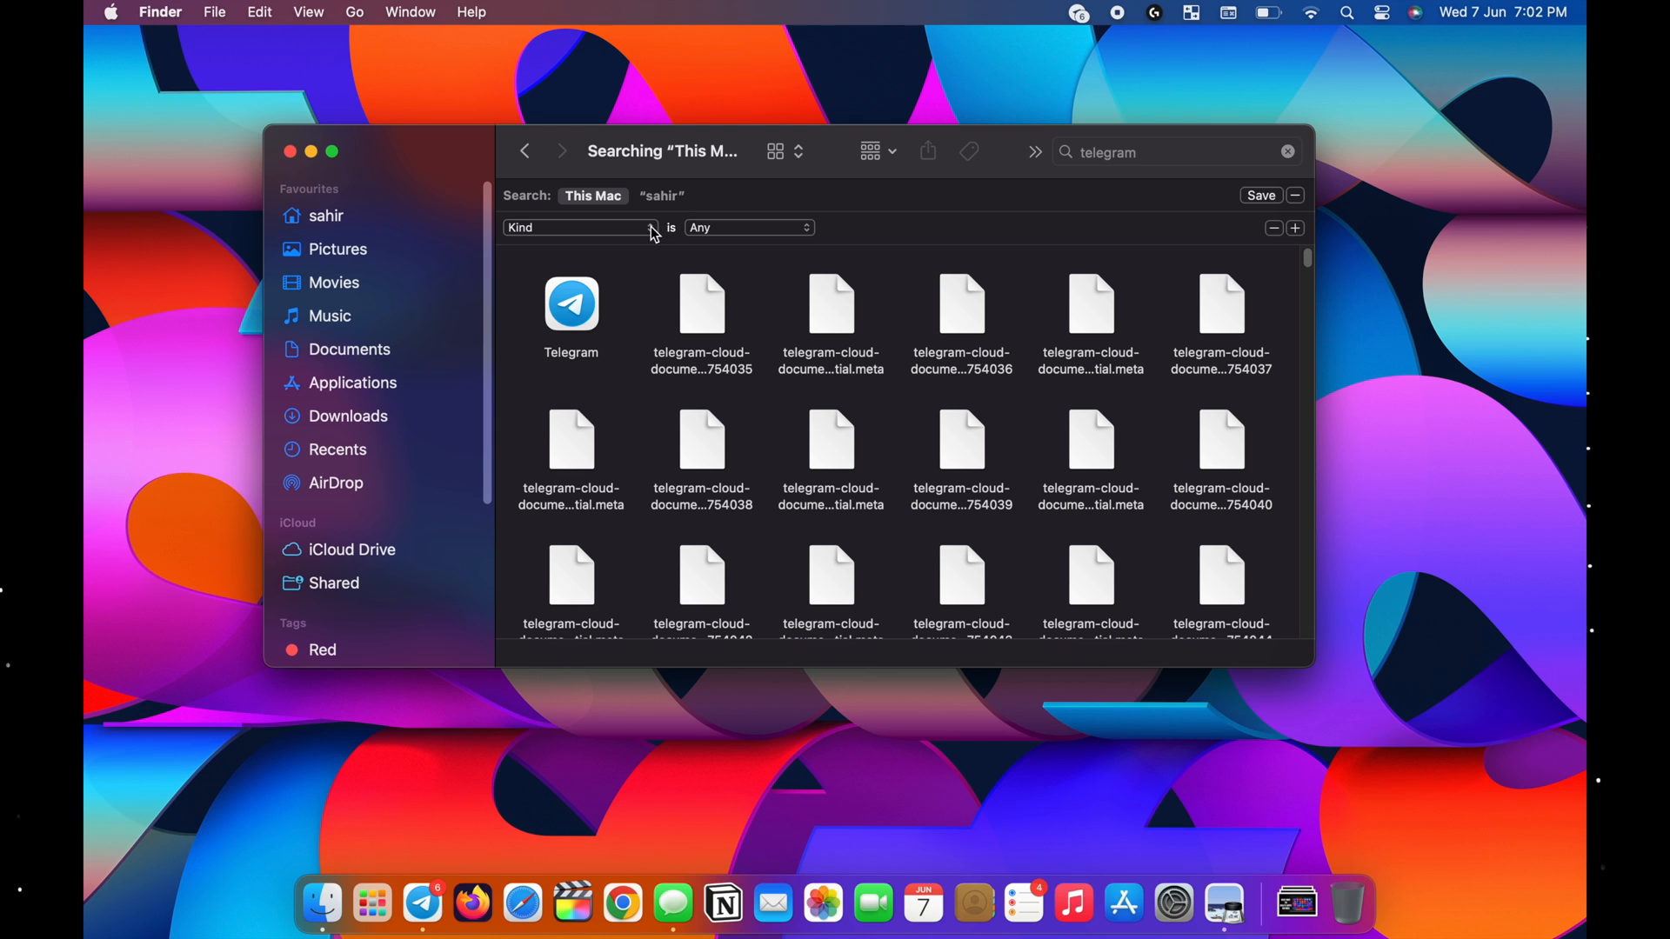
pyautogui.click(581, 227)
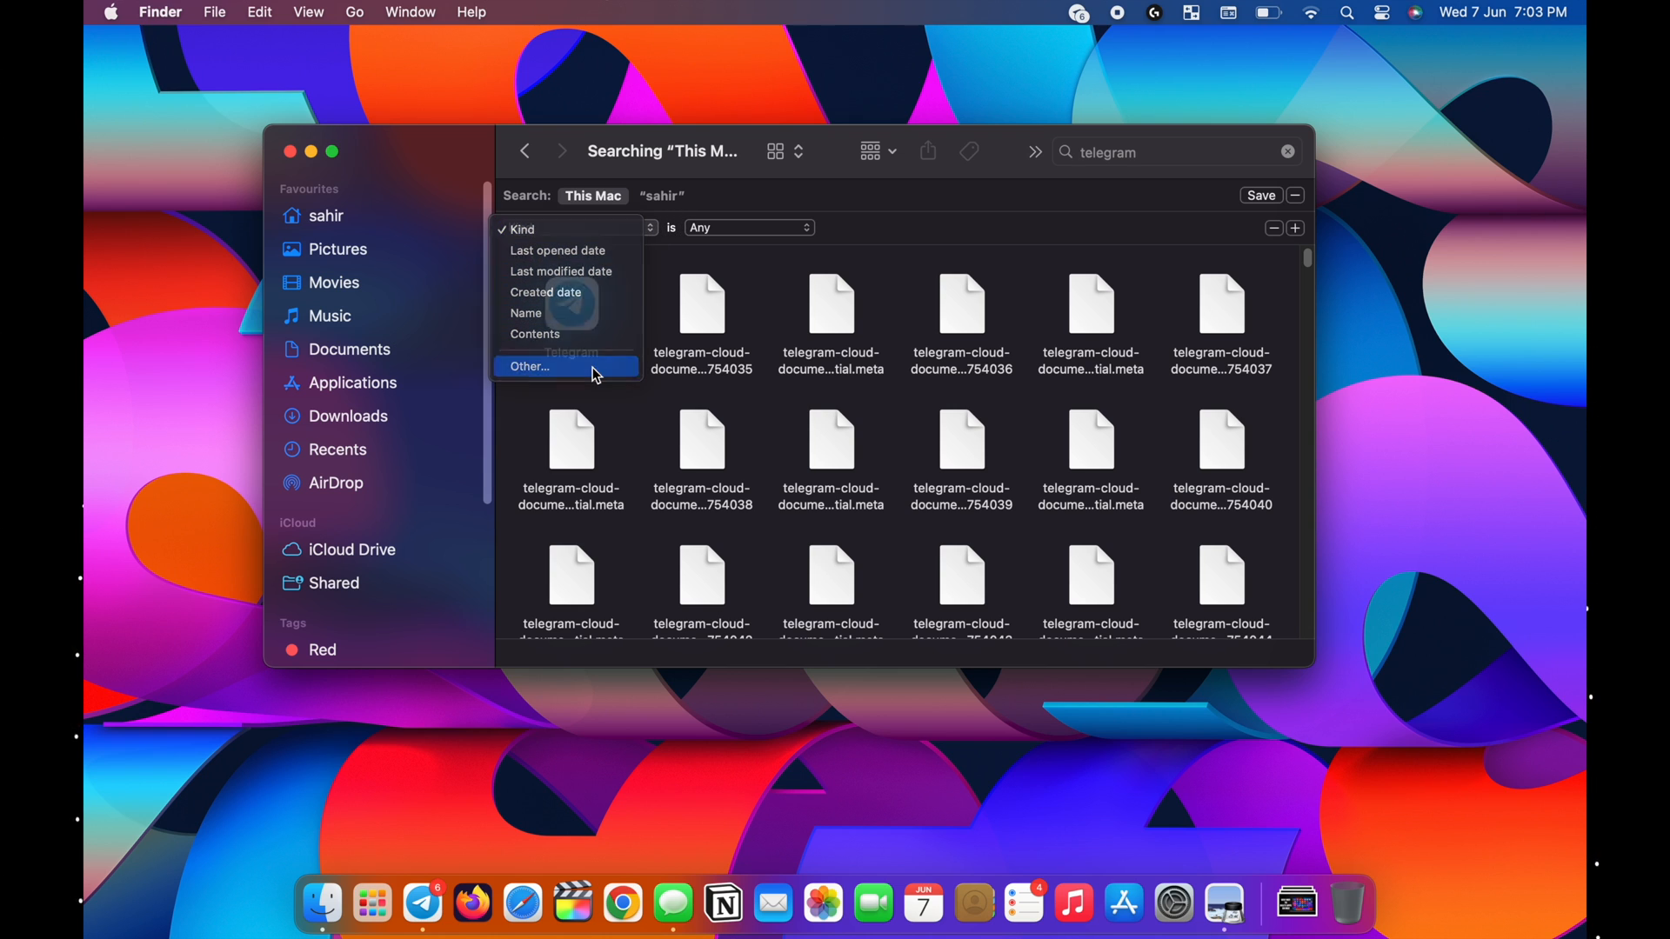
pyautogui.click(529, 365)
pyautogui.write('system')
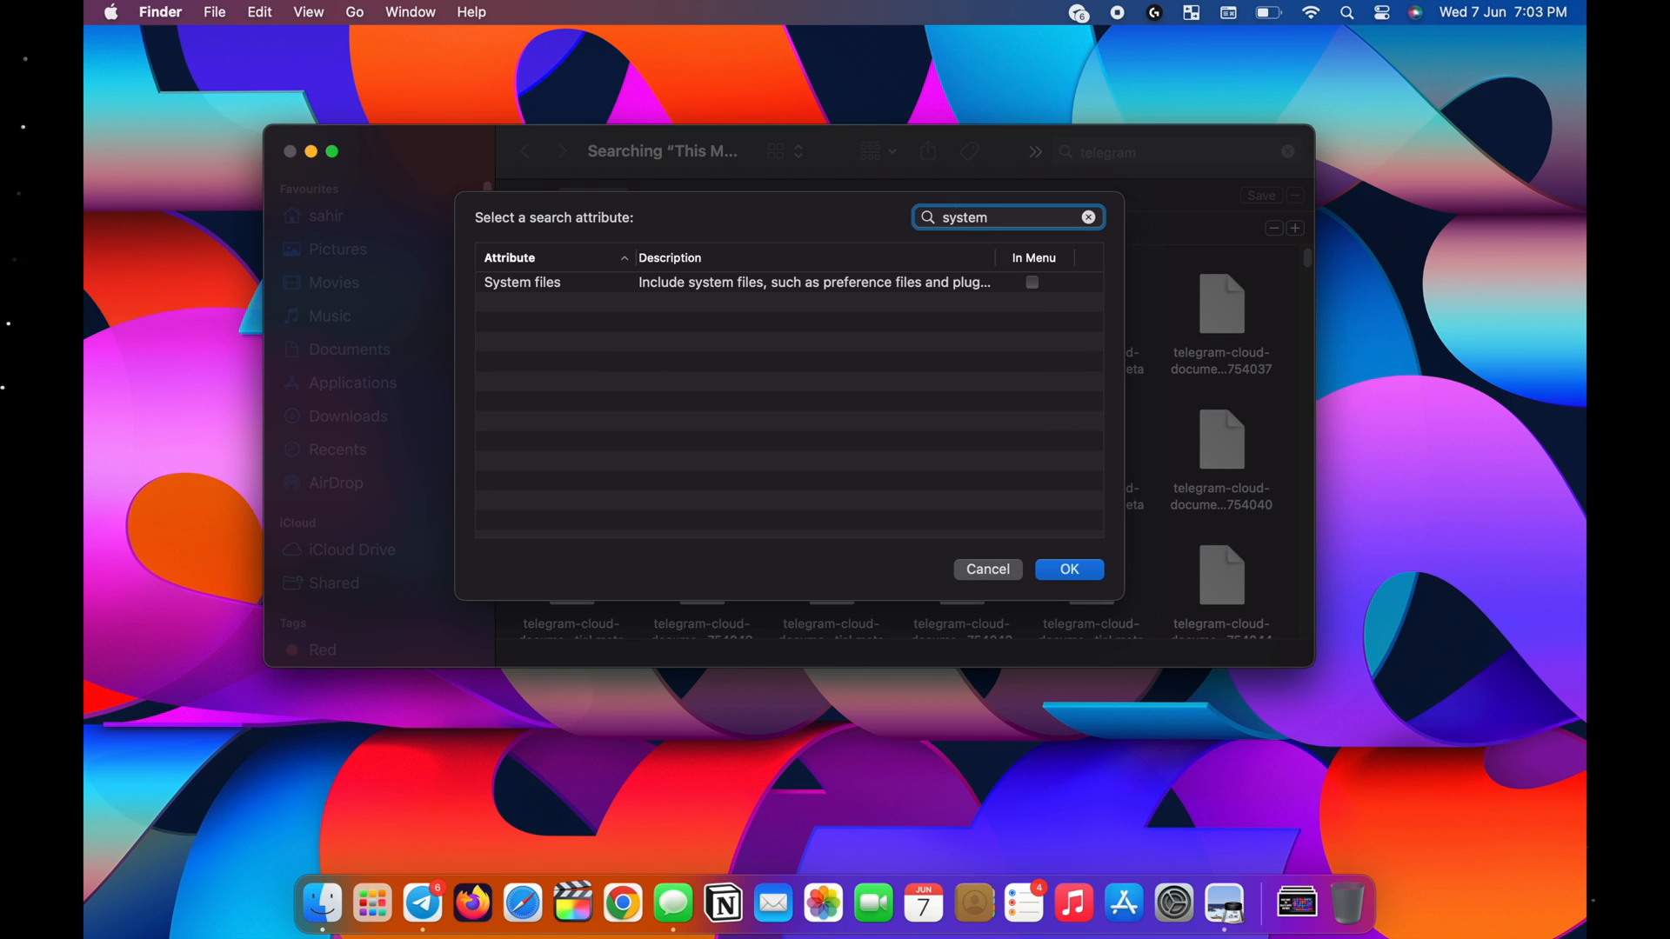
pyautogui.moveTo(877, 224)
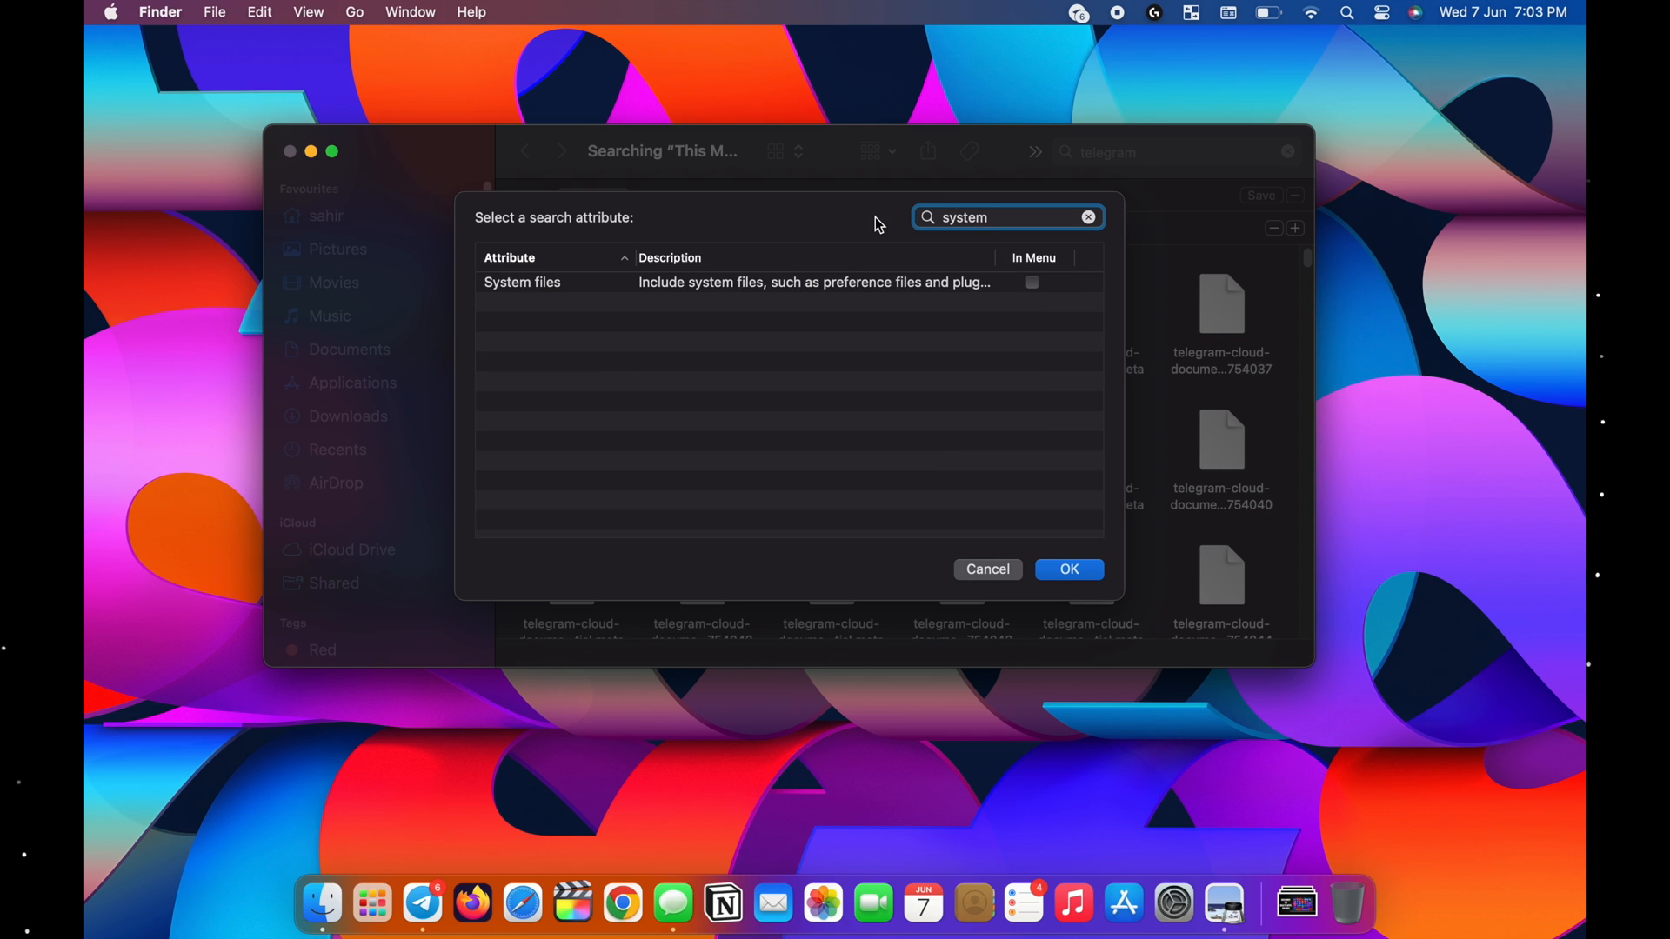
pyautogui.click(1032, 282)
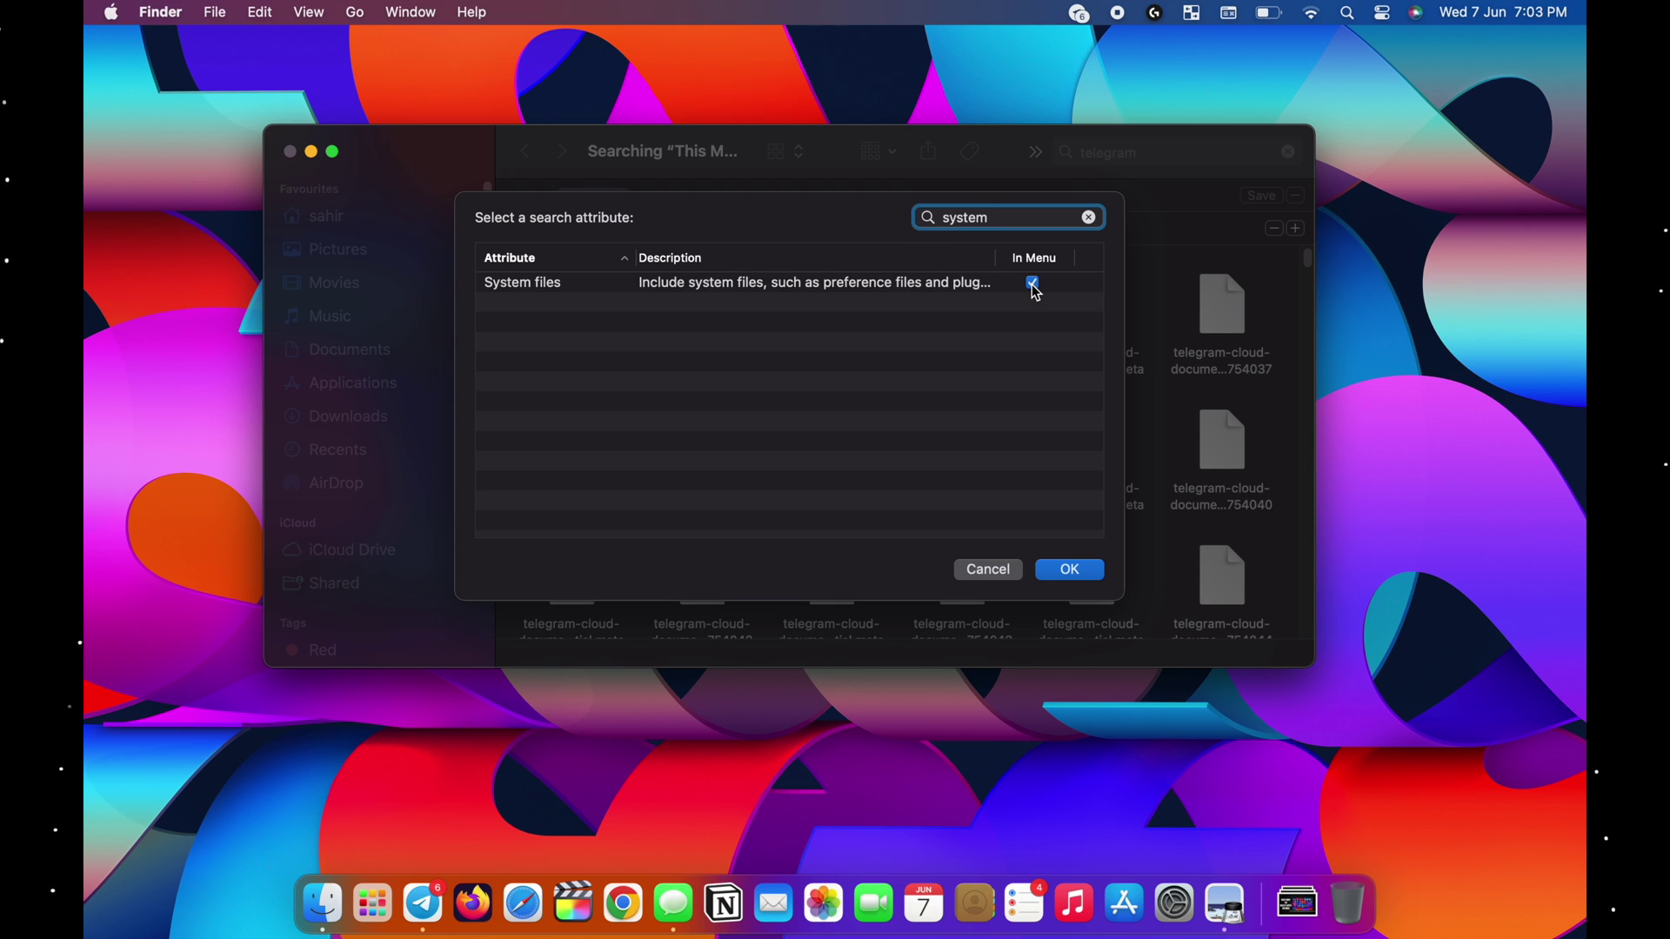
pyautogui.click(1068, 569)
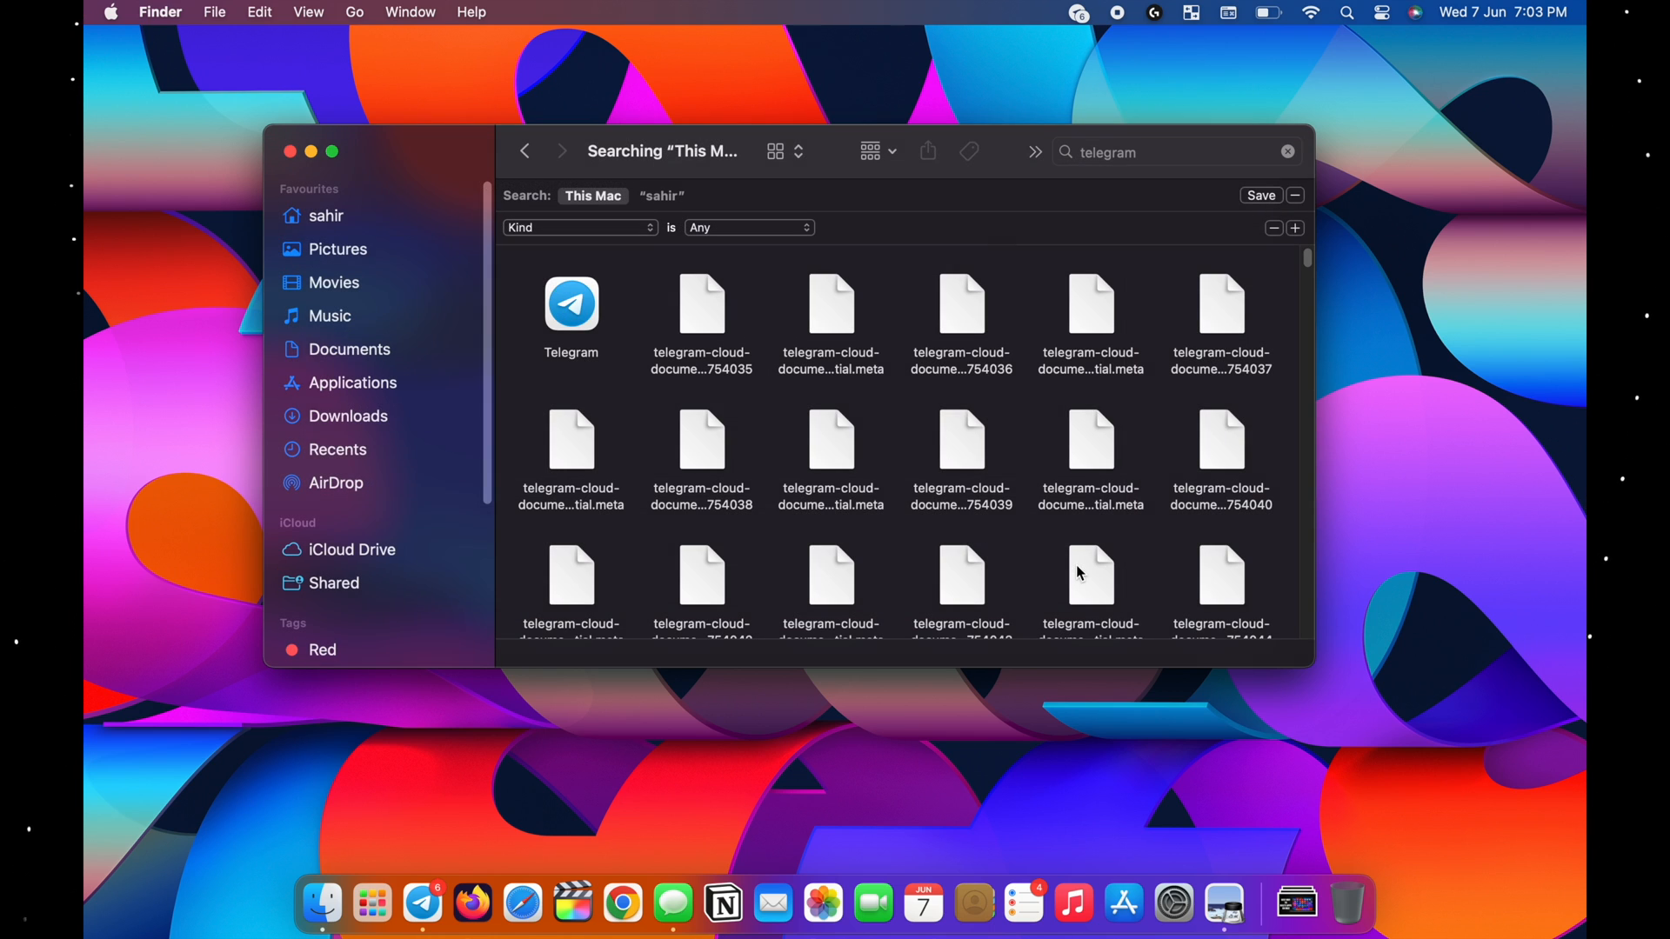
# Set the criterion to System files 'are included', revealing Telegram folders and a plist.
pyautogui.click(575, 228)
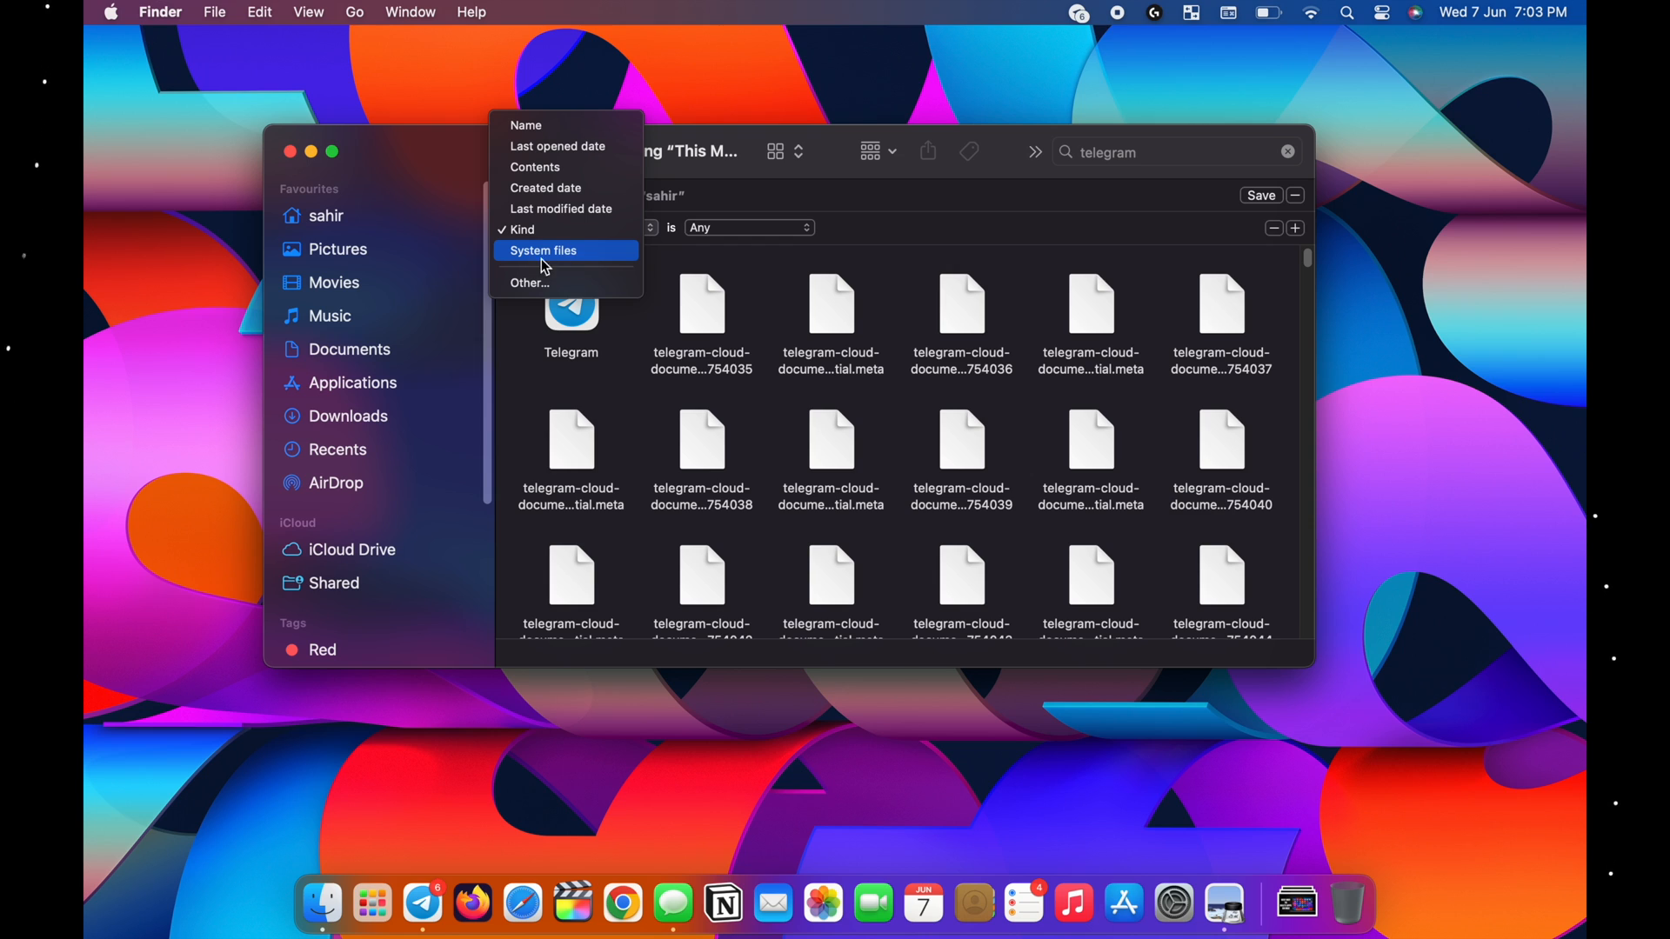
pyautogui.click(544, 250)
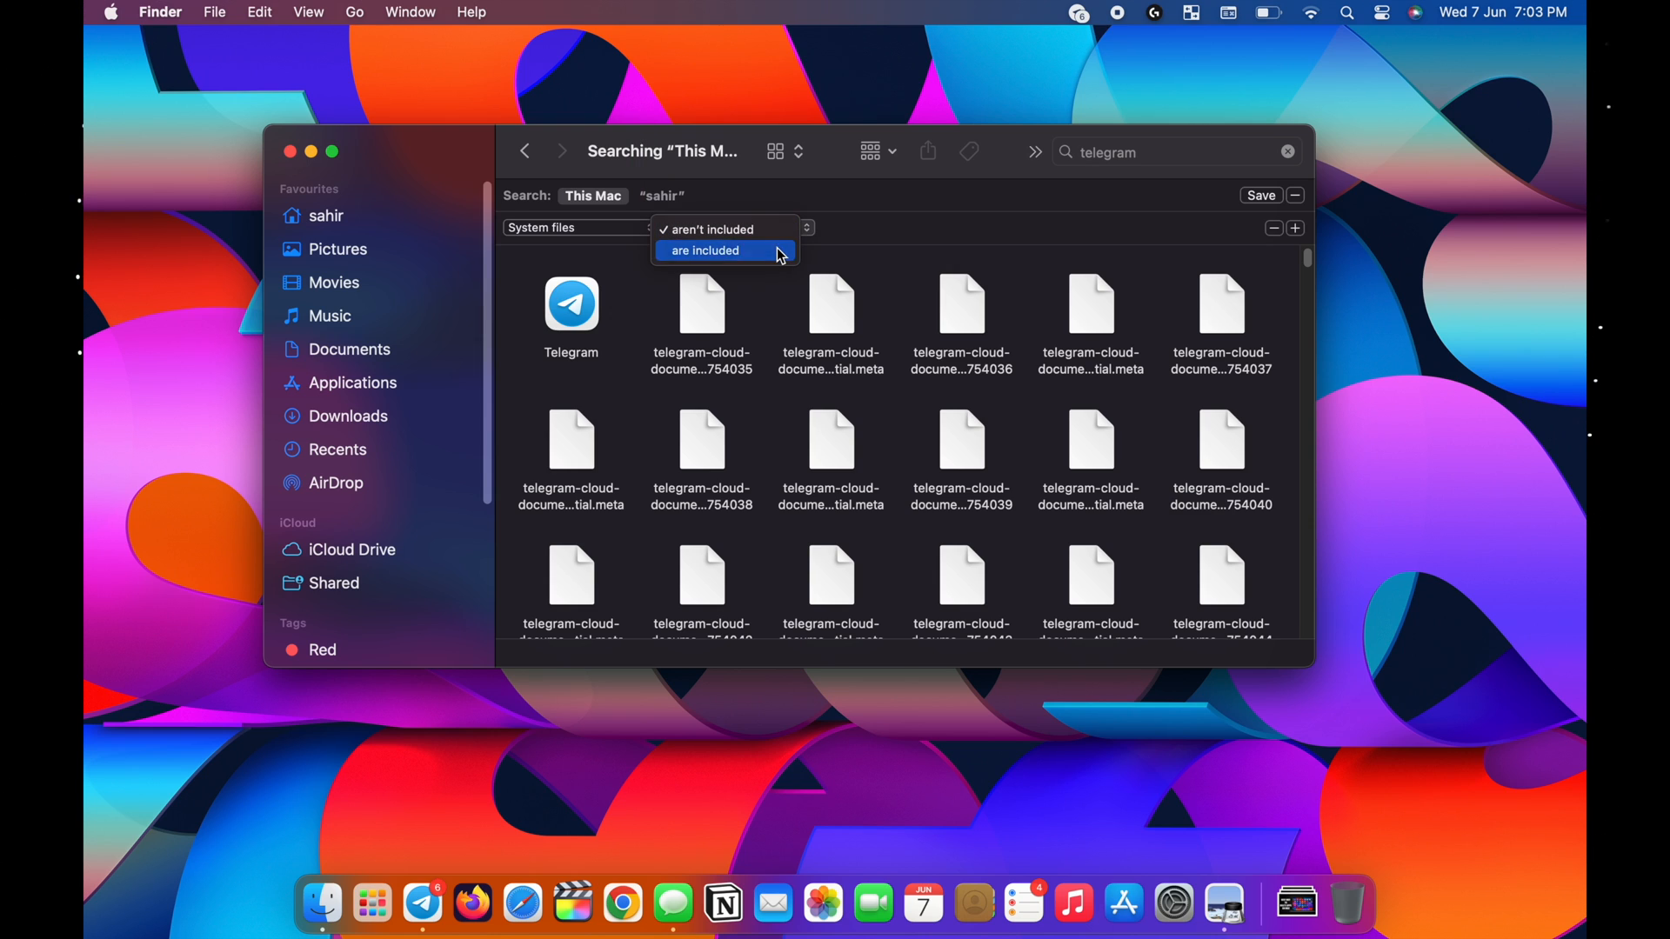
pyautogui.click(703, 251)
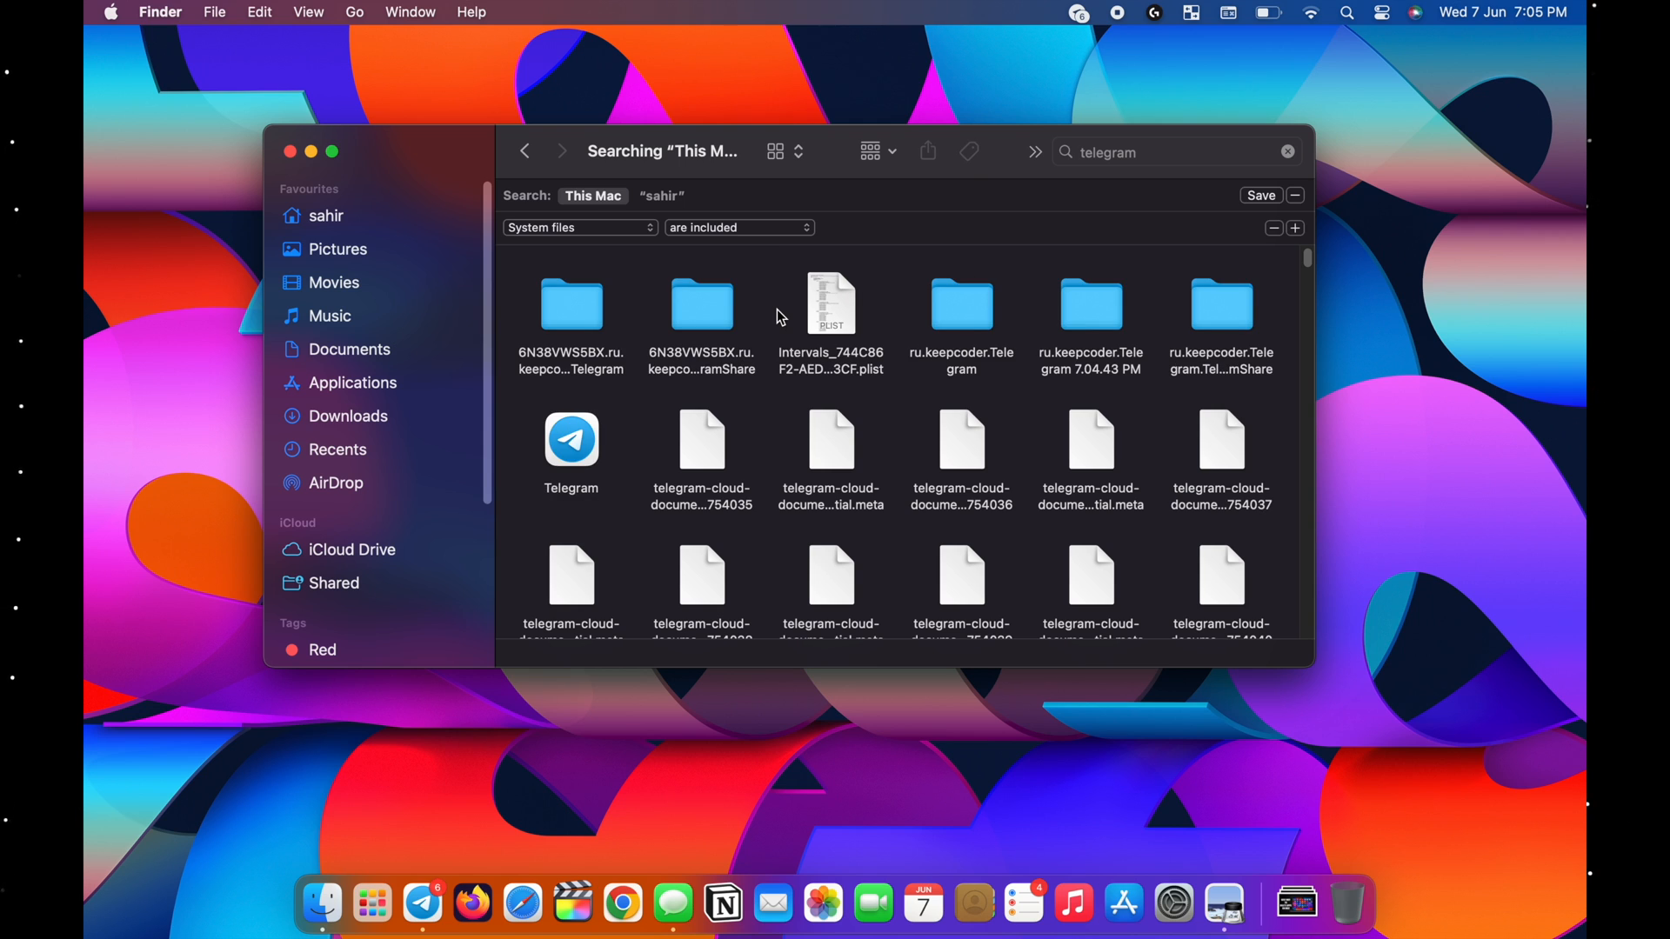
# Select all telegram results and move them to the Bin.
pyautogui.press('cmd+a')
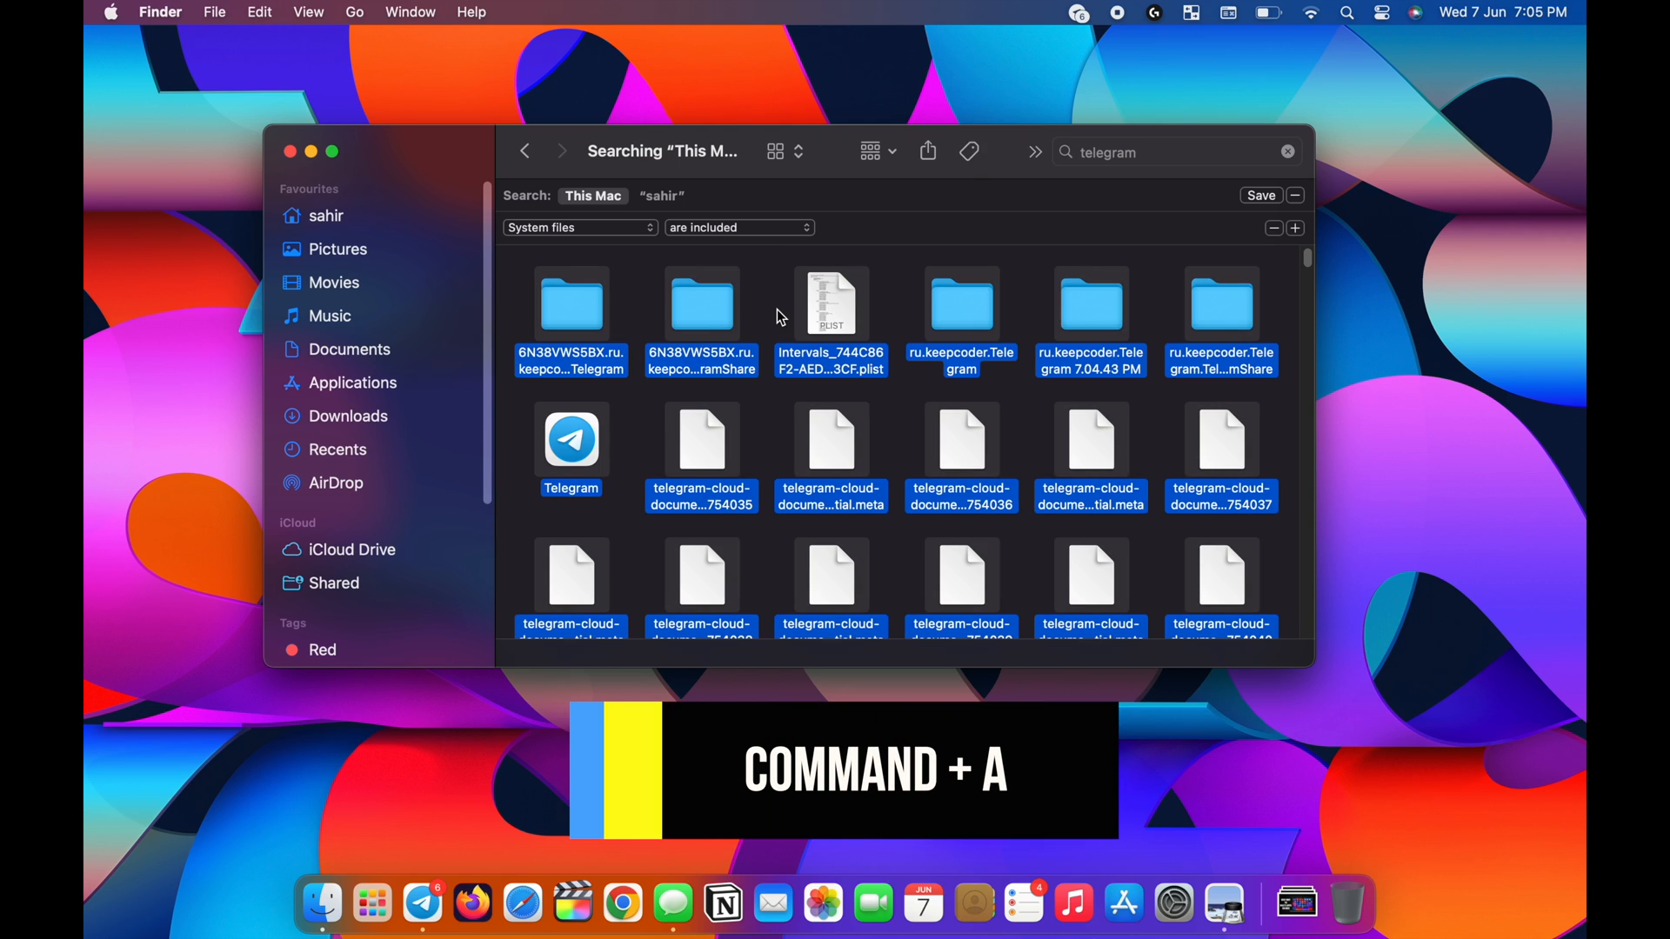
pyautogui.rightClick(721, 315)
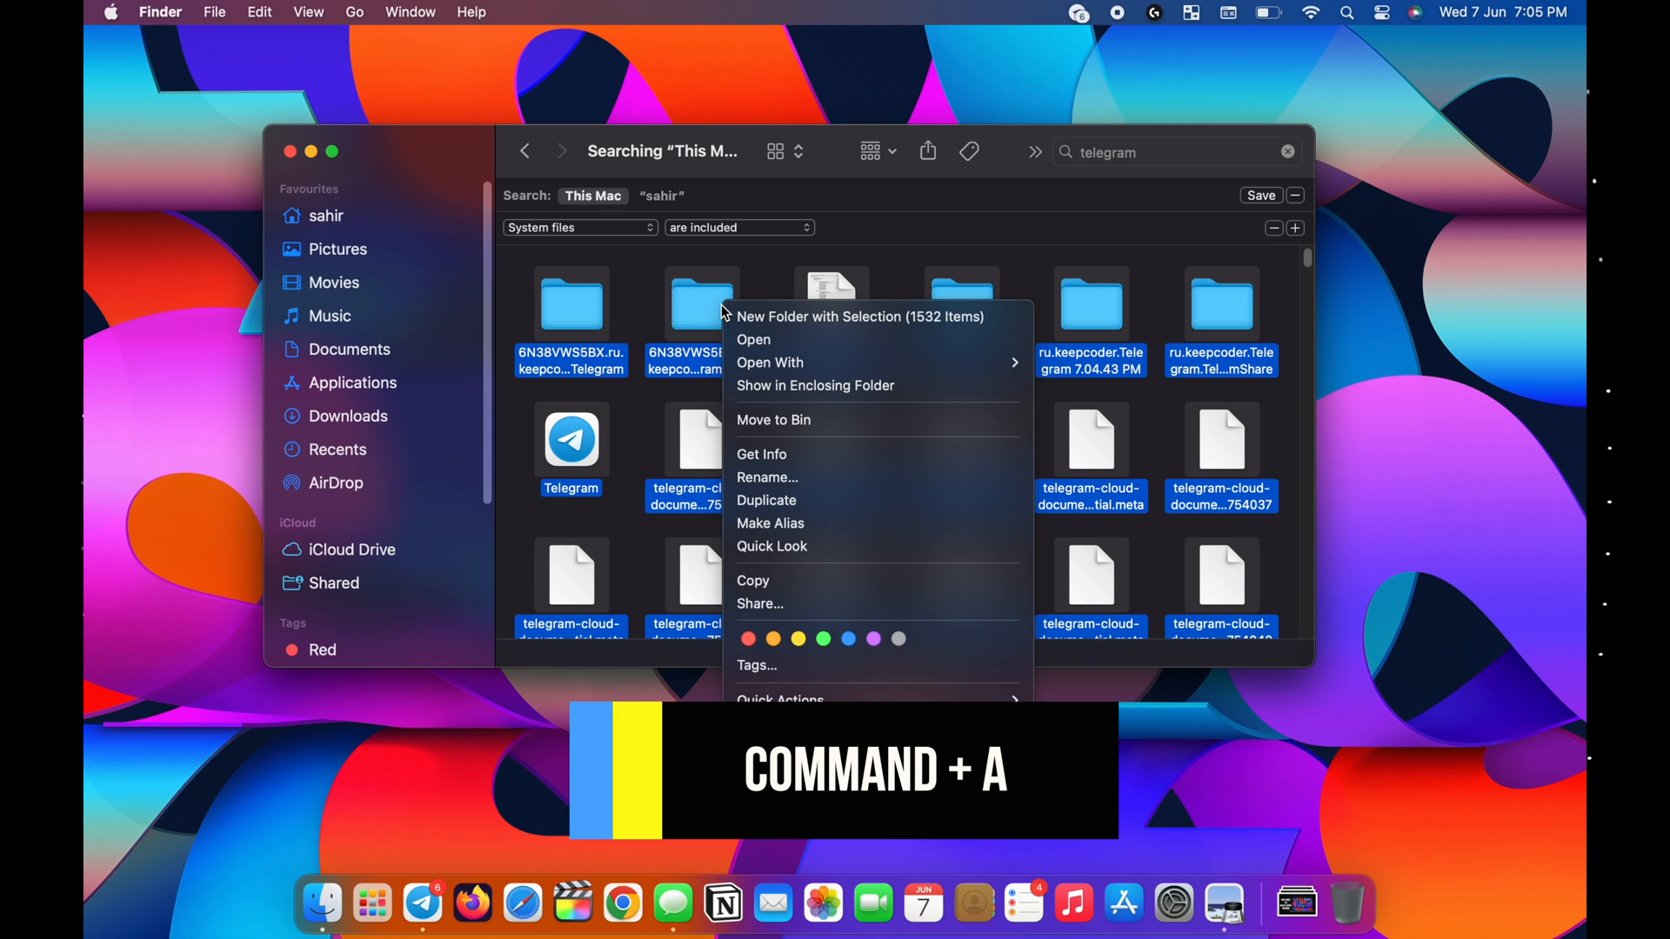
pyautogui.moveTo(779, 431)
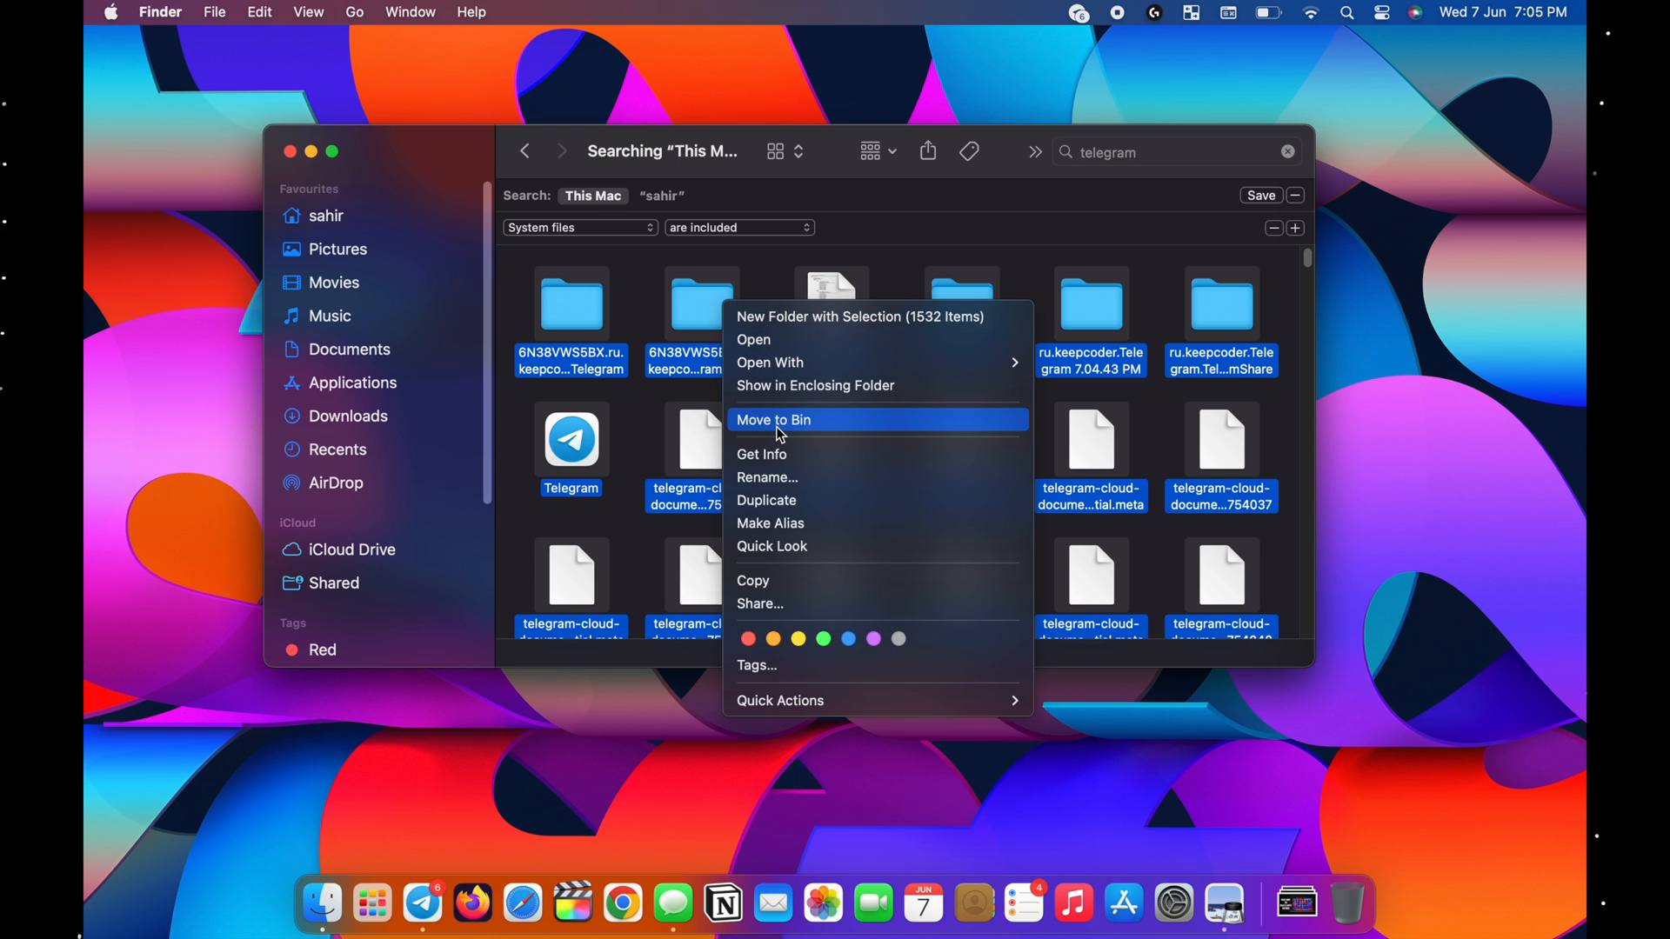
pyautogui.moveTo(771, 289)
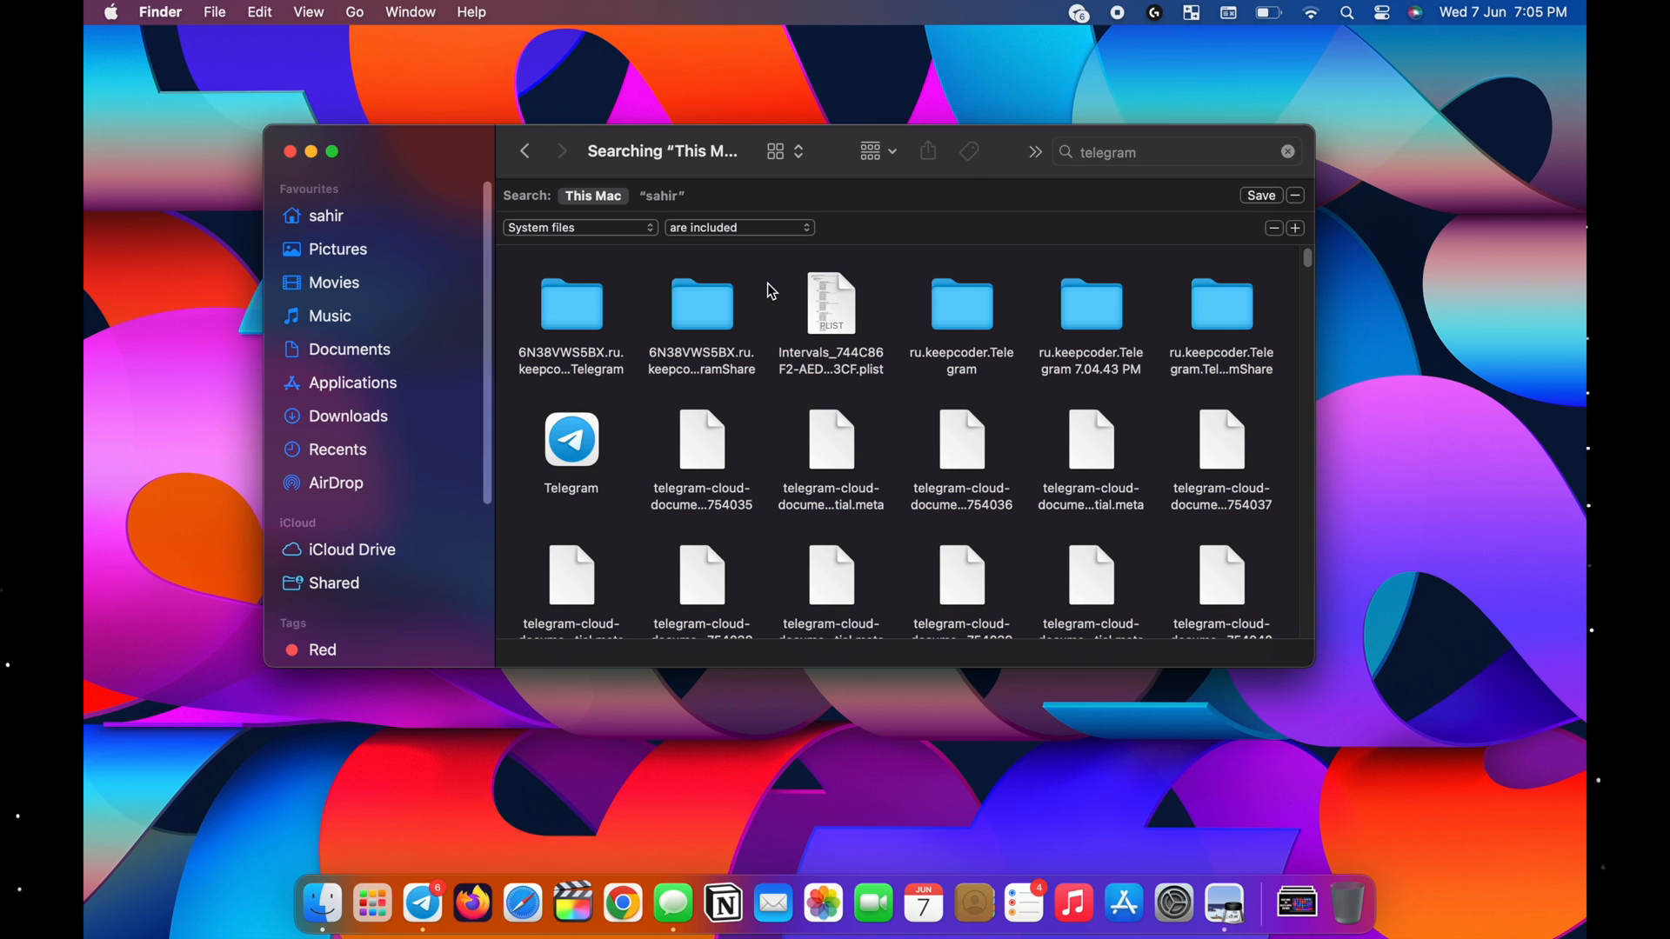
pyautogui.click(619, 901)
pyautogui.write('app cleaner')
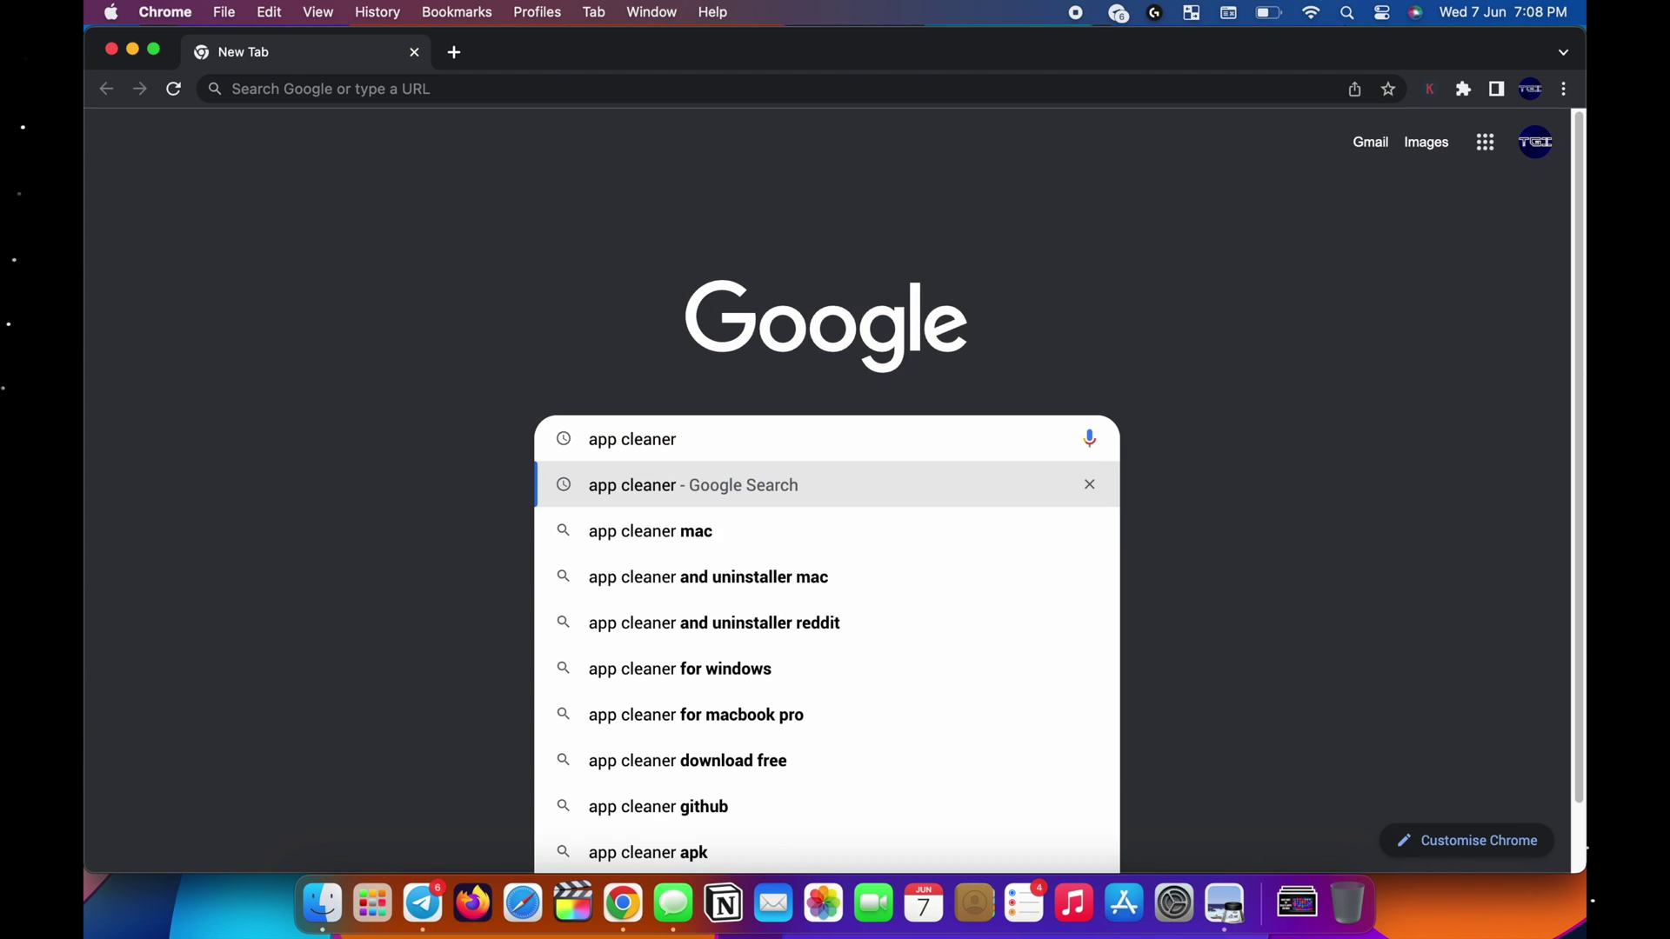
# Search Google for 'app cleaner' and reach the FreeMacSoft AppCleaner 3.6.7 download.
pyautogui.click(693, 485)
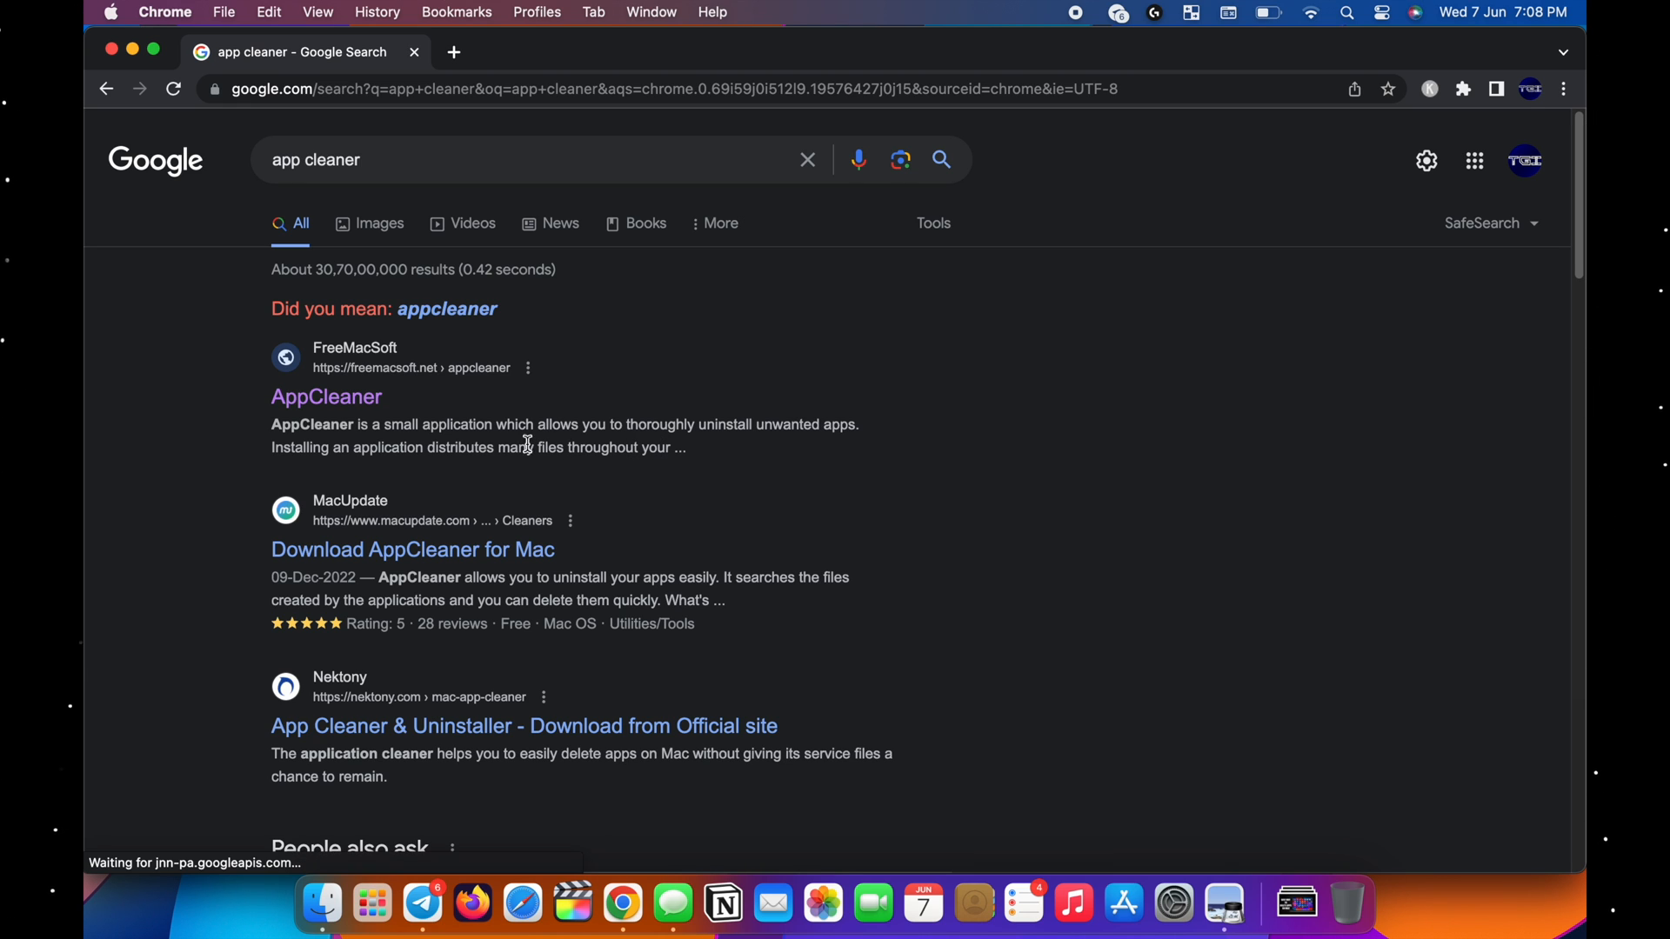
pyautogui.click(327, 396)
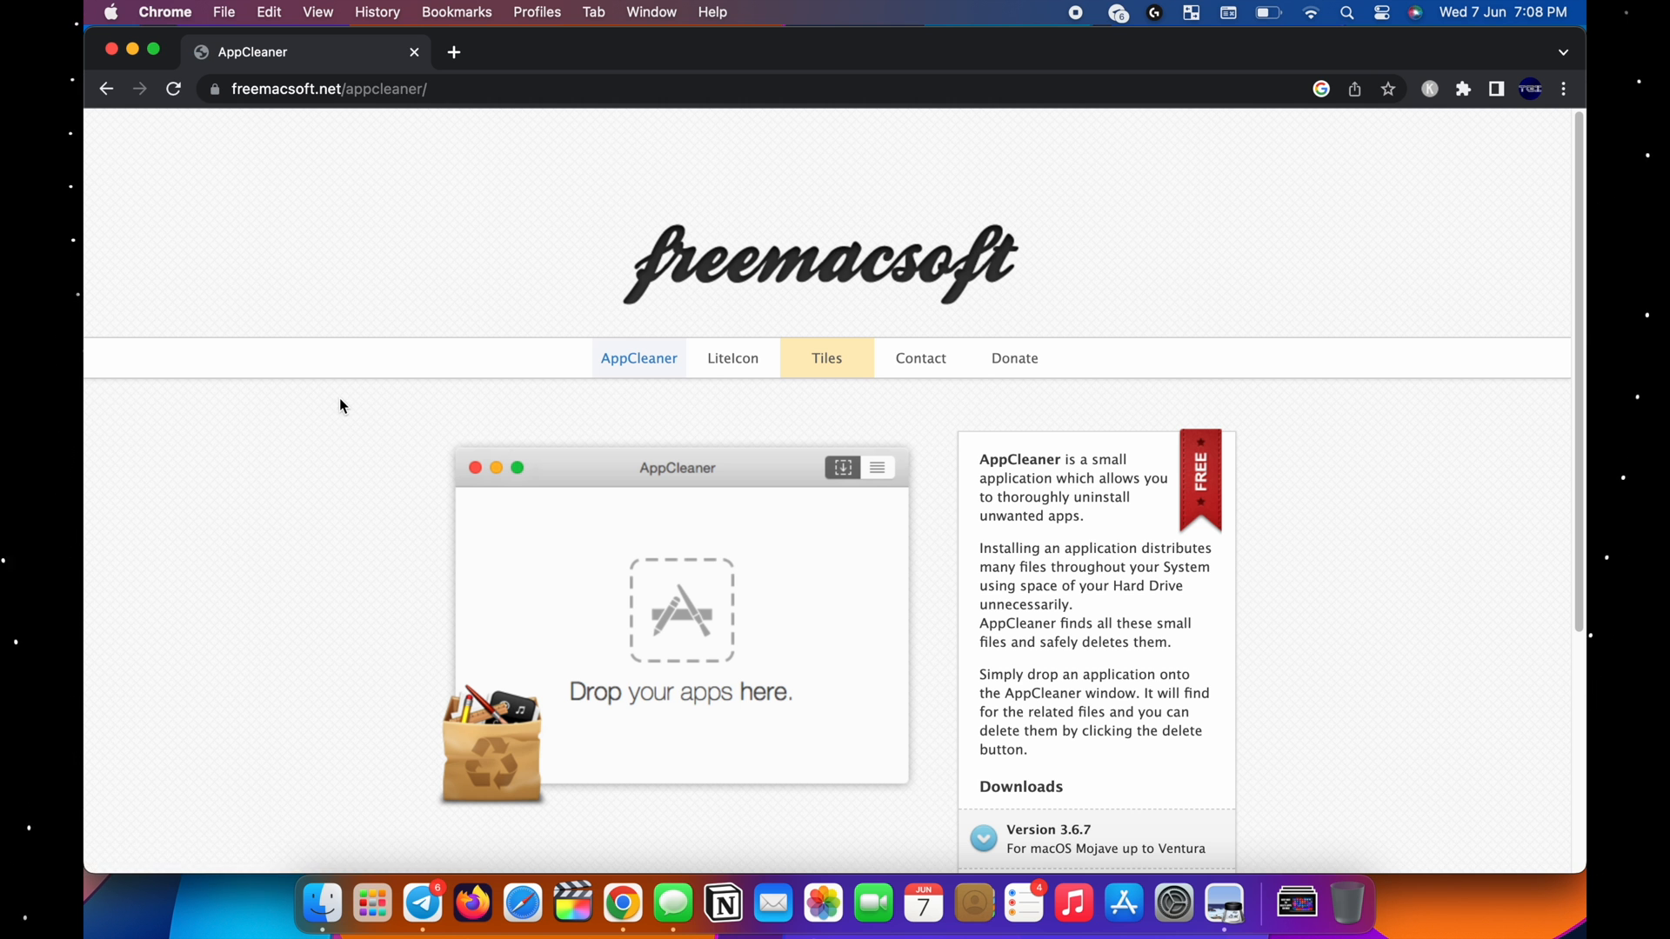
pyautogui.scroll(-3)
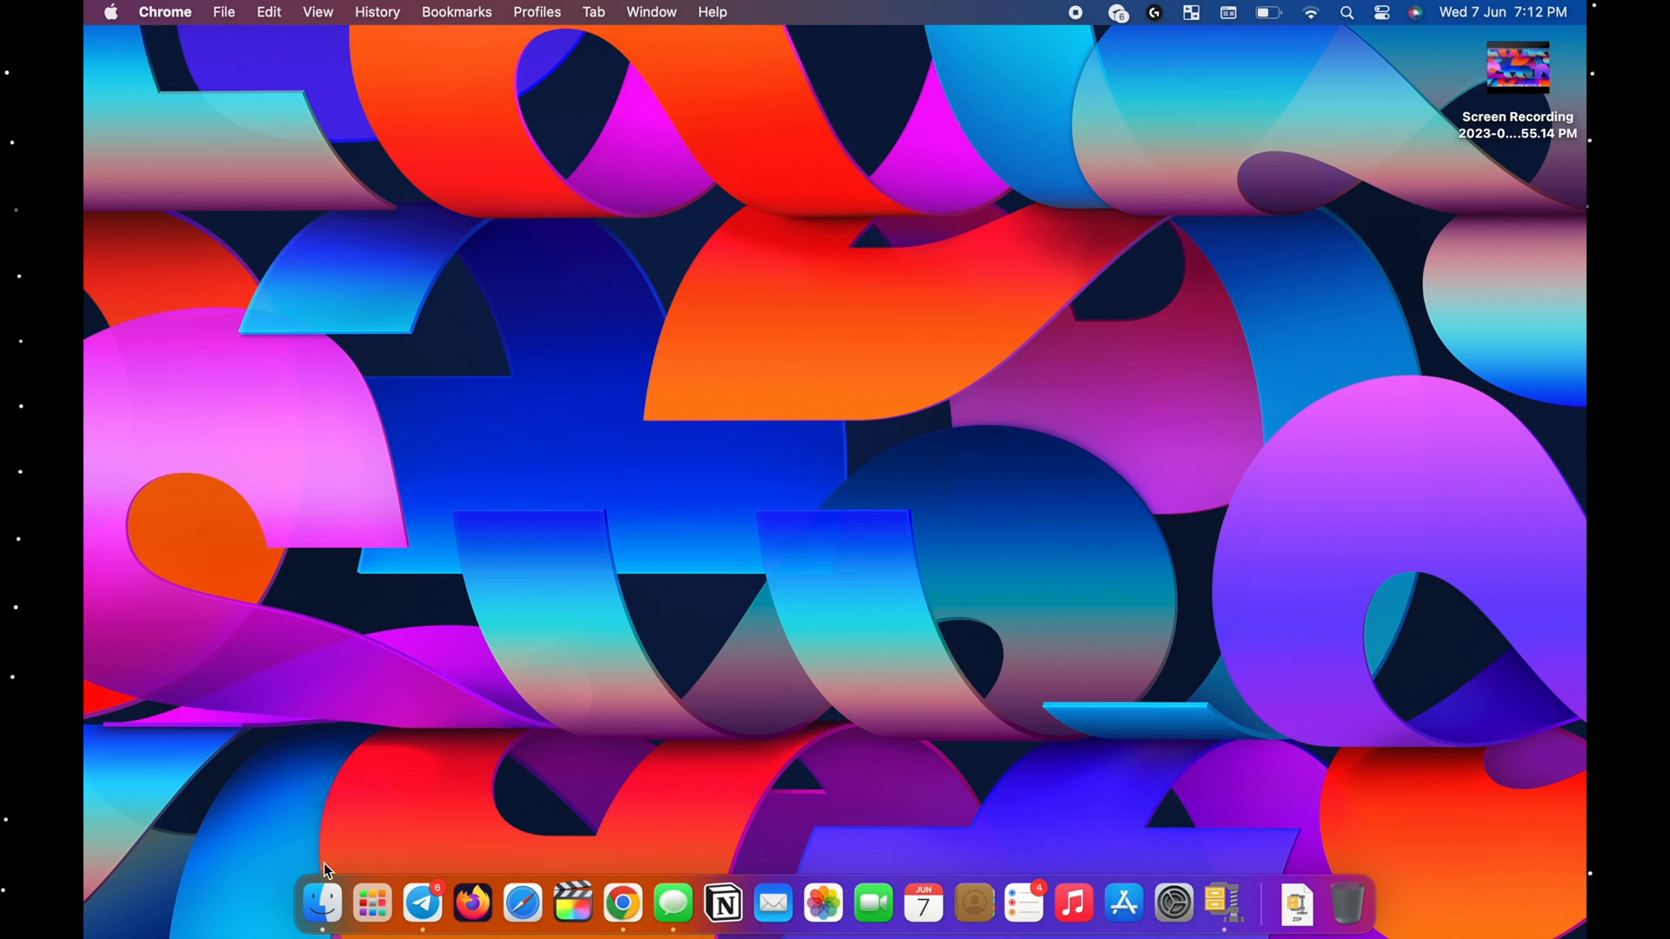
# Open AppCleaner_3.6.7.zip from Downloads and close the Finder window.
pyautogui.click(322, 904)
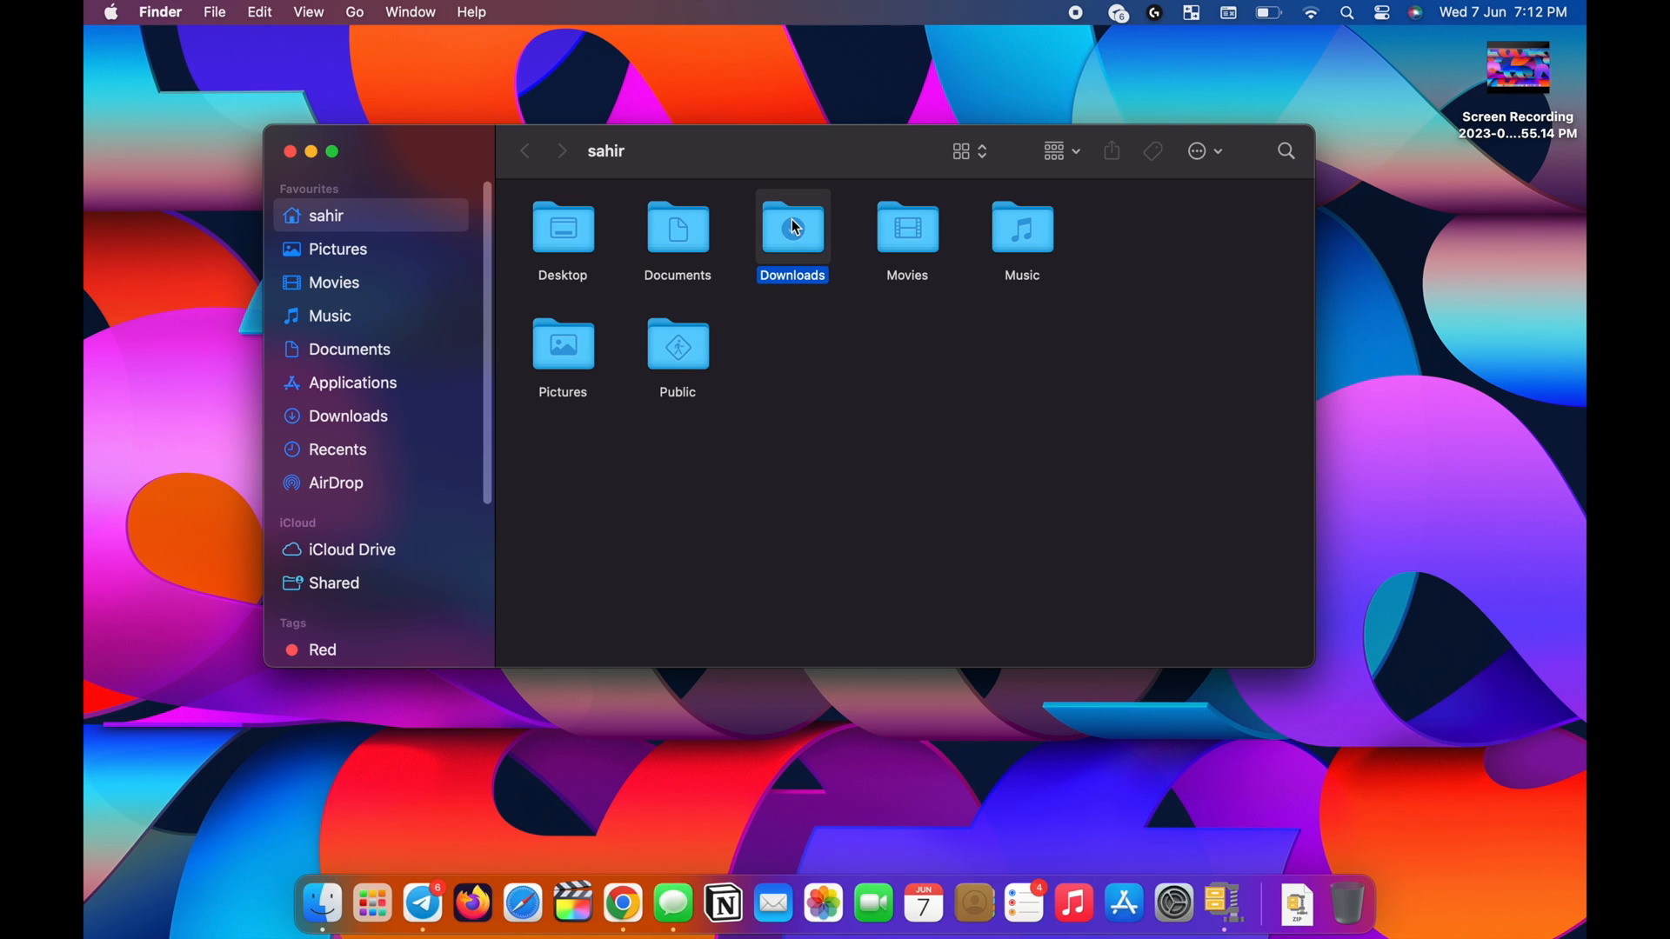
pyautogui.rightClick(561, 217)
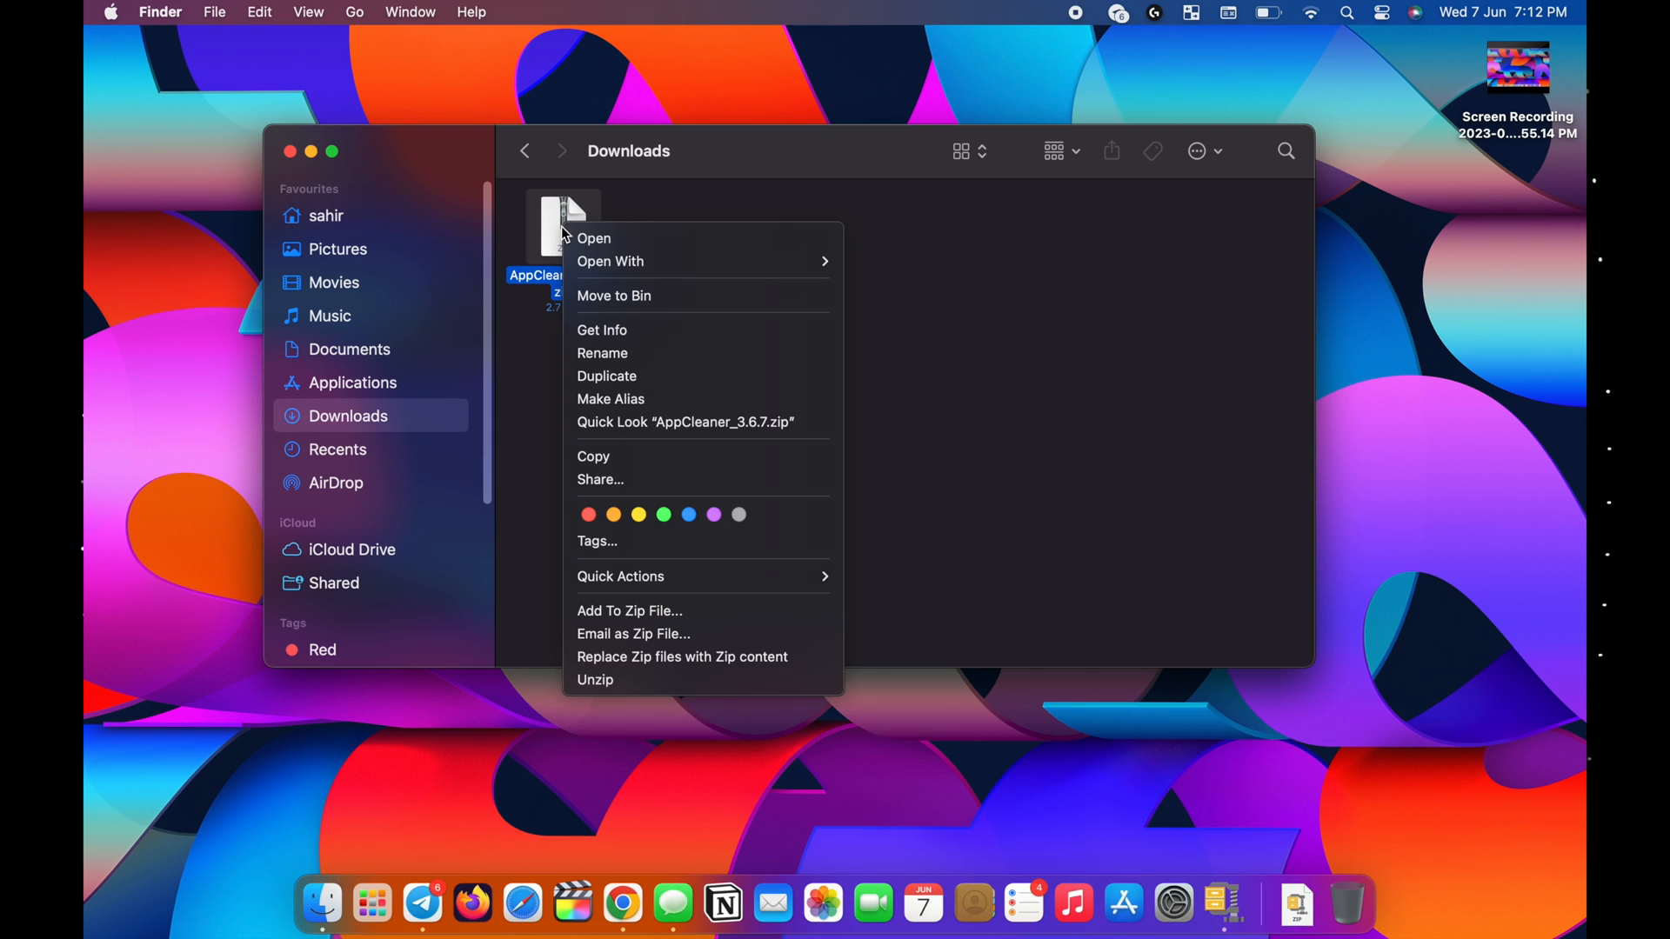
pyautogui.moveTo(678, 261)
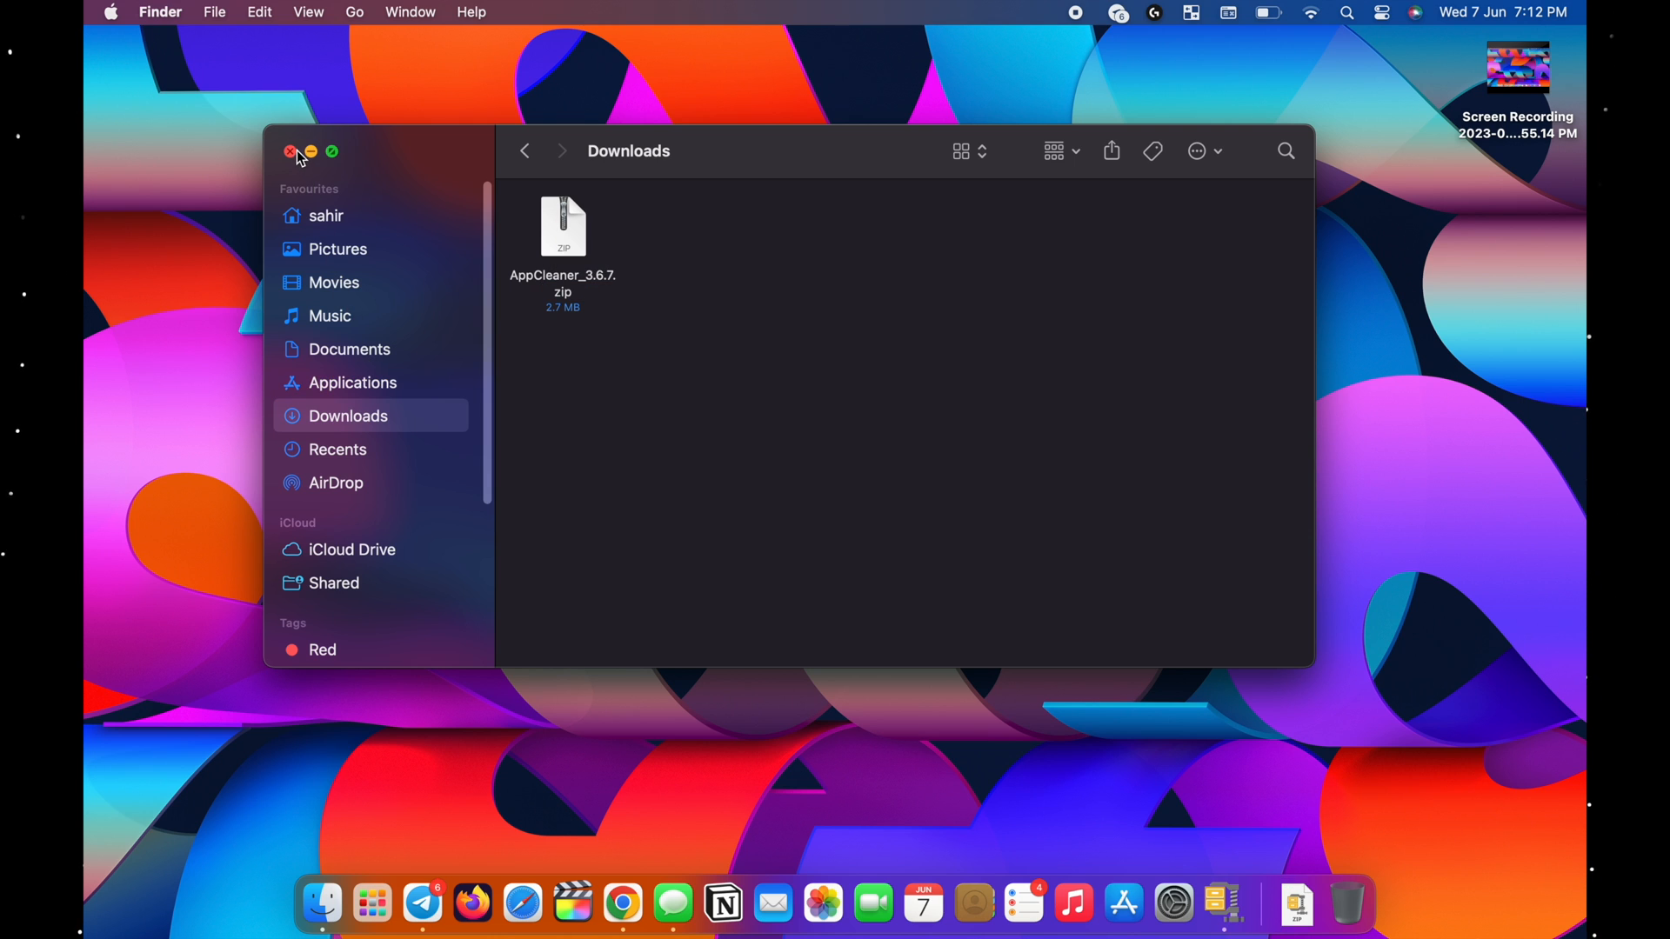
pyautogui.click(372, 905)
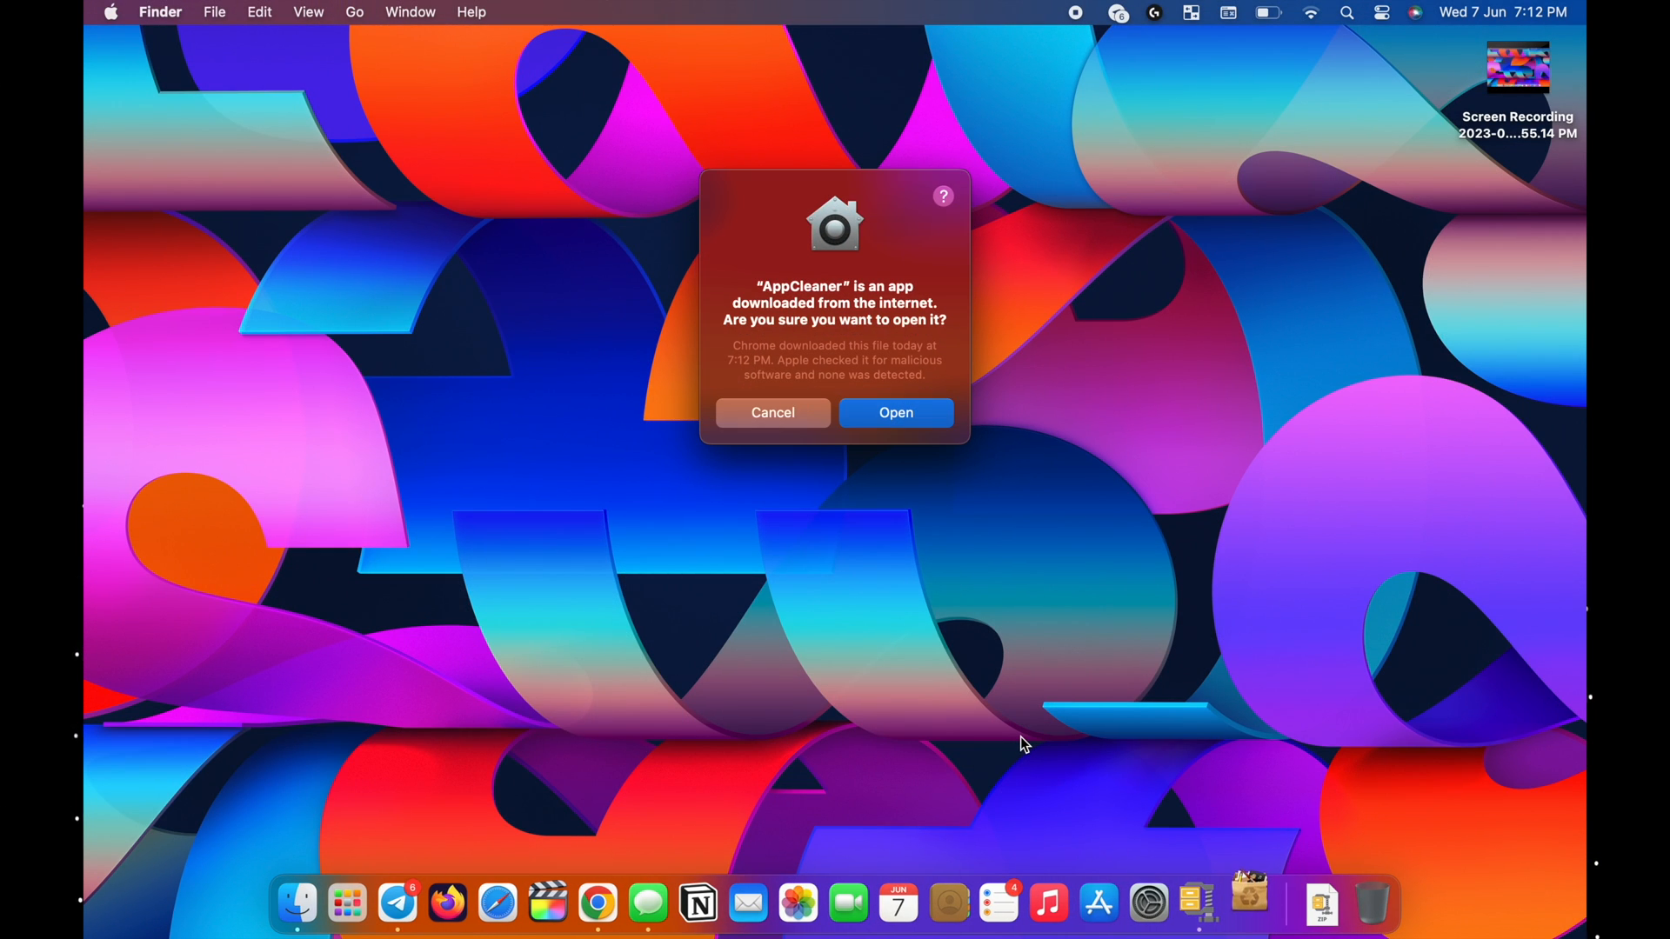
# Allow AppCleaner to open past Gatekeeper and bring up a home-folder Finder window.
pyautogui.click(896, 412)
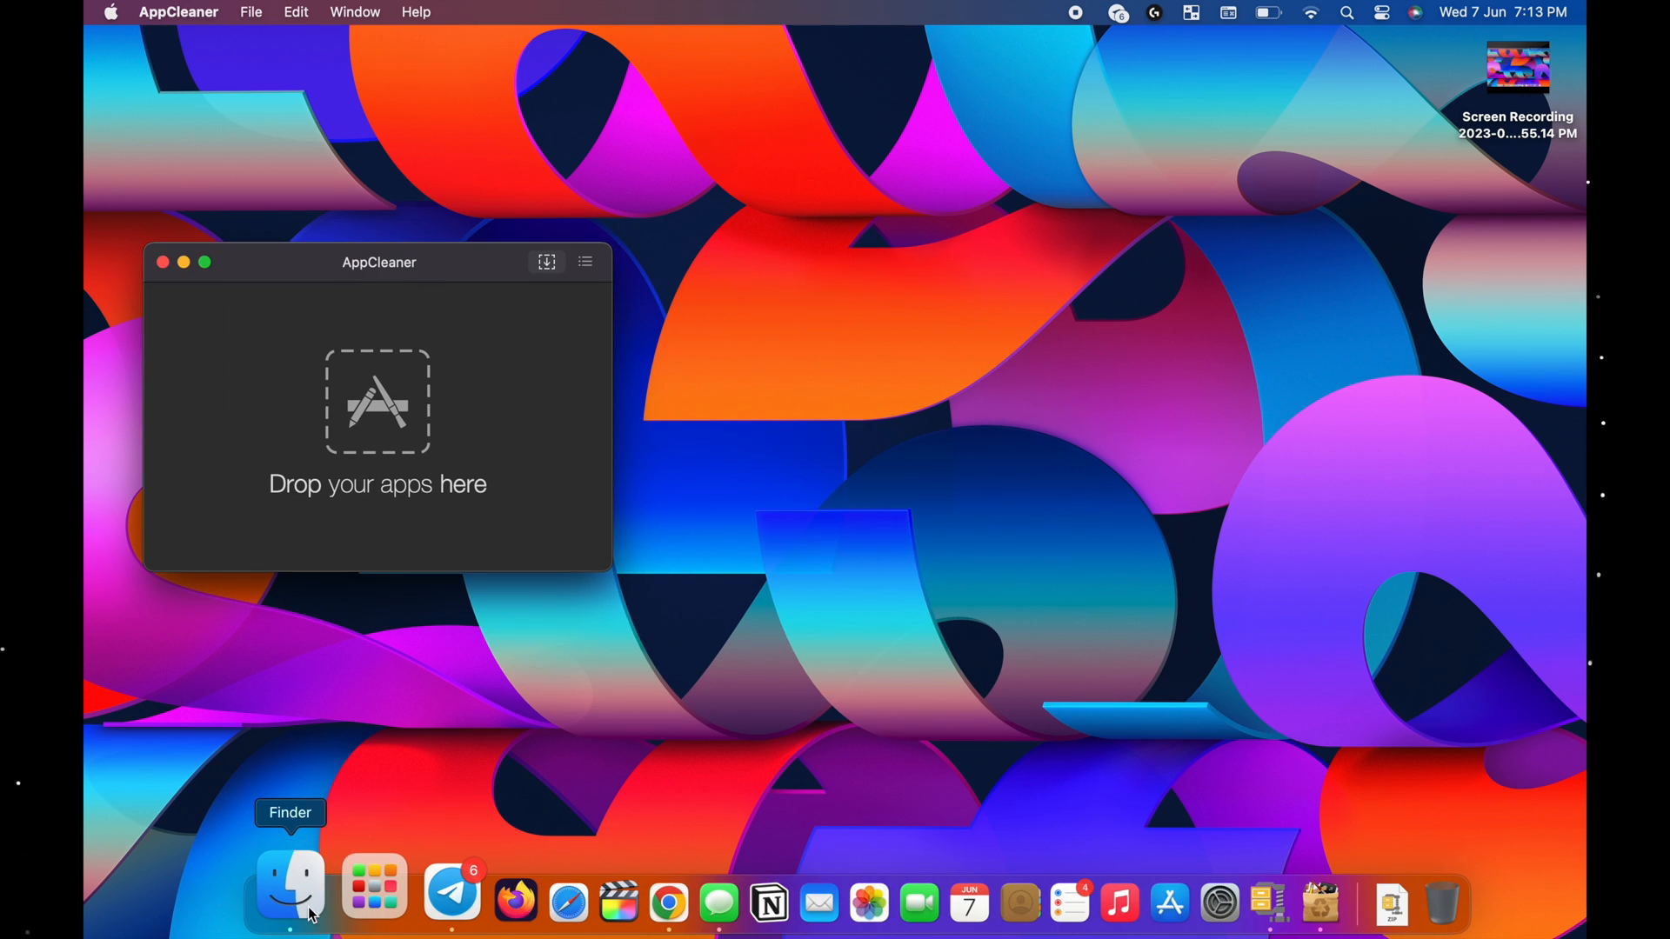
pyautogui.click(287, 894)
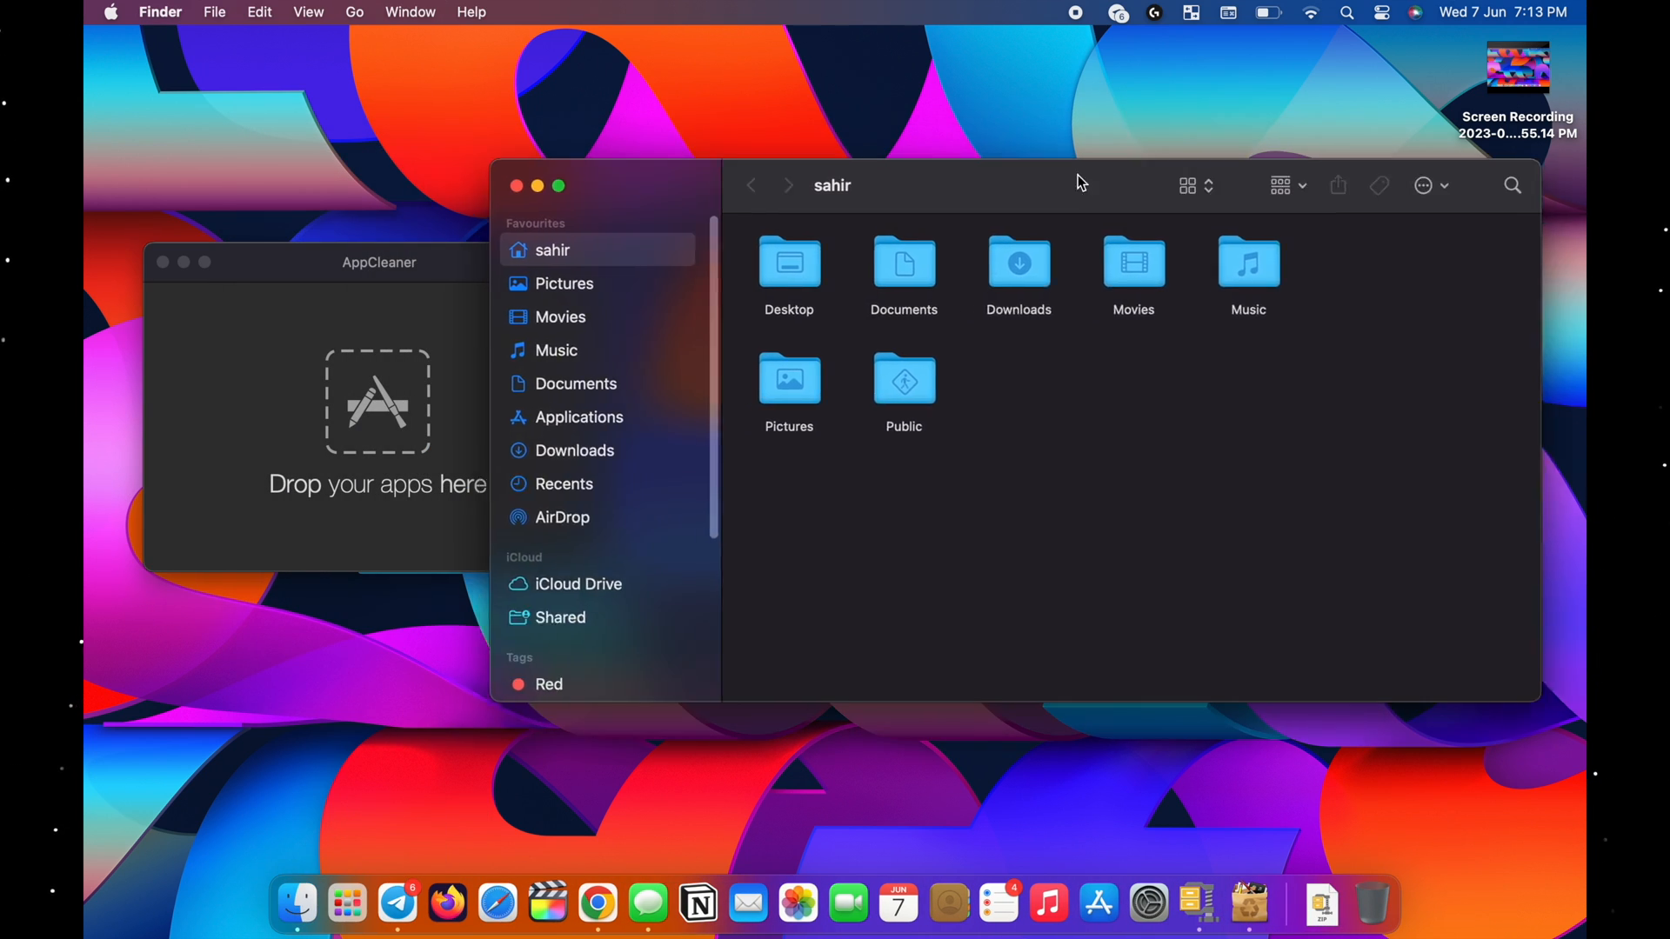
# Drag the Telegram app from Applications onto AppCleaner, listing 10 related files (224.9 MB) for removal.
pyautogui.click(577, 418)
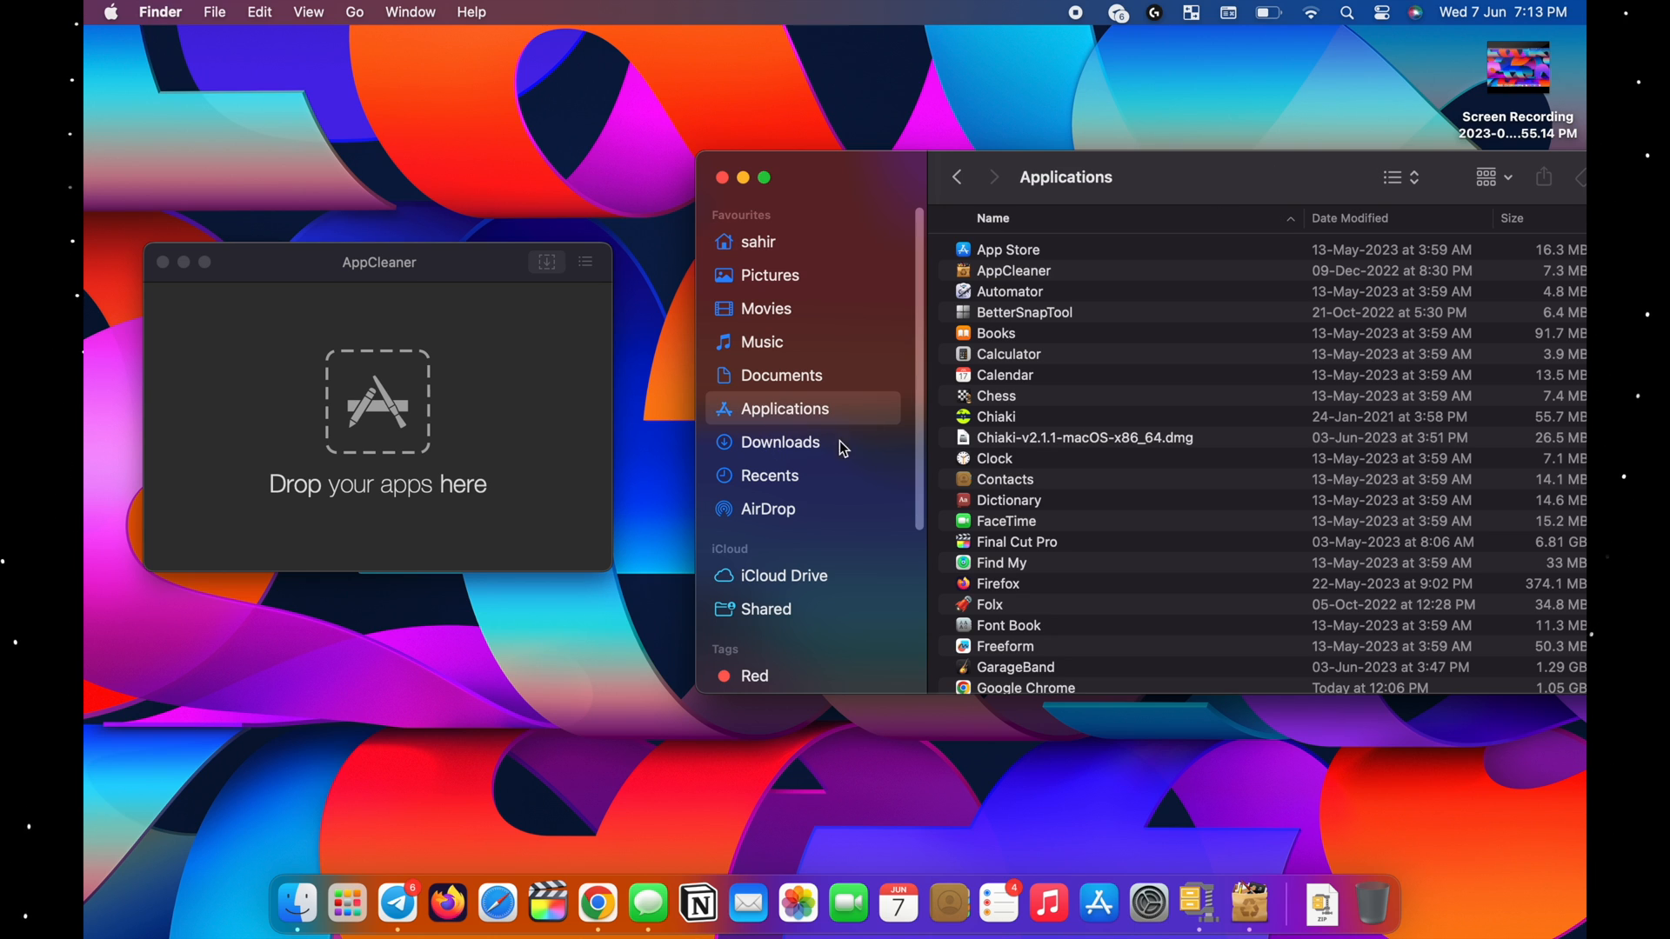
pyautogui.scroll(-3)
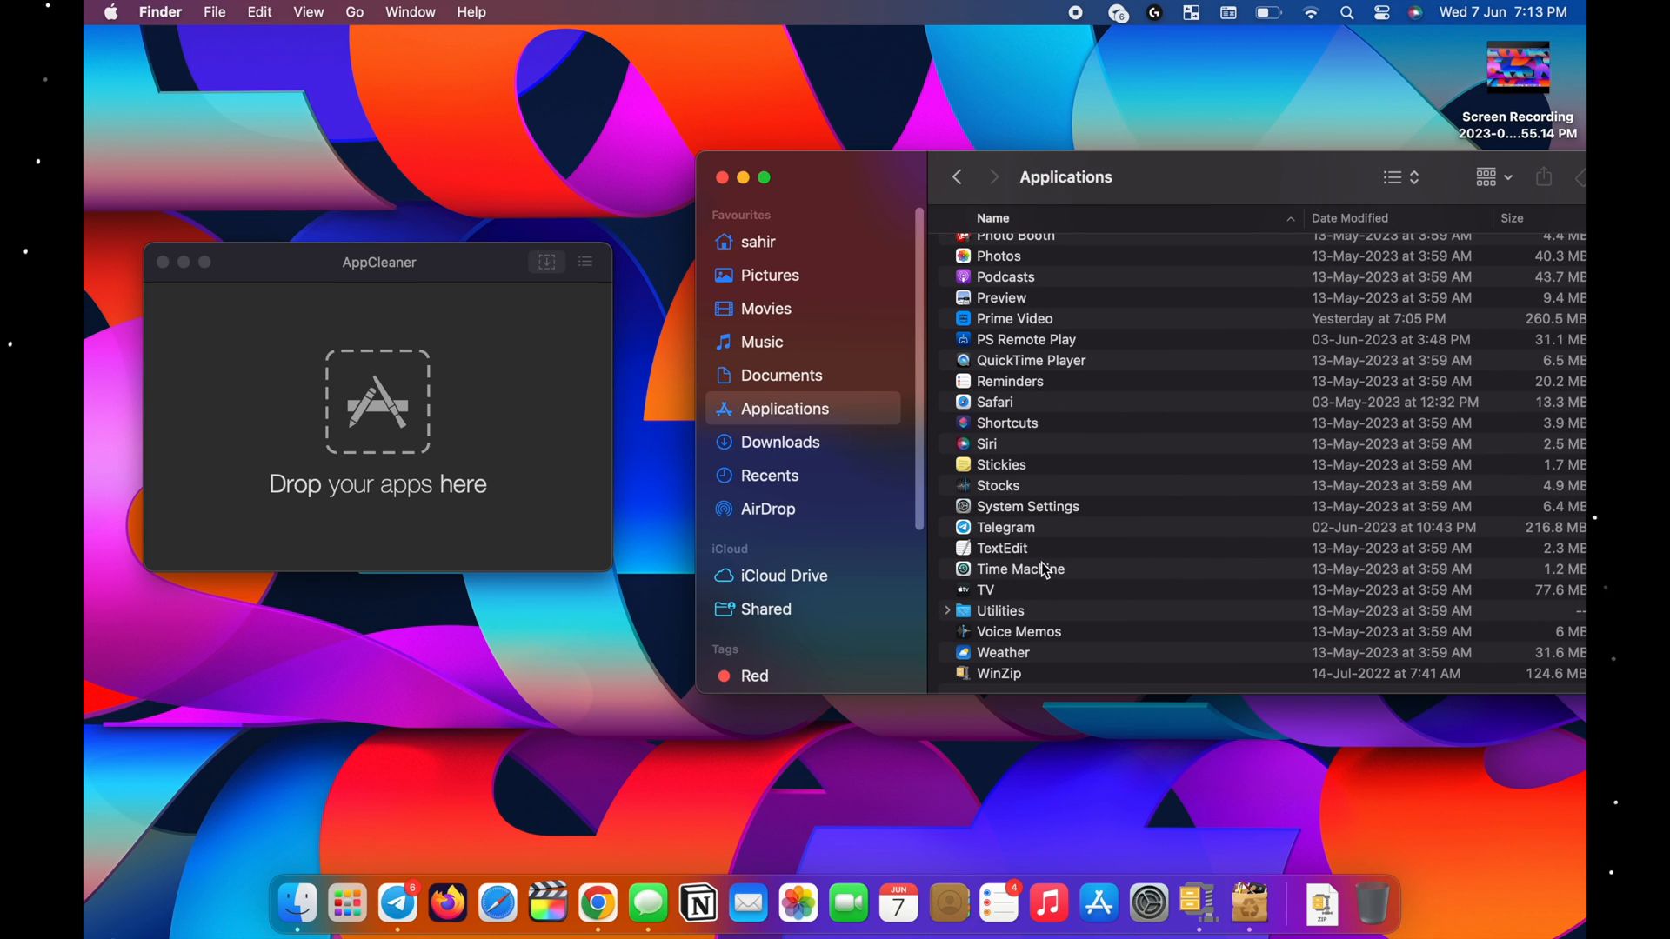
pyautogui.moveTo(1011, 538)
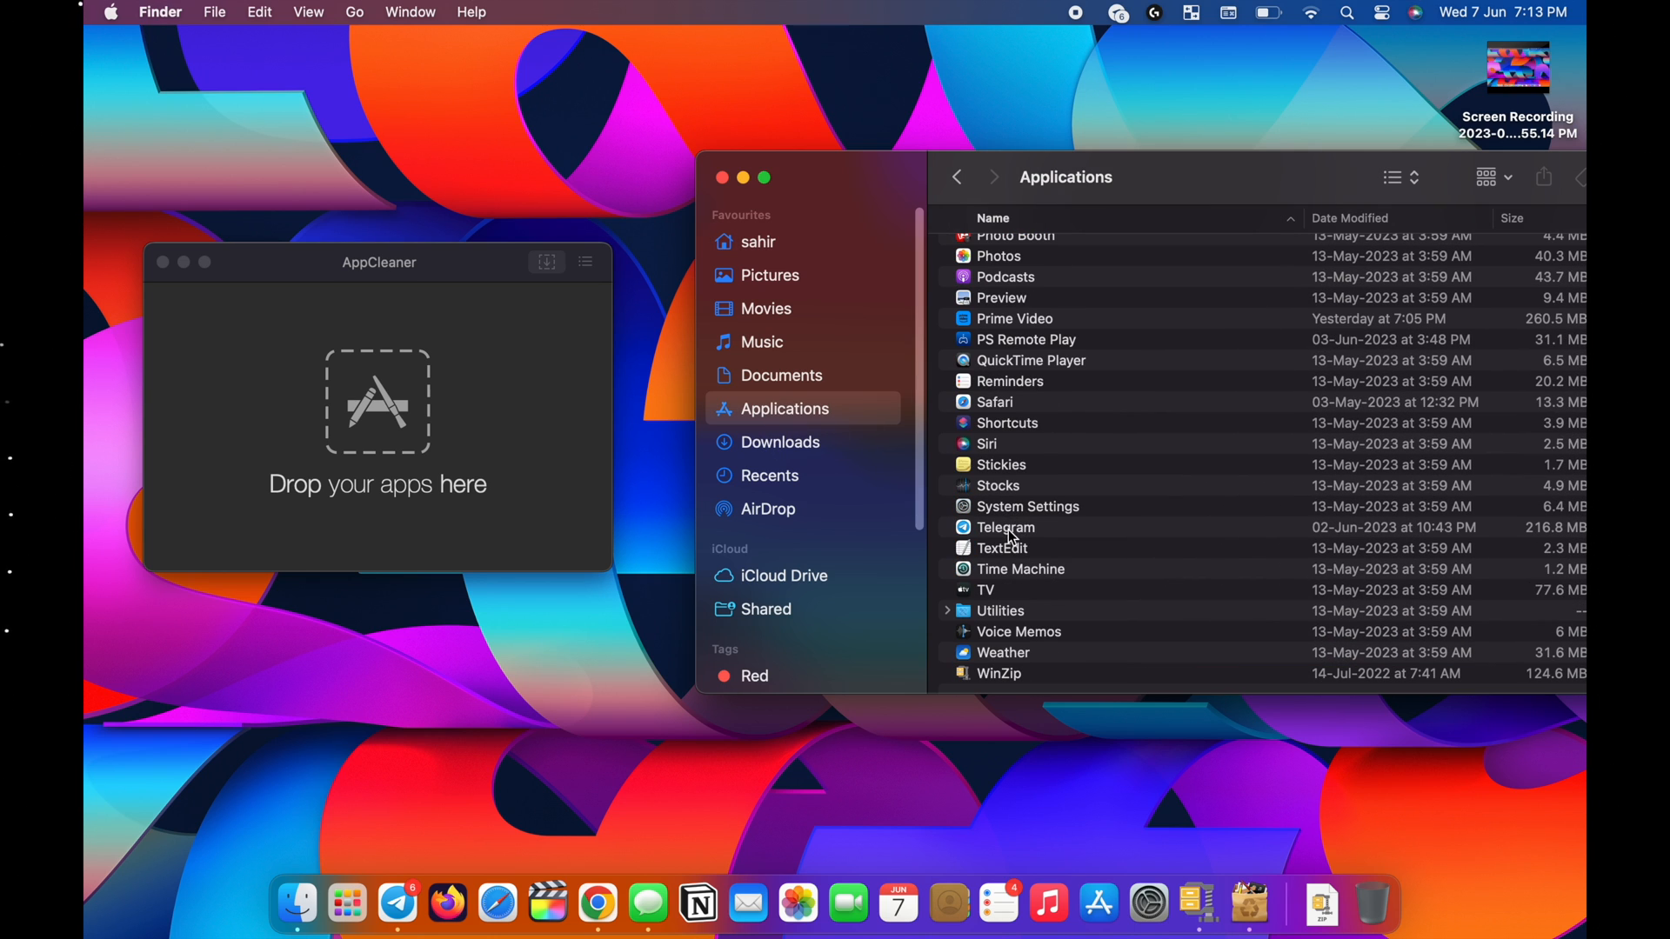
pyautogui.moveTo(1006, 527); pyautogui.dragTo(416, 433)
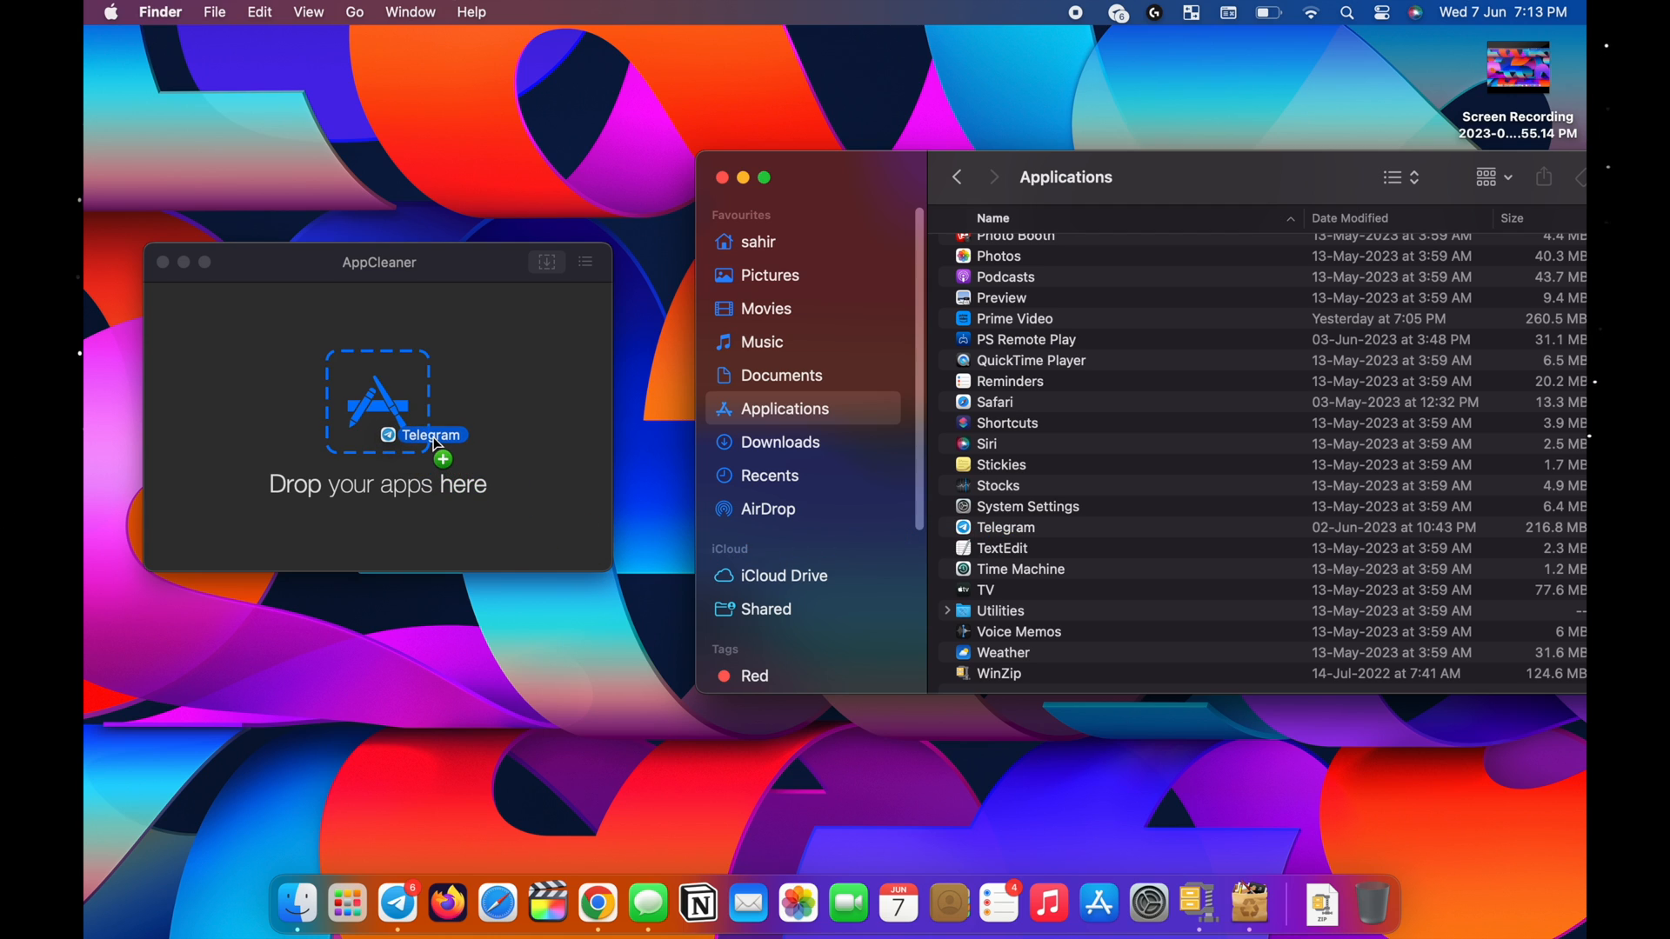
pyautogui.moveTo(432, 435); pyautogui.dragTo(377, 426)
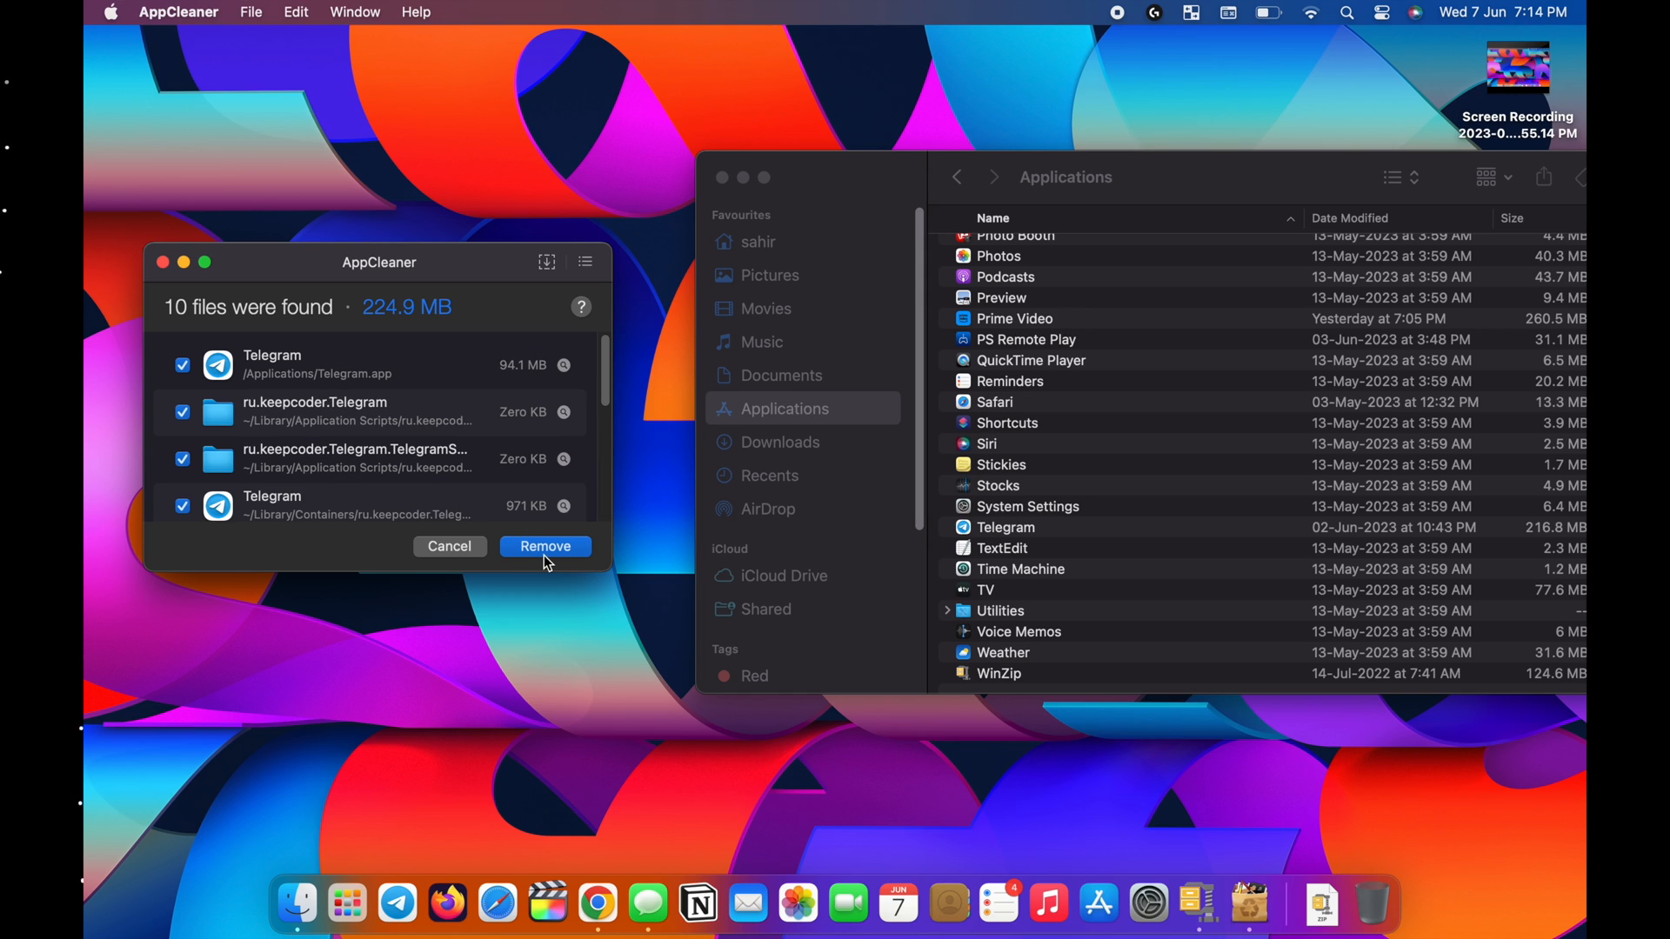
pyautogui.moveTo(473, 557)
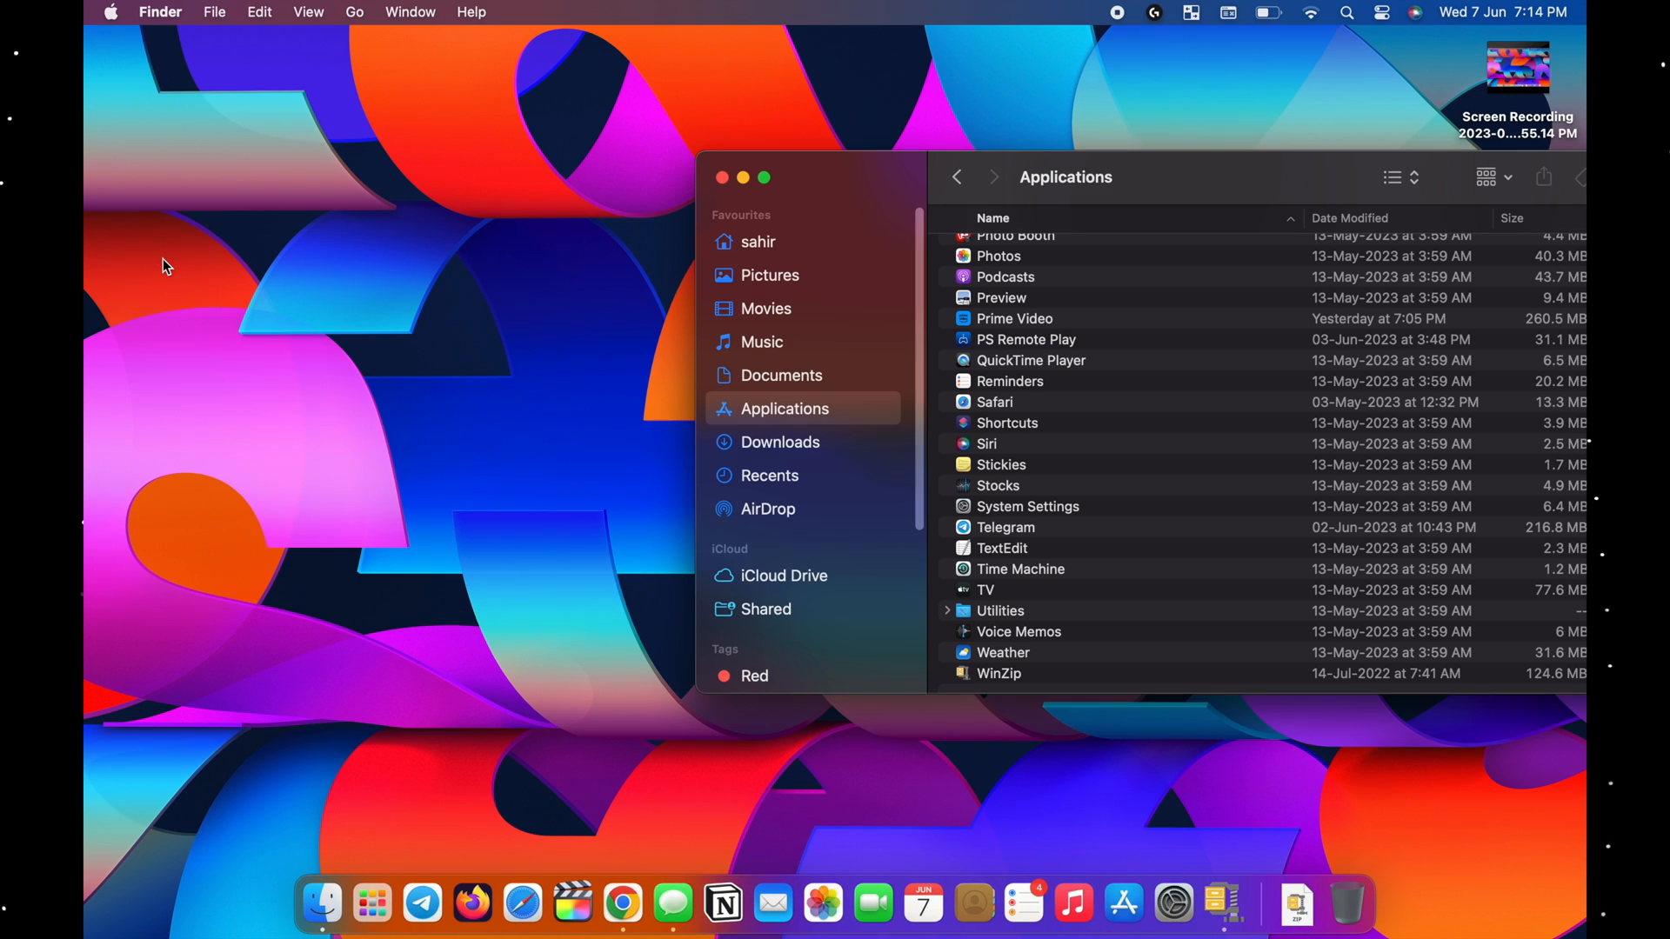
pyautogui.moveTo(720, 178)
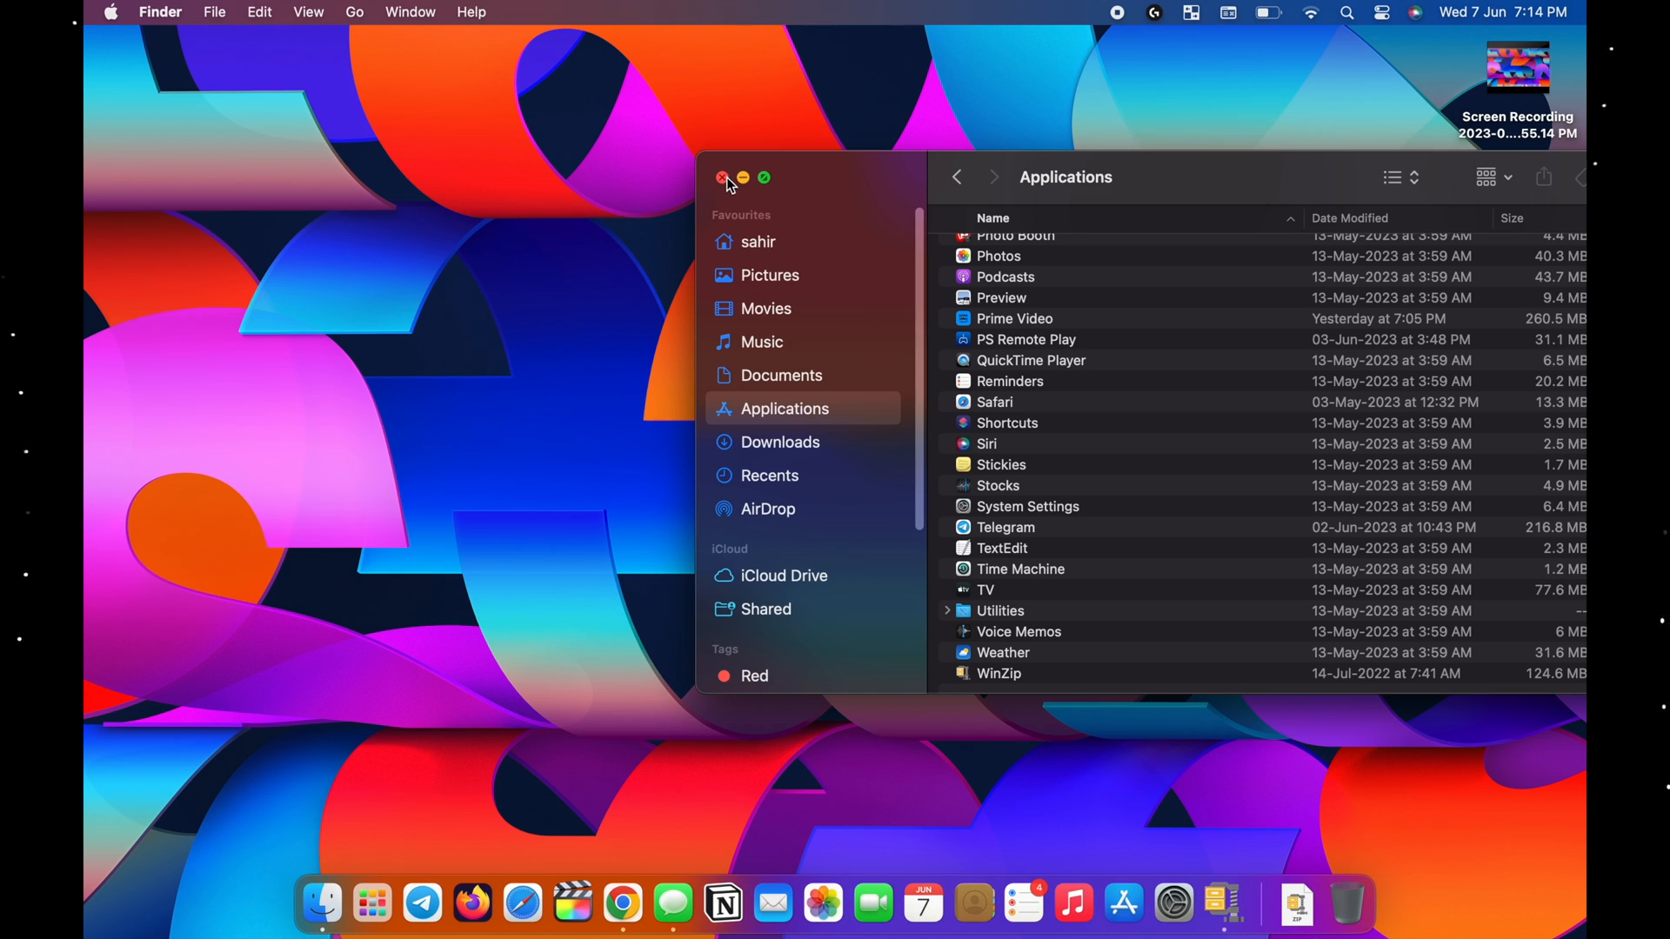
# Close the Finder Applications window, leaving only the desktop.
pyautogui.click(720, 178)
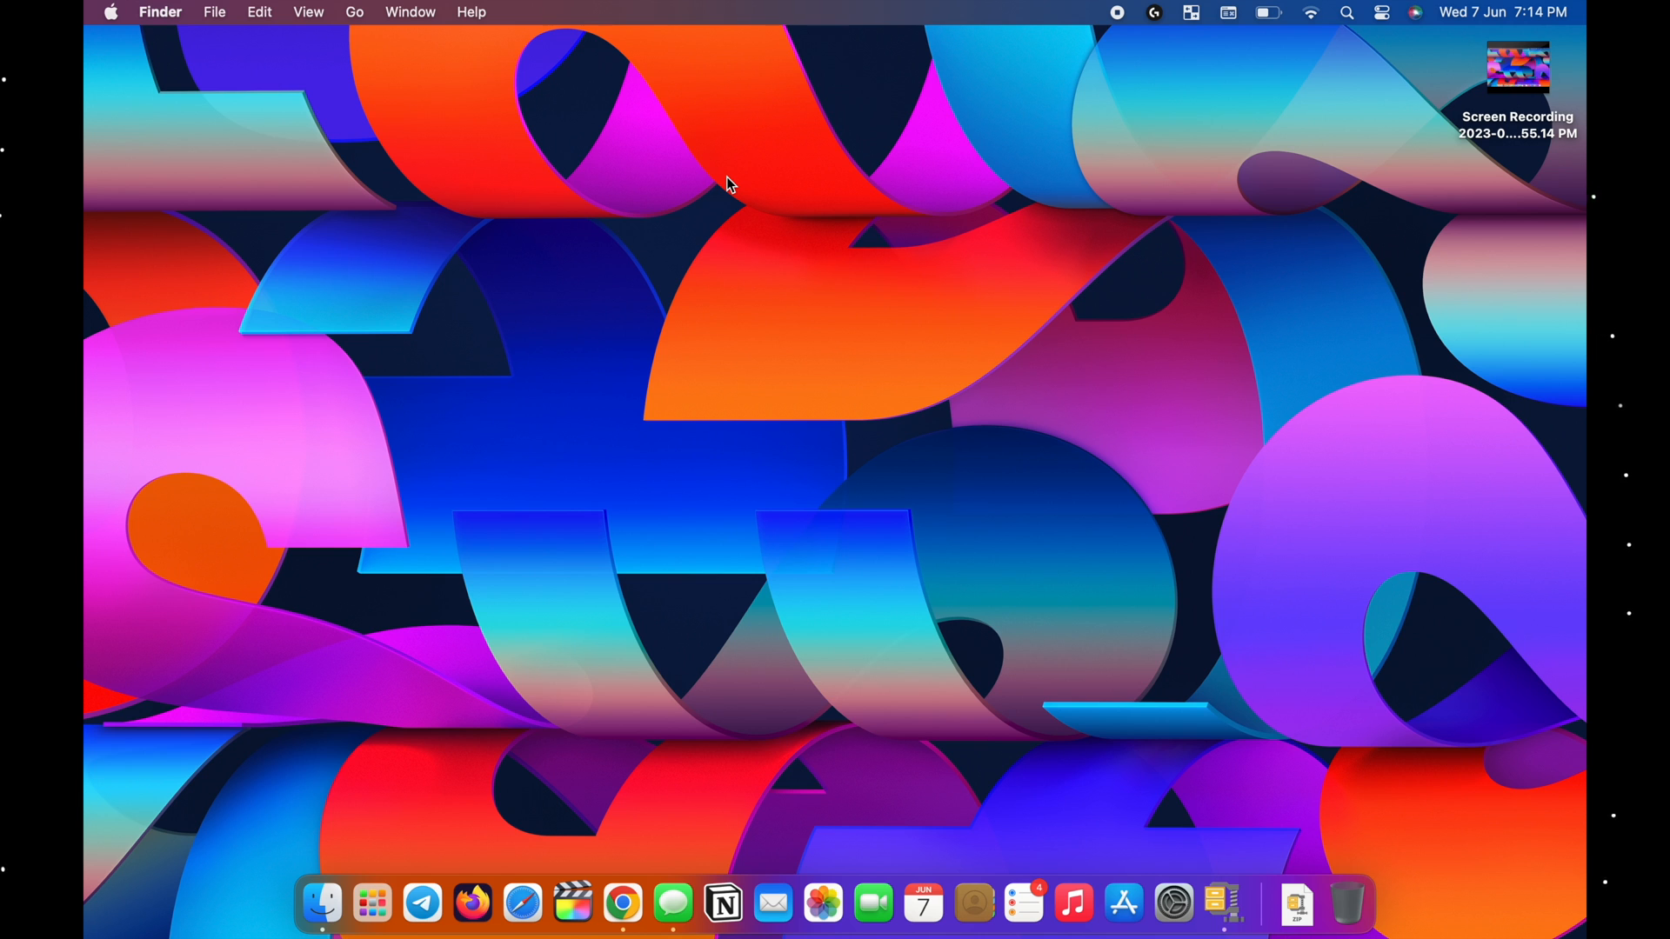
pyautogui.moveTo(685, 268)
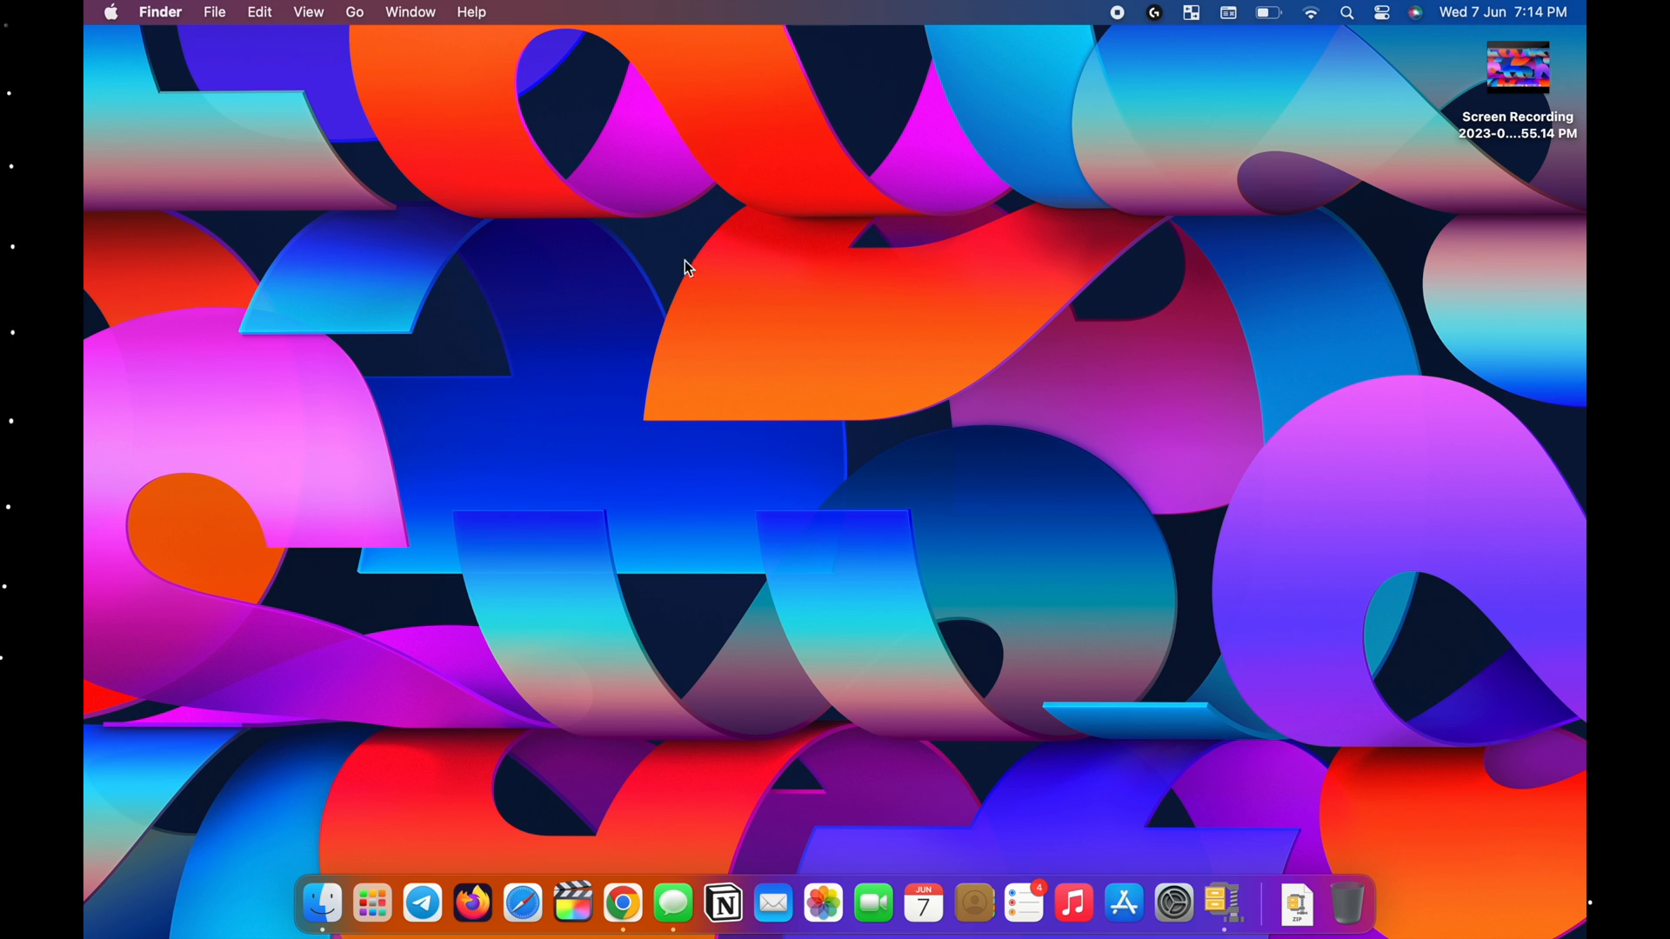